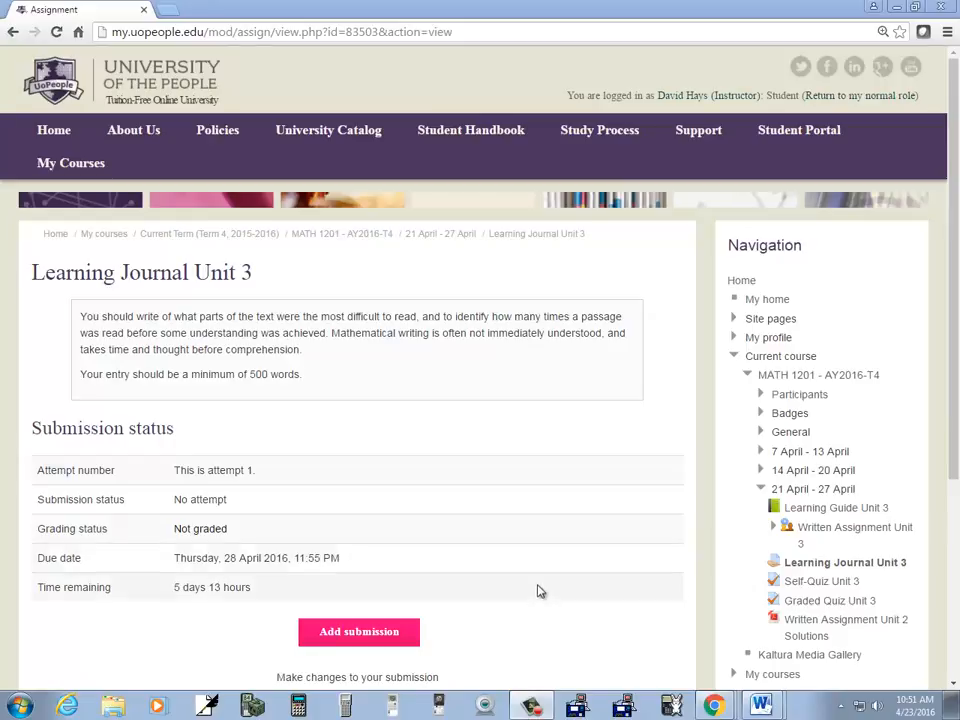
mouse_move(164, 332)
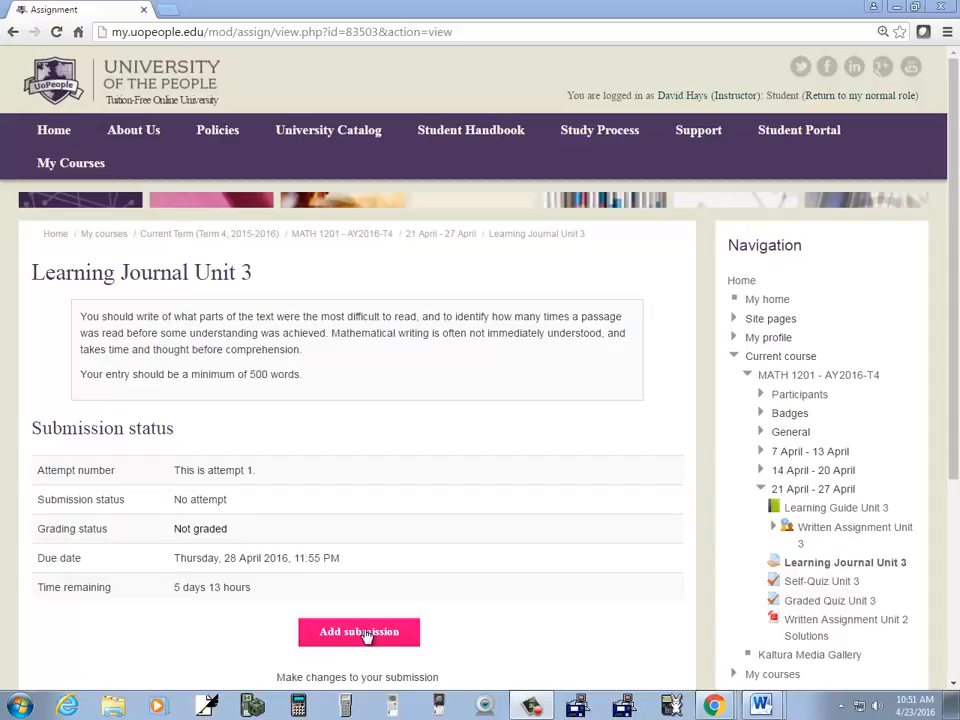
Start a new submission for the Learning Journal Unit 3 assignment.
left_click(358, 632)
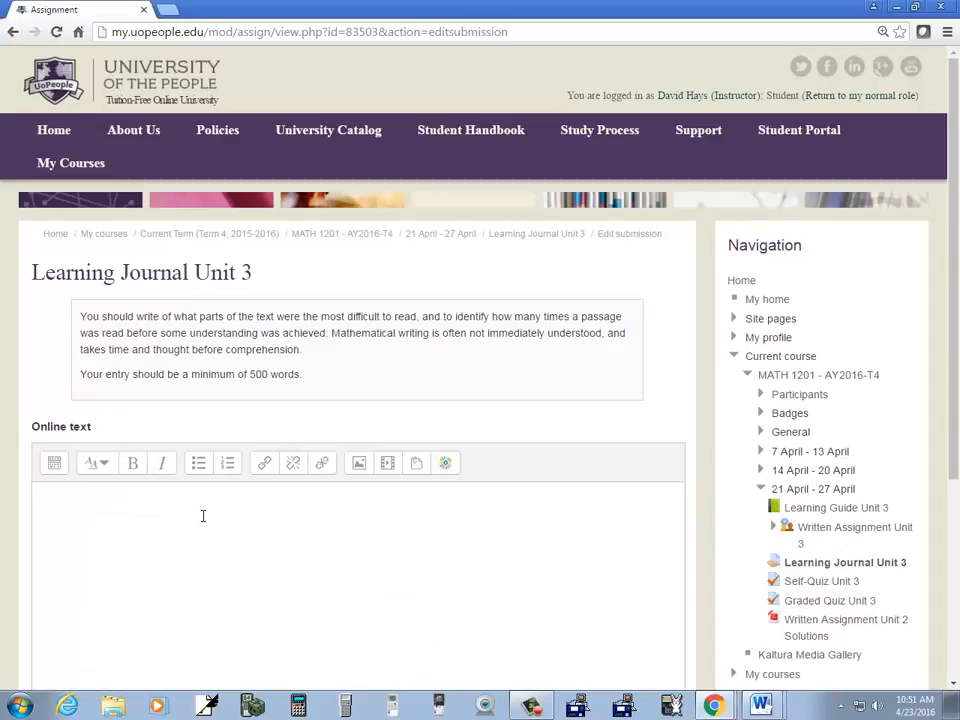
Enter the sentence "This is the quadratic formula" in the online text area.
left_click(204, 516)
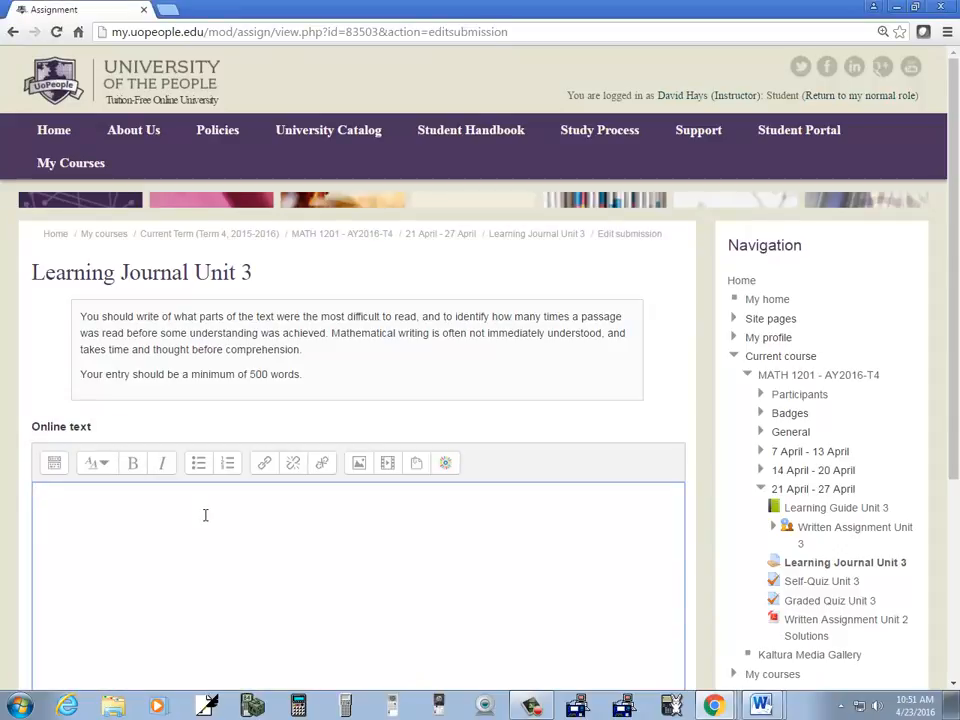
type("This is the")
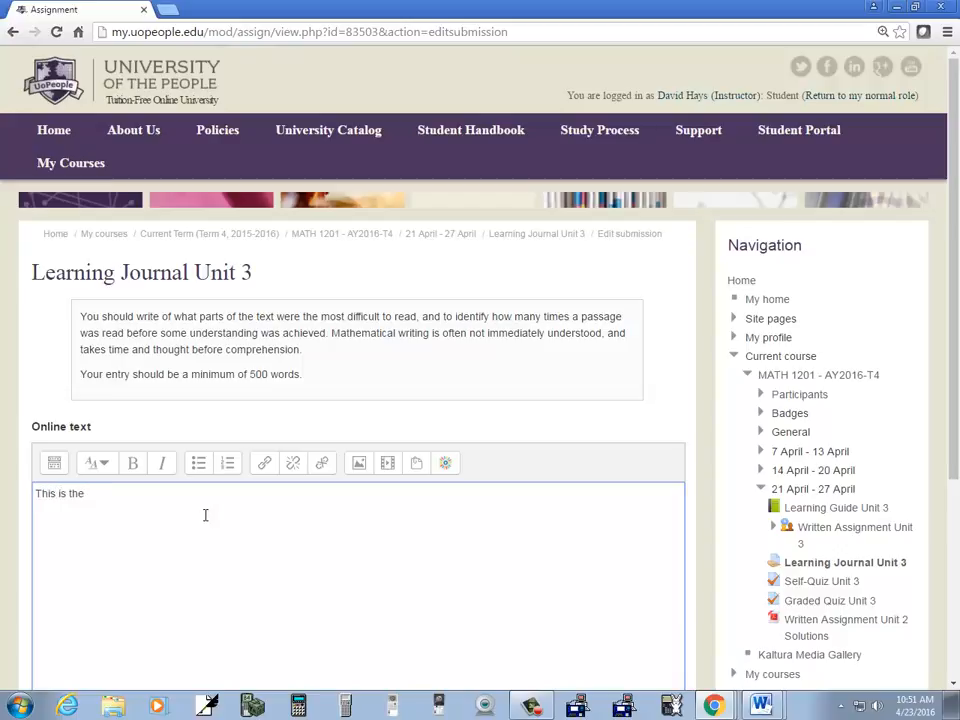
type("quadratic")
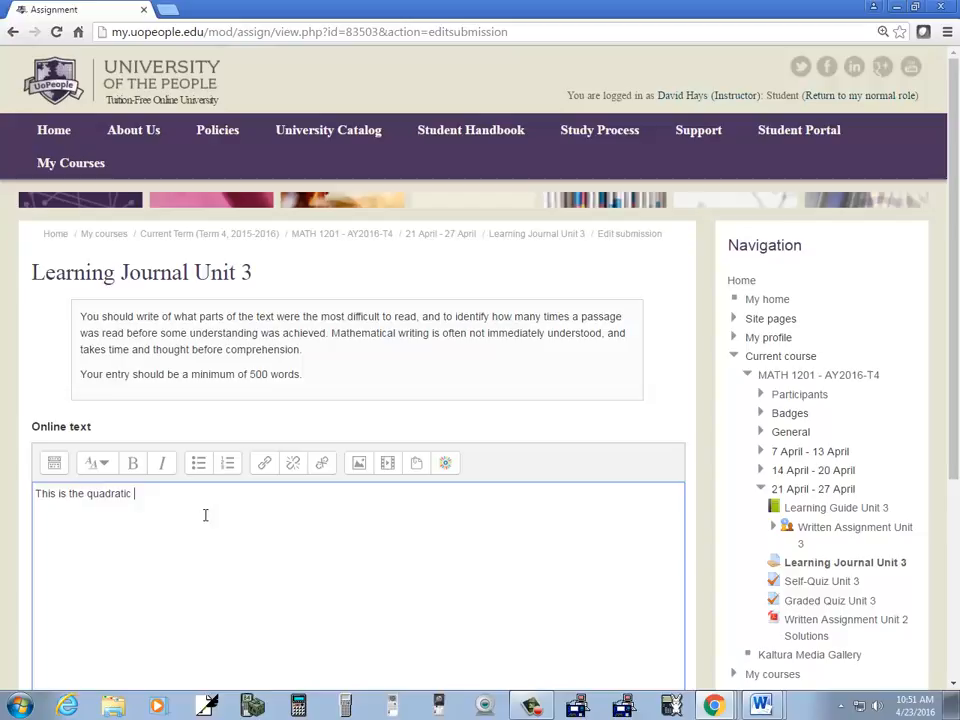
type("formula")
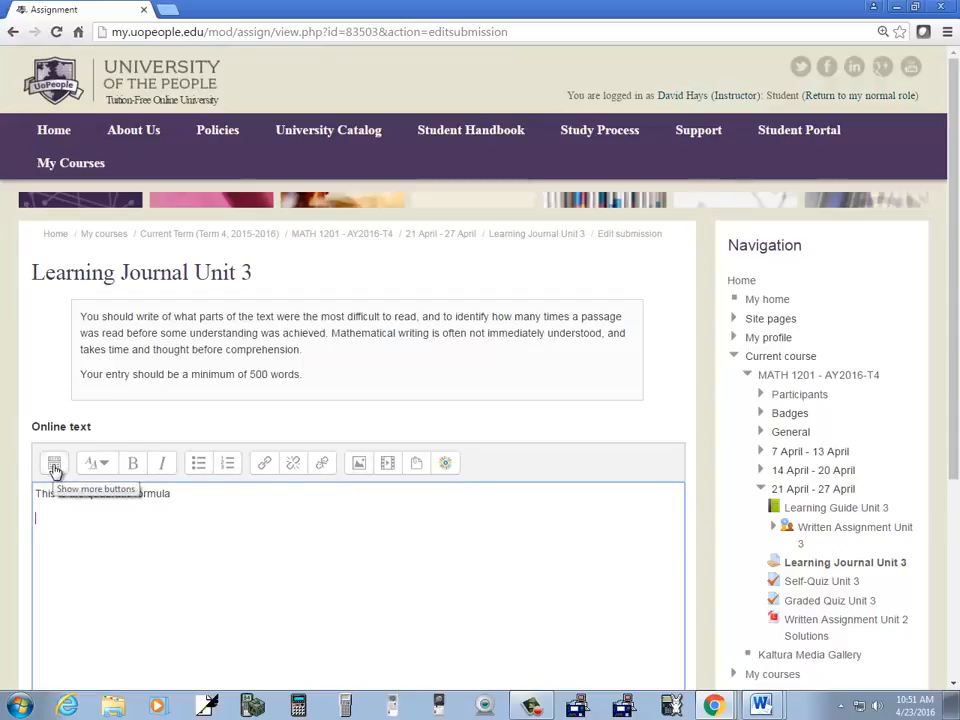
Expand the Atto toolbar to reveal its extended formatting buttons.
left_click(52, 462)
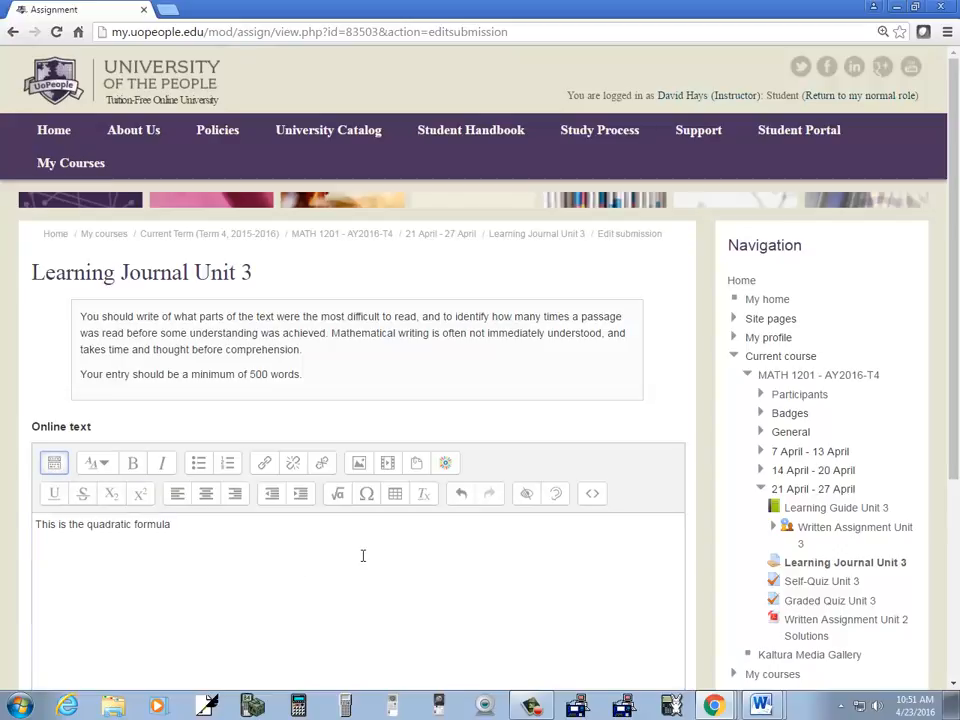
mouse_move(554, 540)
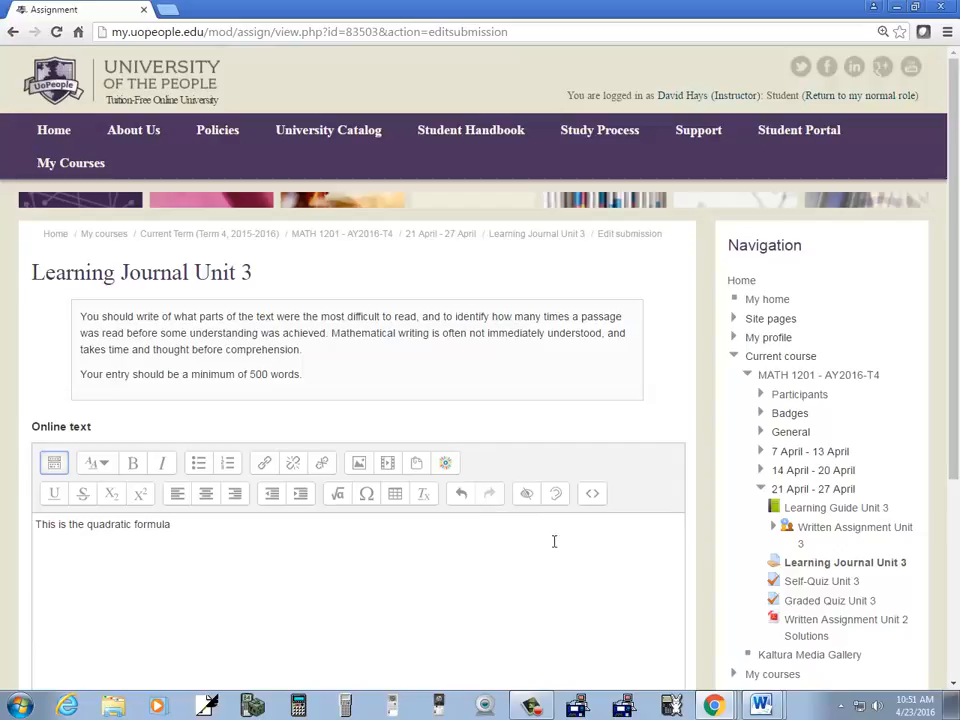
mouse_move(368, 496)
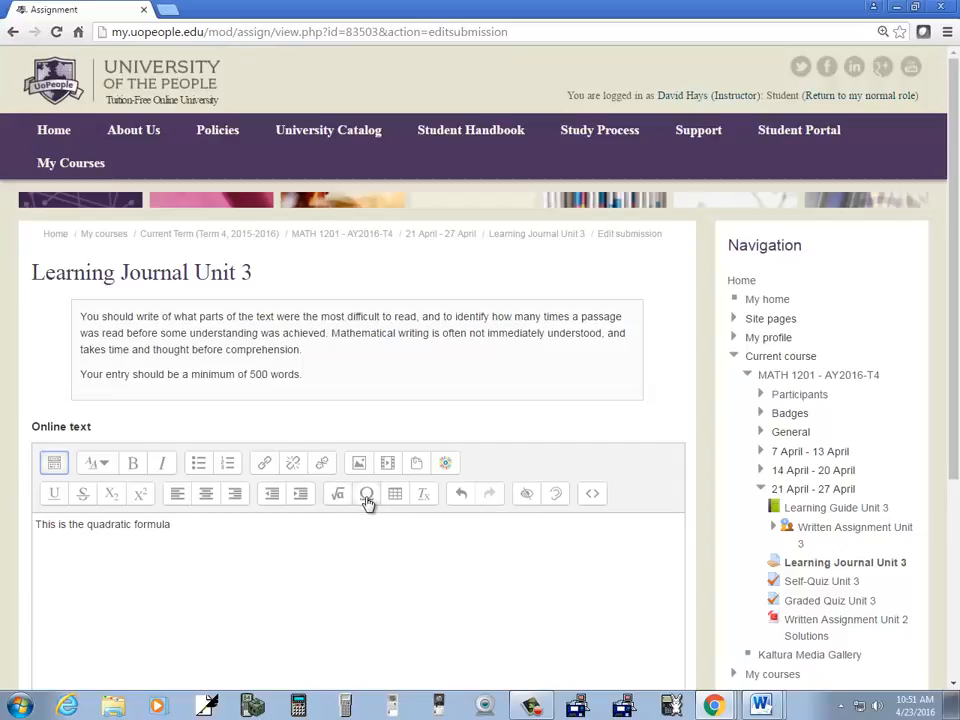
mouse_move(366, 494)
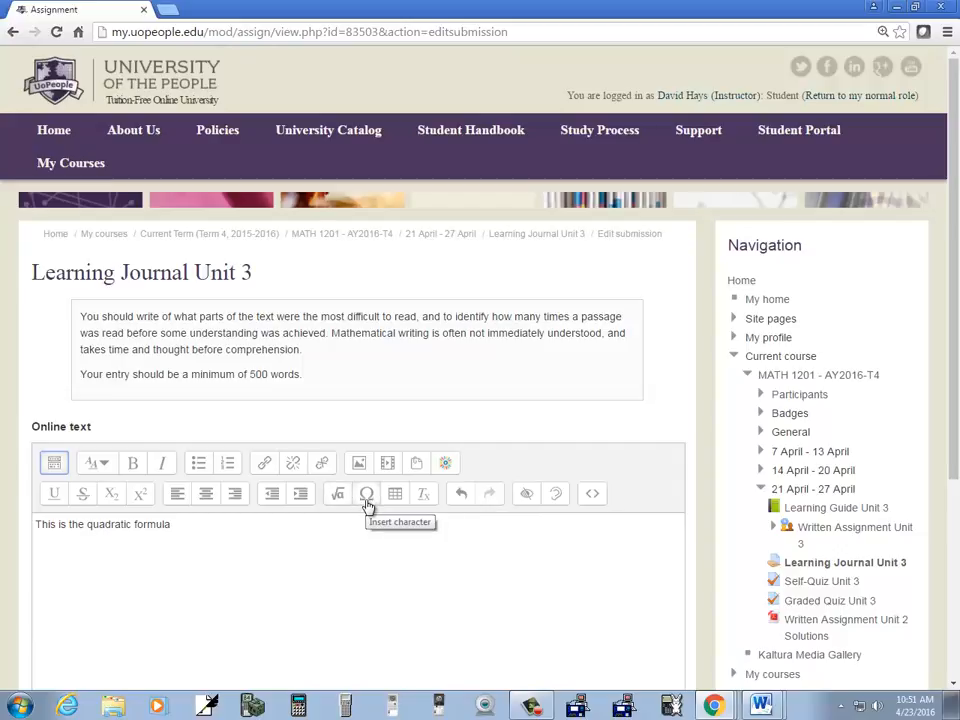
mouse_move(338, 492)
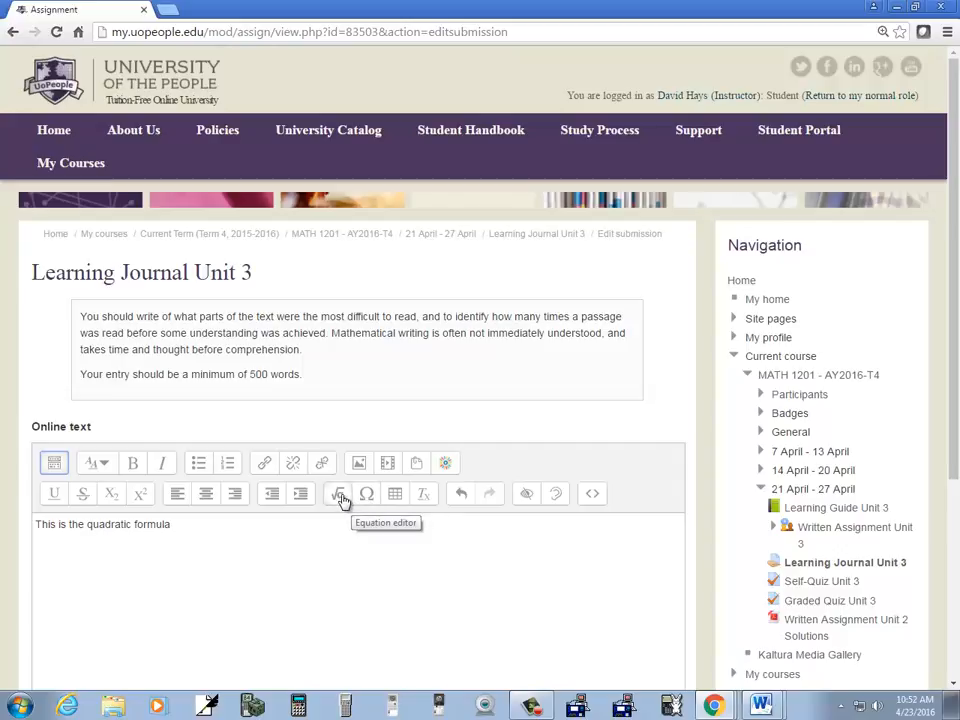
mouse_move(528, 492)
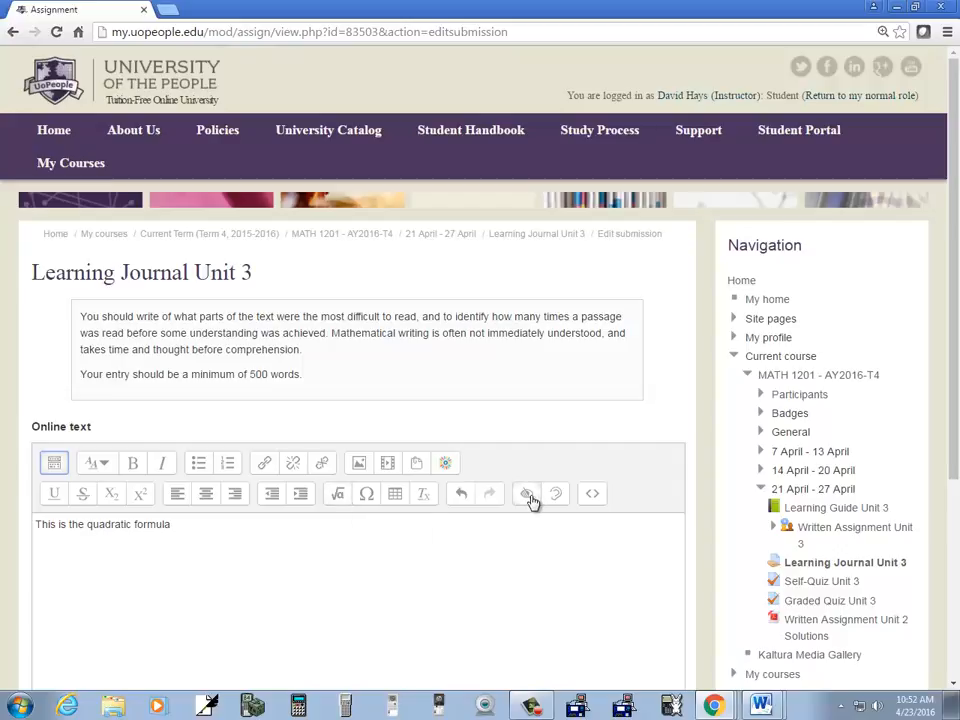
mouse_move(554, 496)
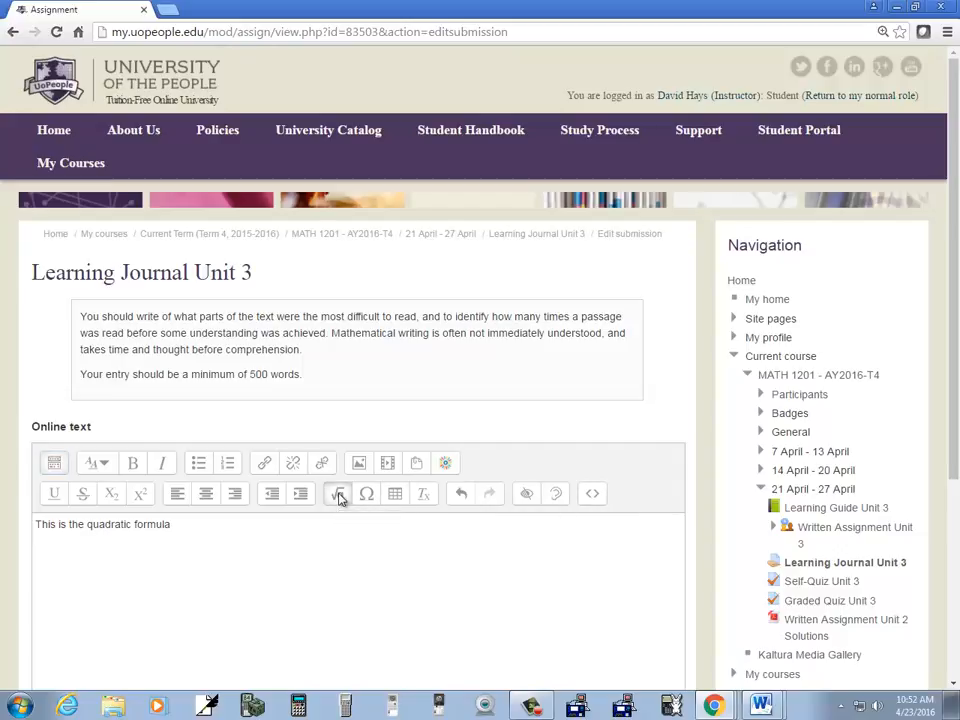
Begin a new TeX equation with "x =" and browse the Advanced elements.
left_click(338, 492)
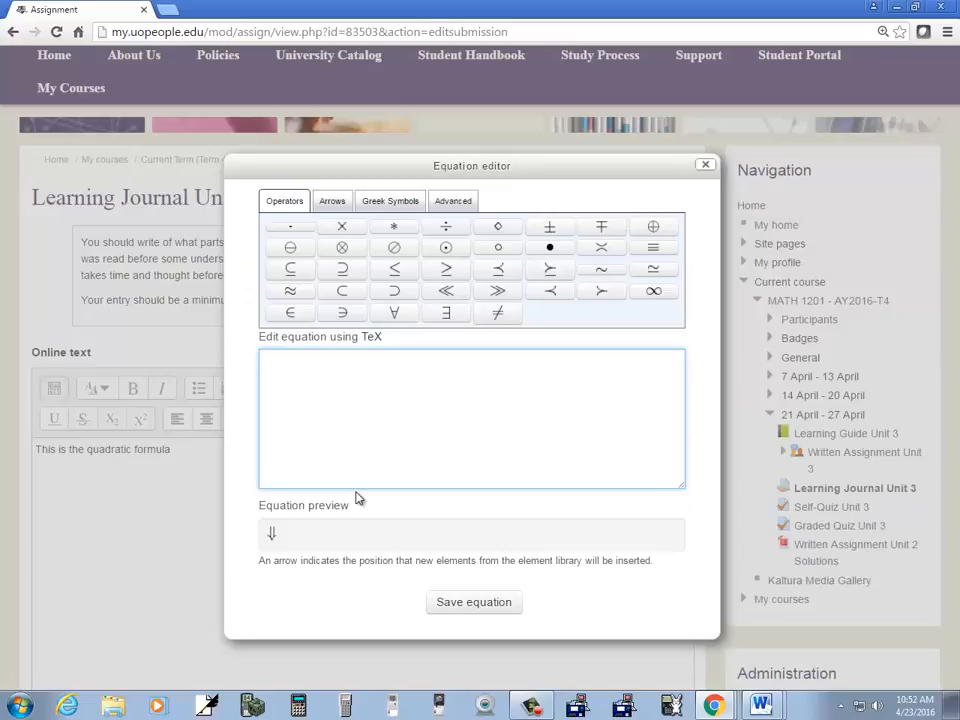
type("x =")
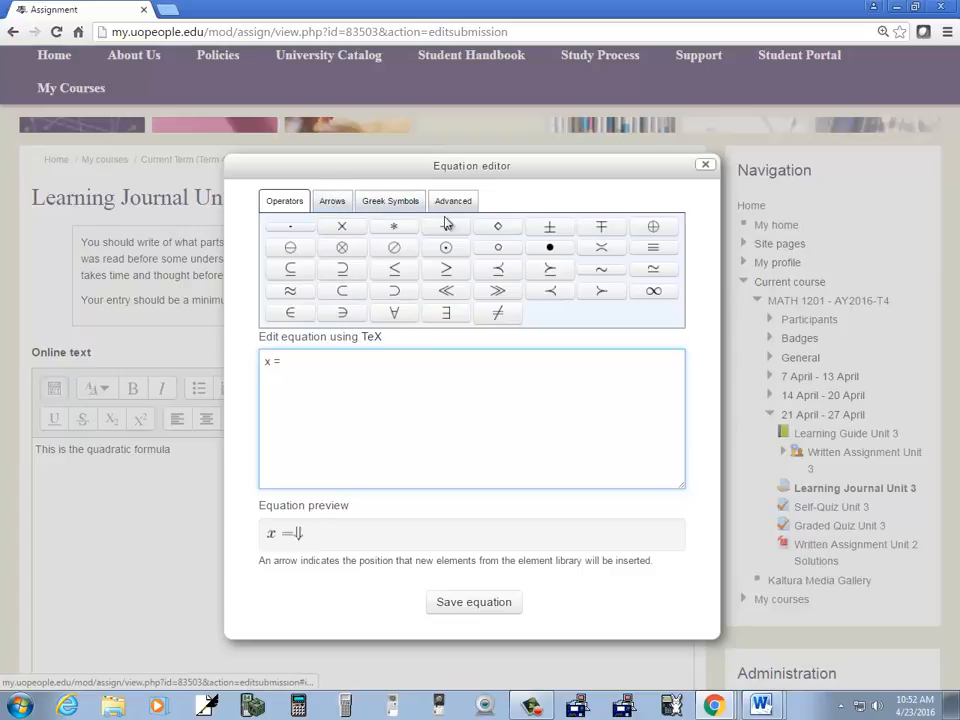
left_click(452, 200)
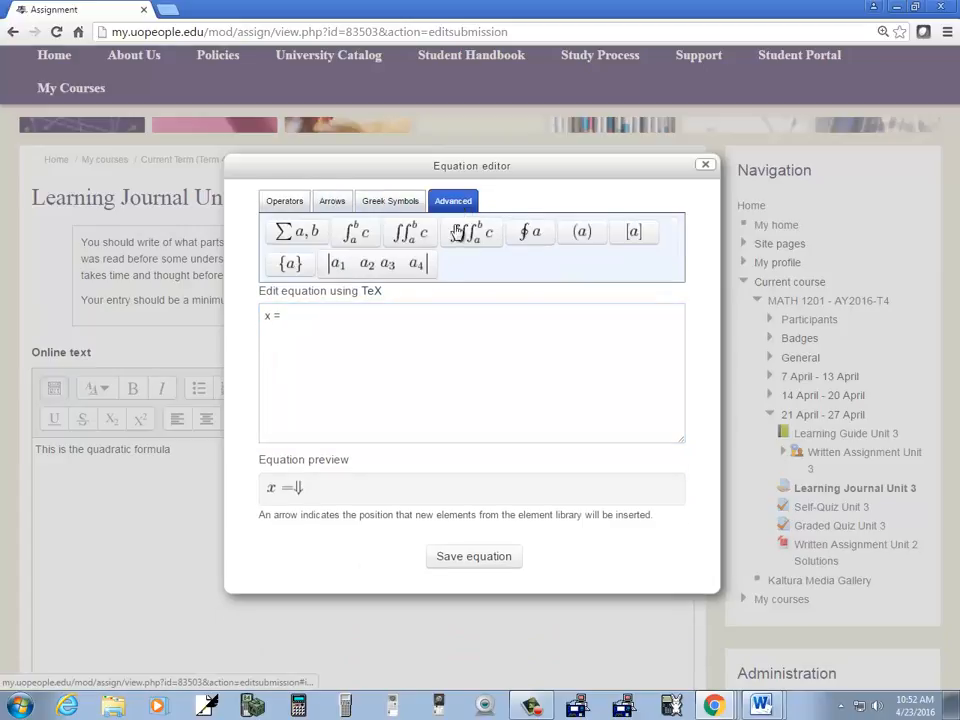
mouse_move(366, 264)
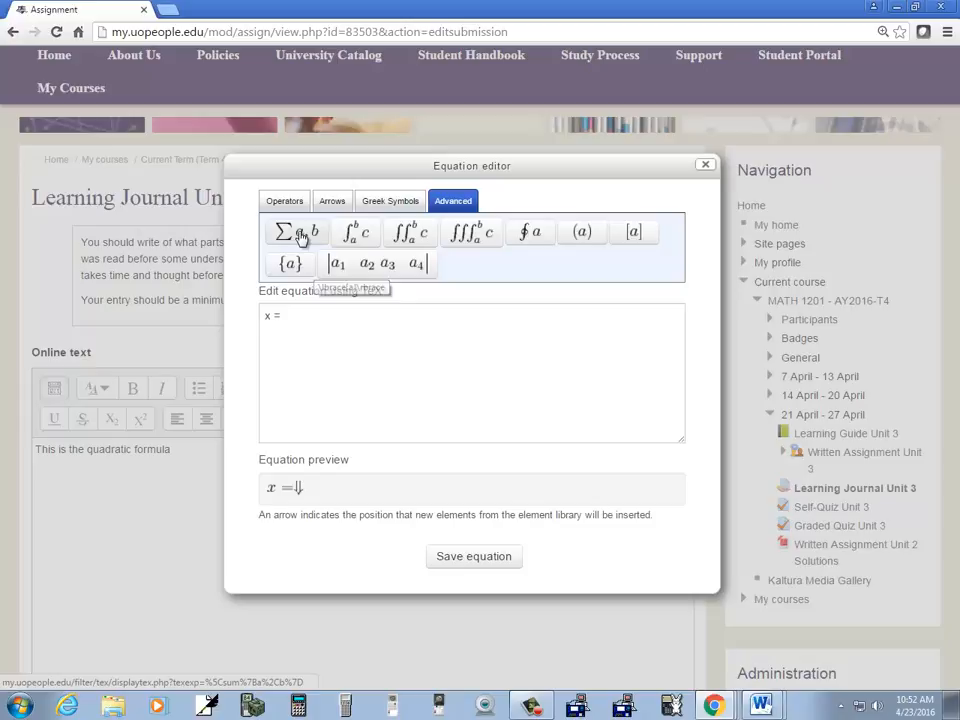
mouse_move(292, 232)
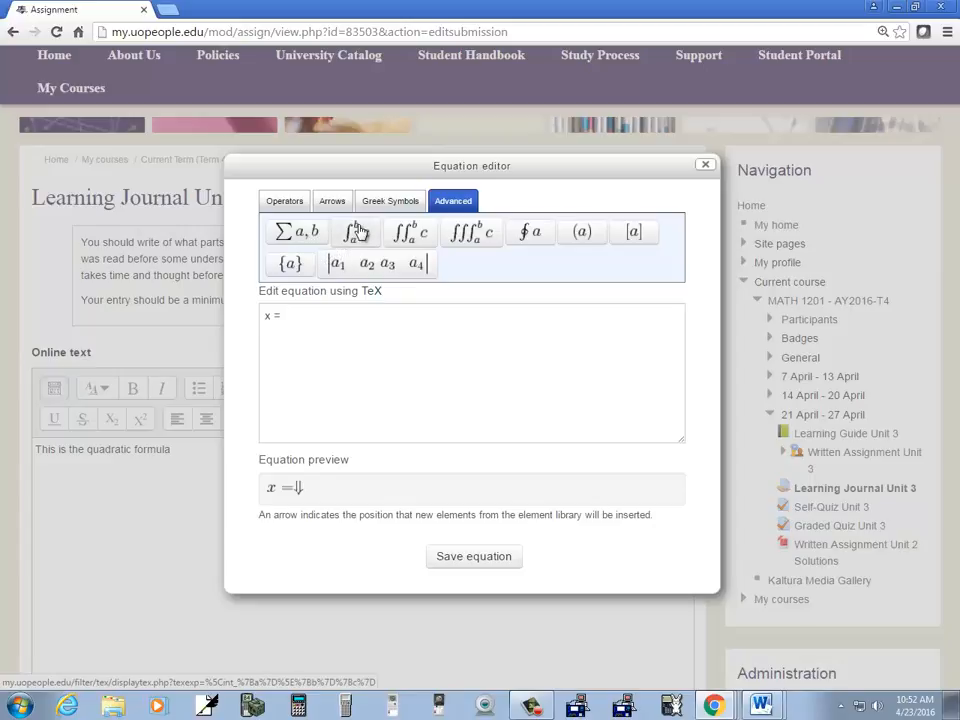
mouse_move(354, 232)
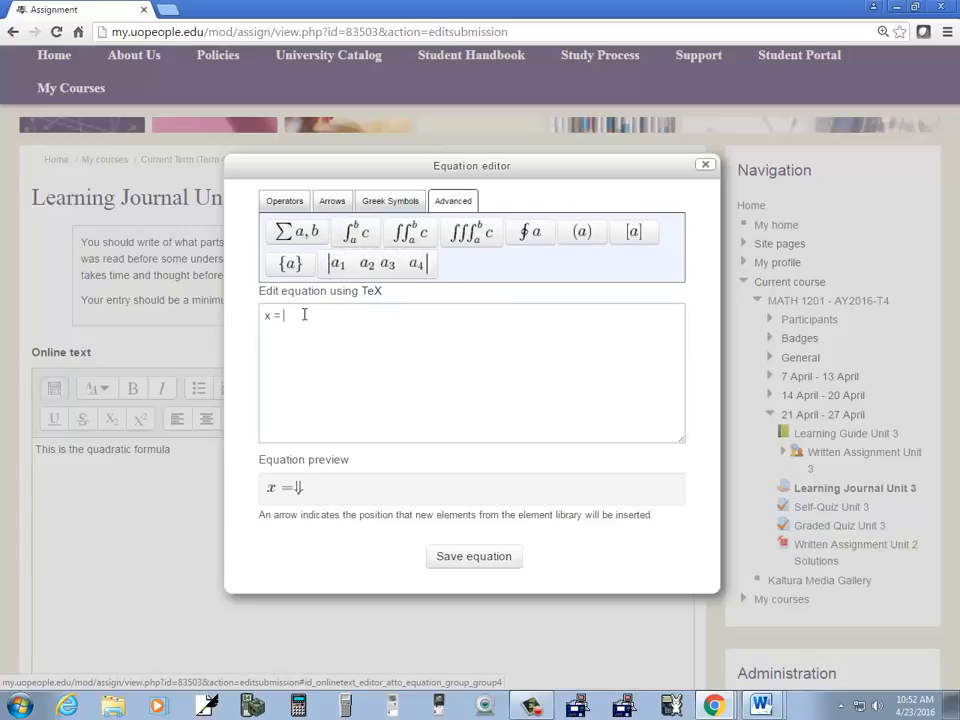
Add a \frac fraction after "x =", correcting mistyped parenthesised arguments to braces.
type("\\")
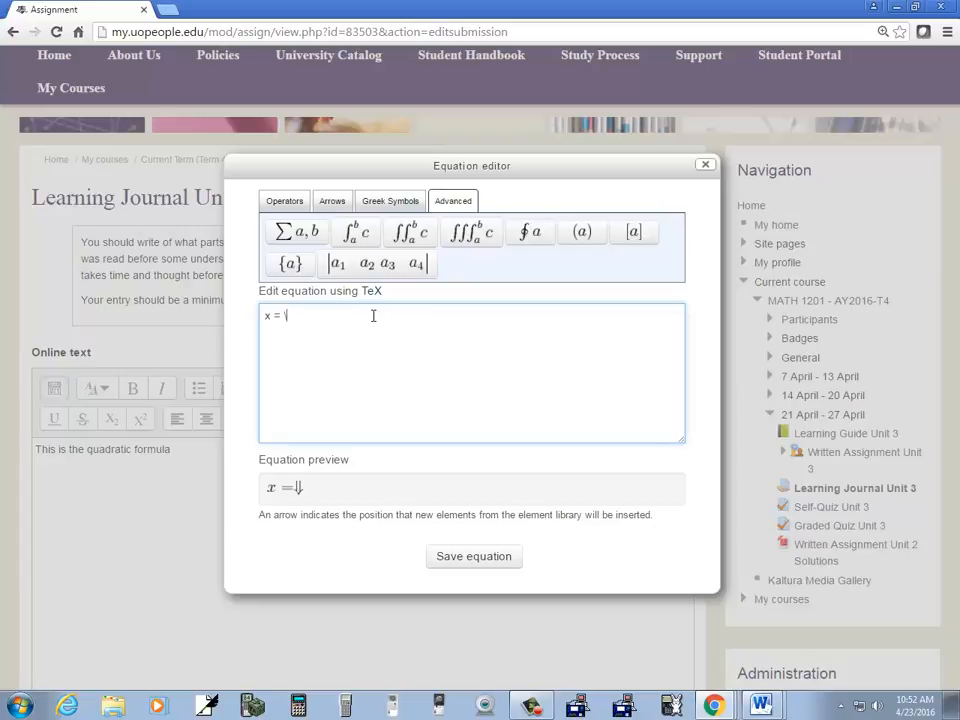
type("frac")
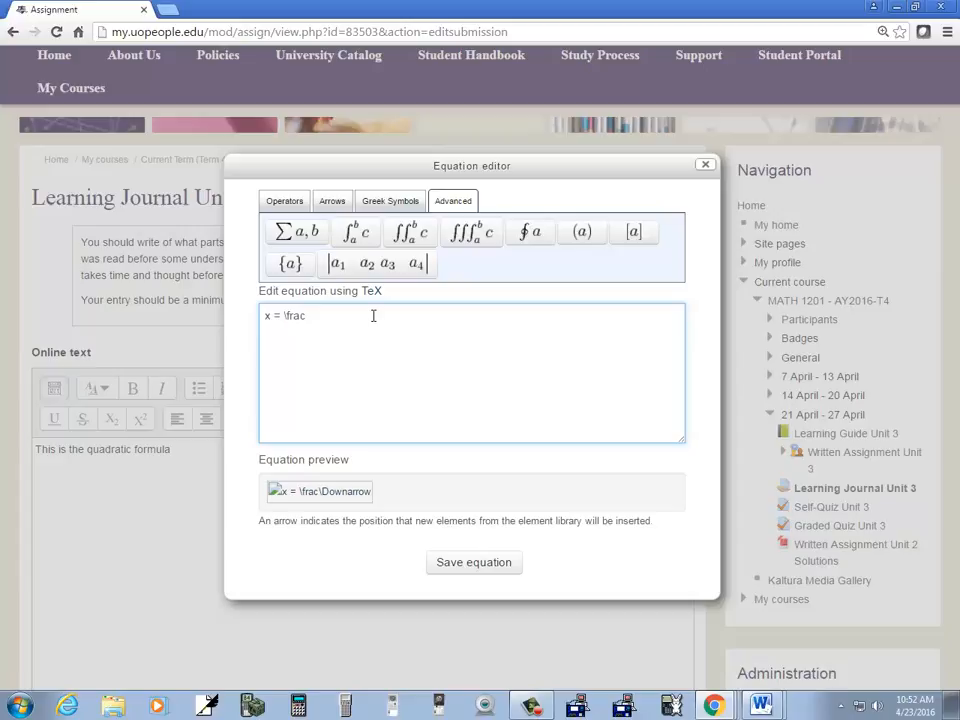
type("(")
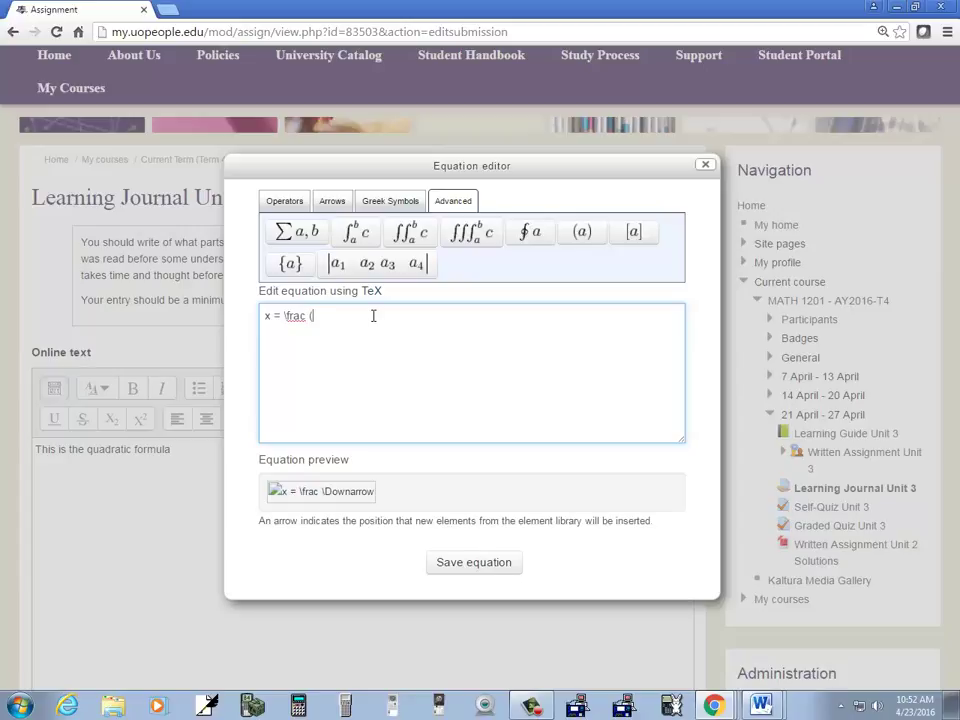
type("1")
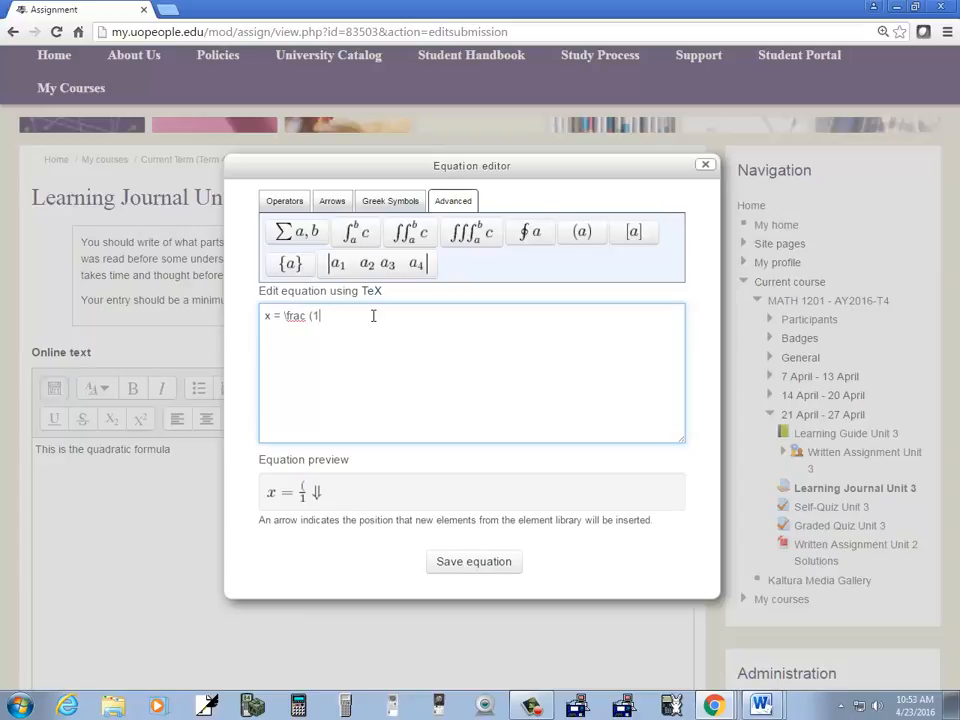
type(",2")
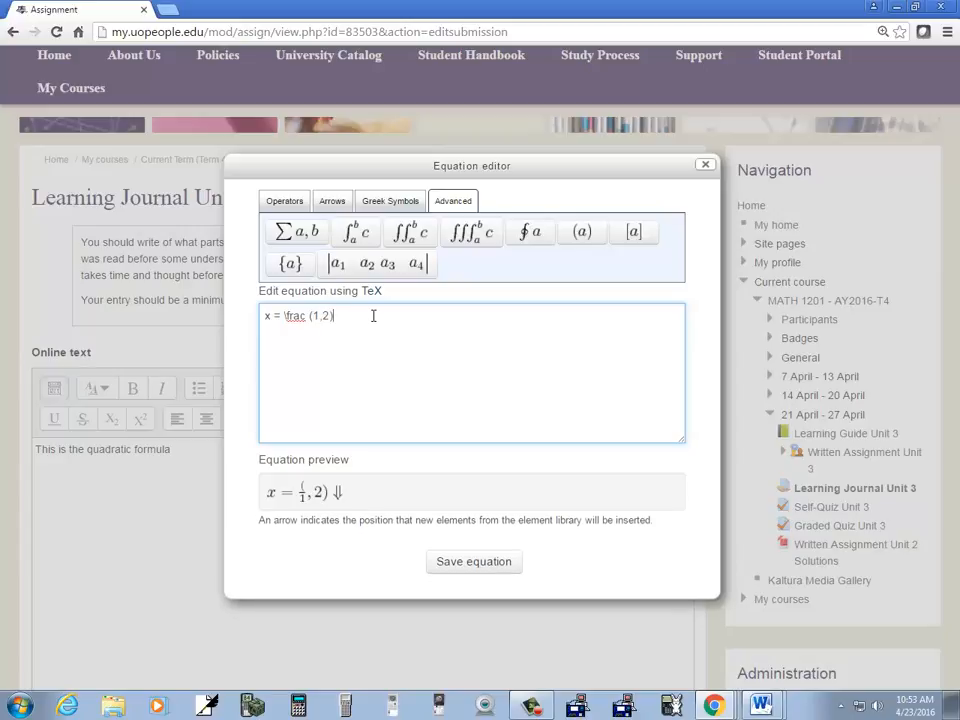
key("BackSpace")
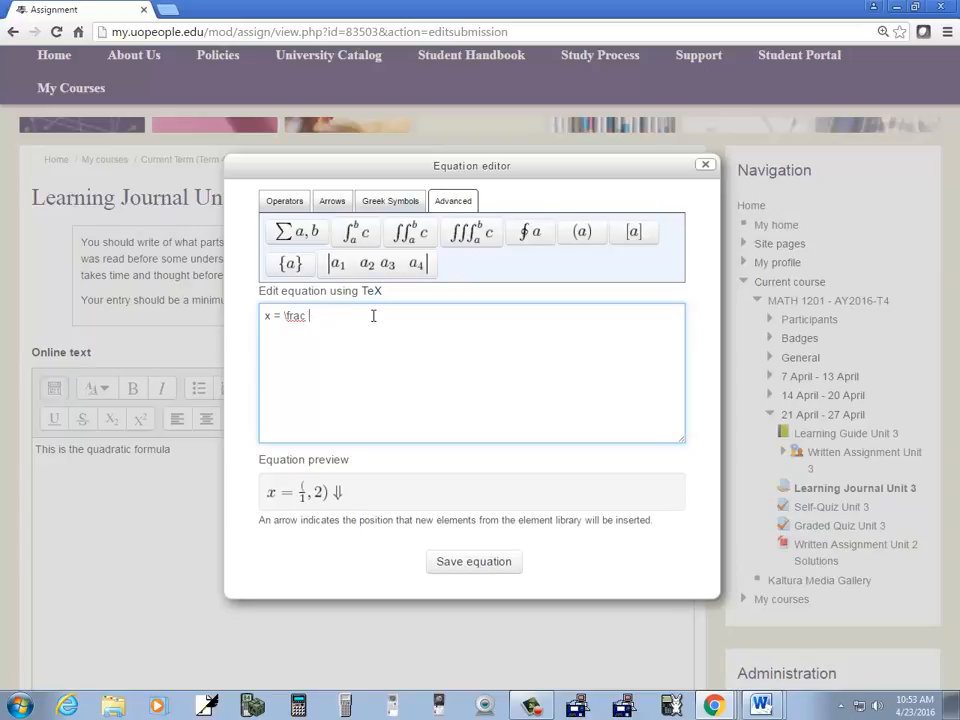
type("{1}")
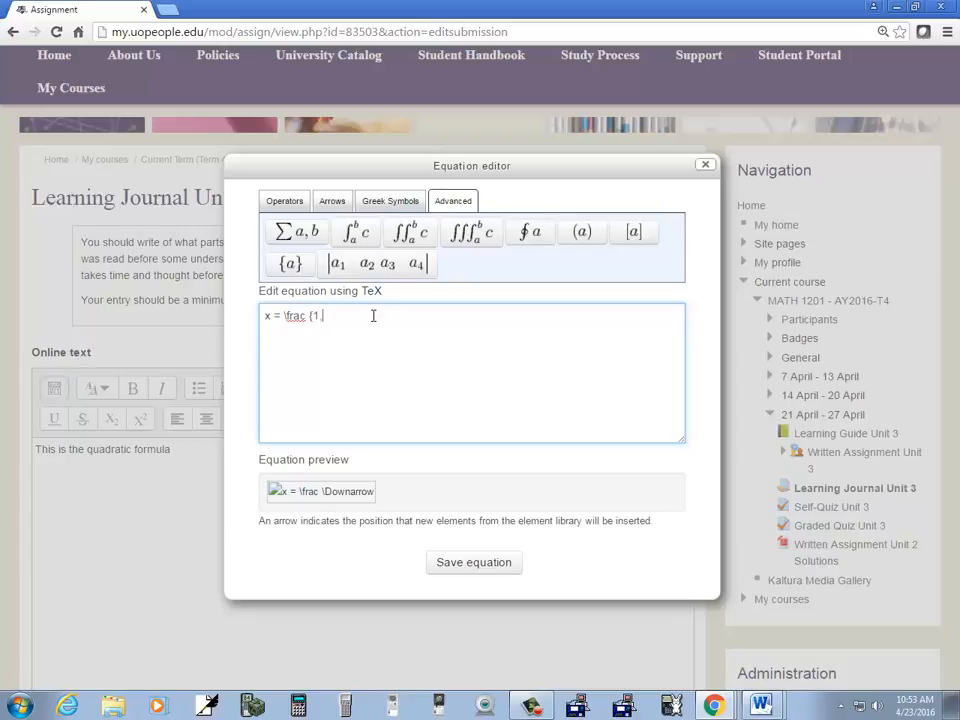
type(",2}")
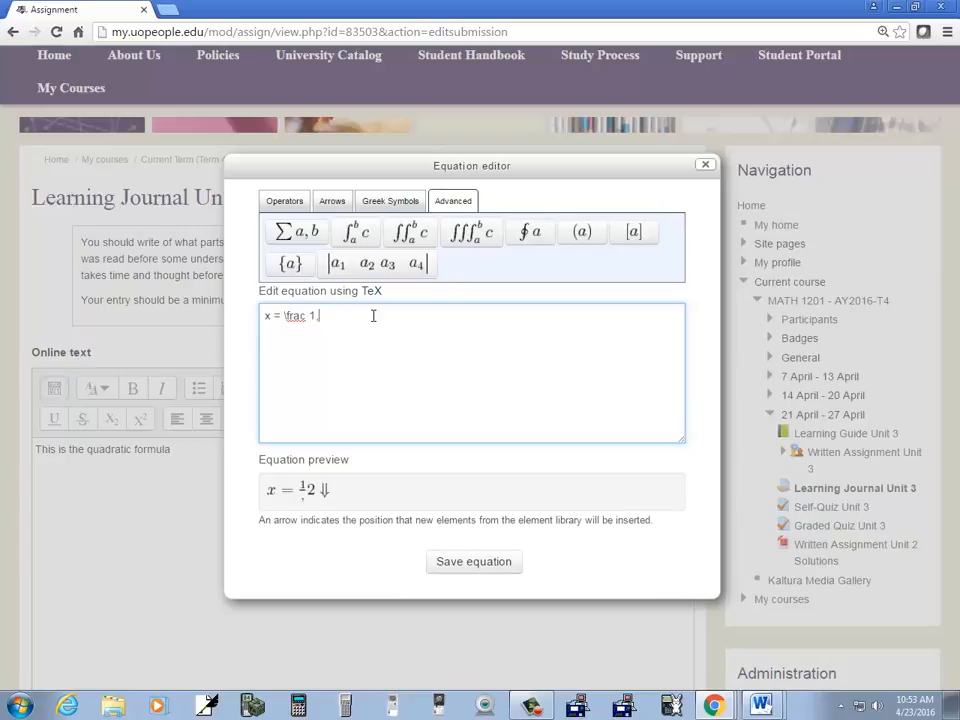
type("/2")
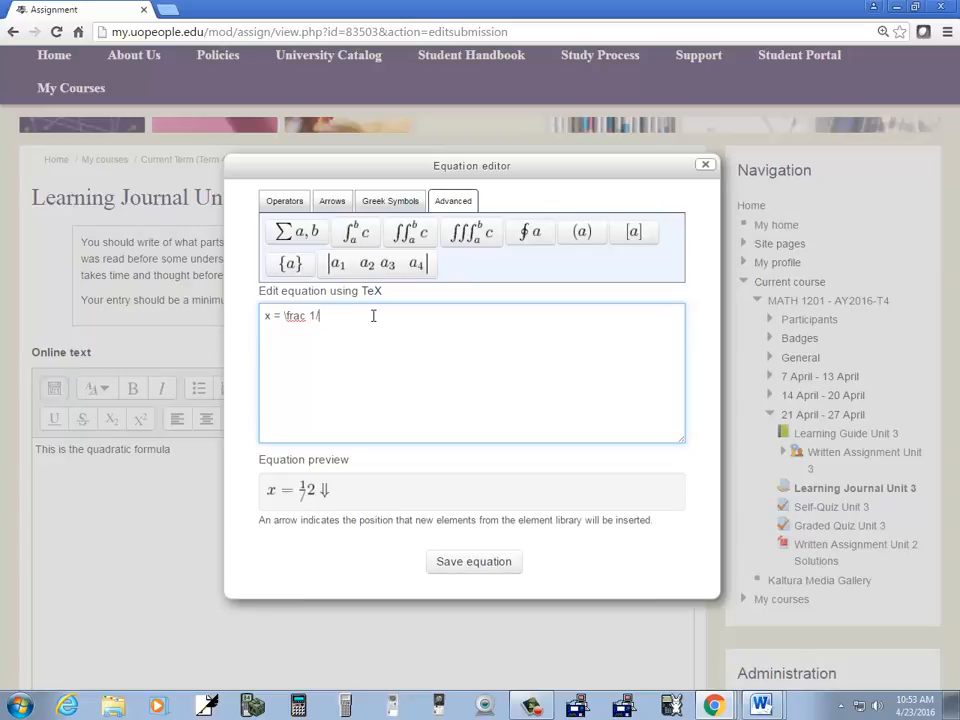
type("2")
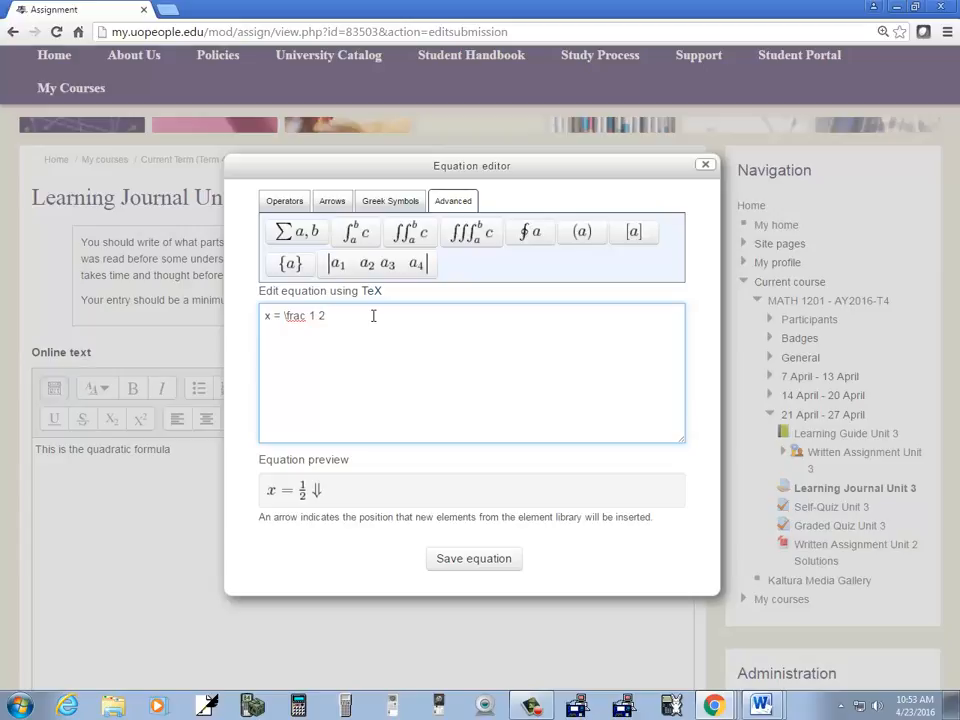
key("BackSpace")
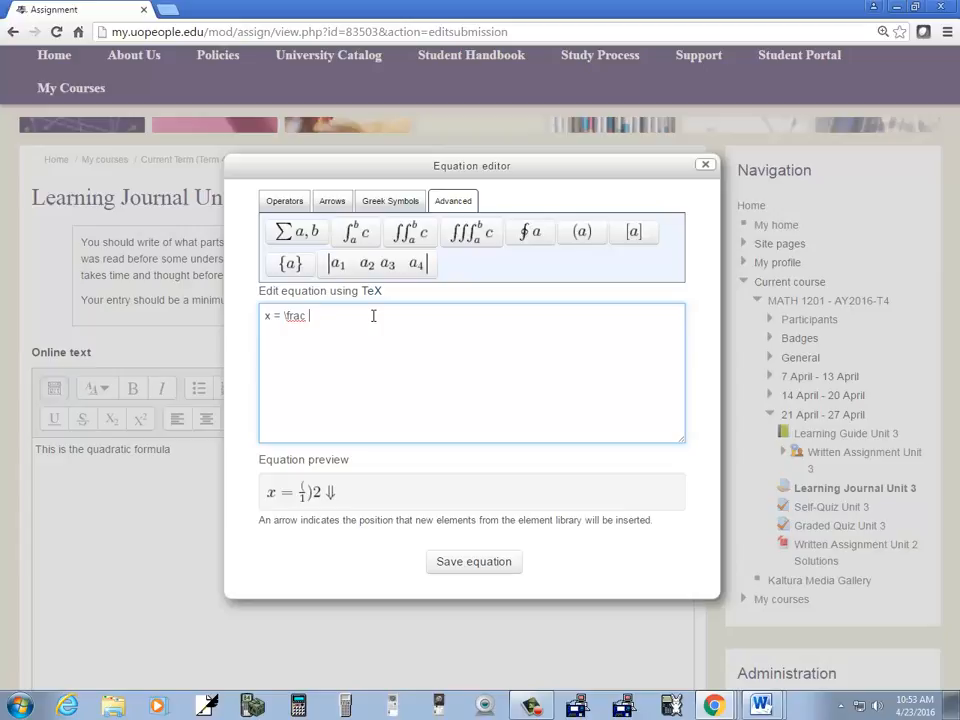
Write the TeX \frac{-b + \sqrt{b2 - 4ac}}{2a} for the formula.
type("{1}")
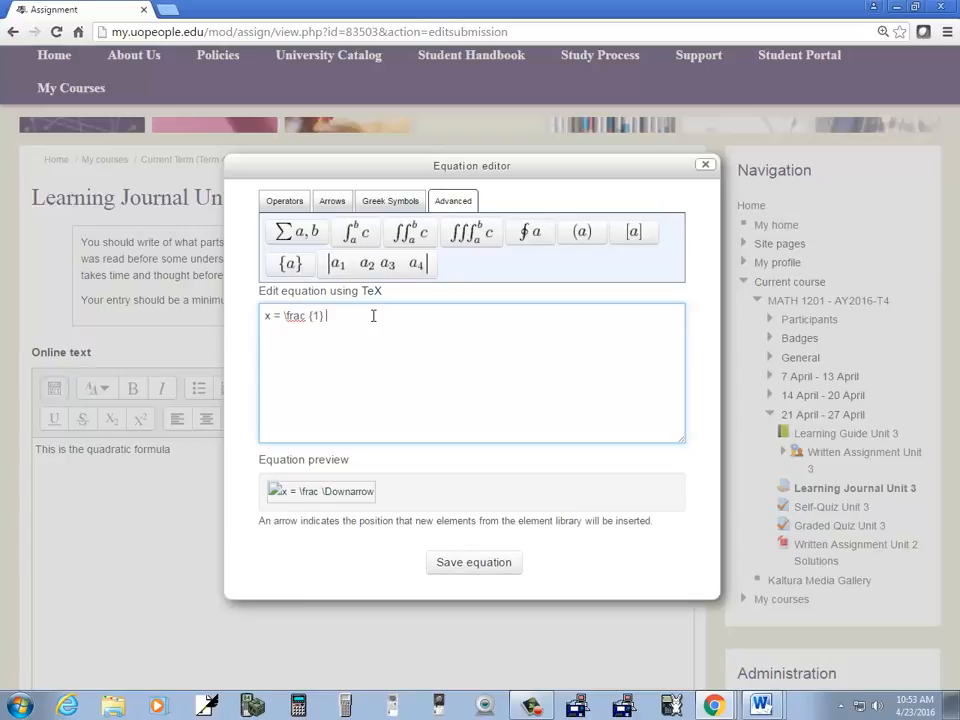
type("2")
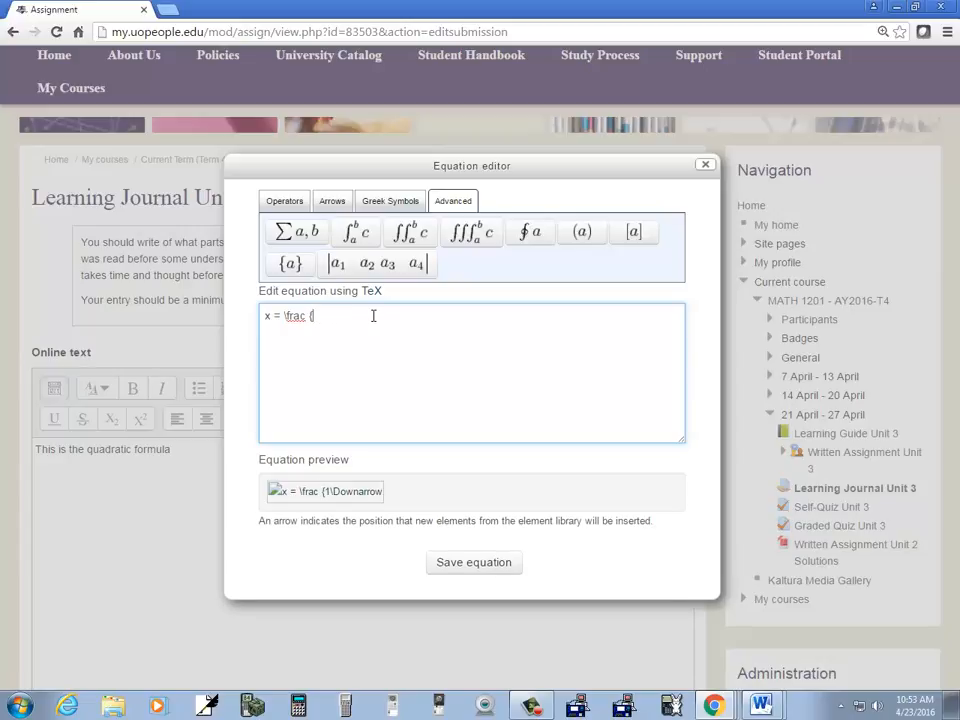
type("-b")
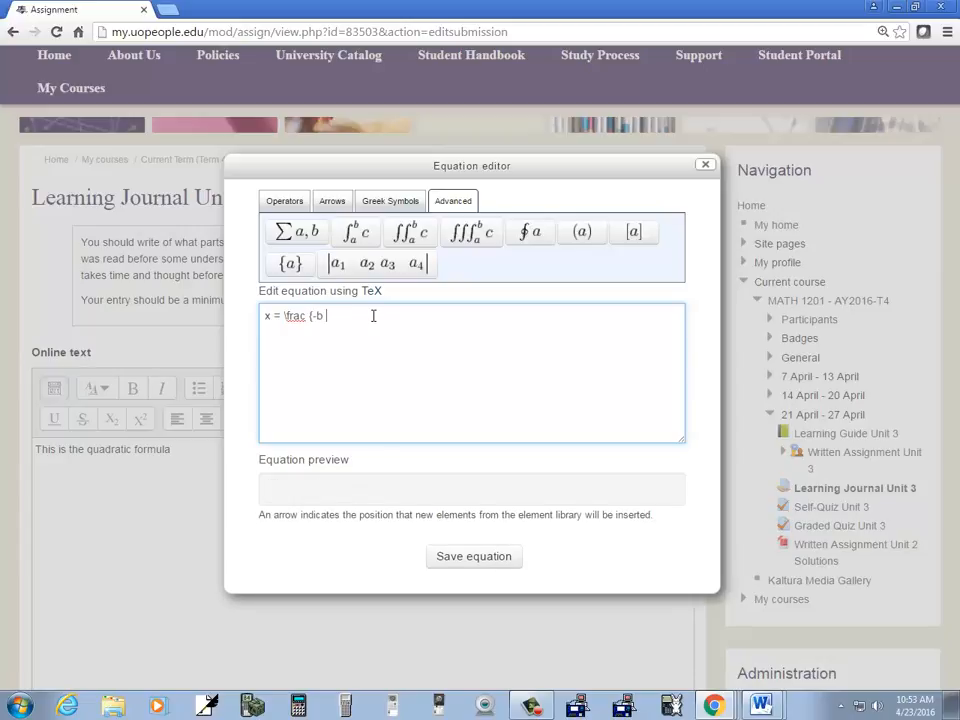
type("+")
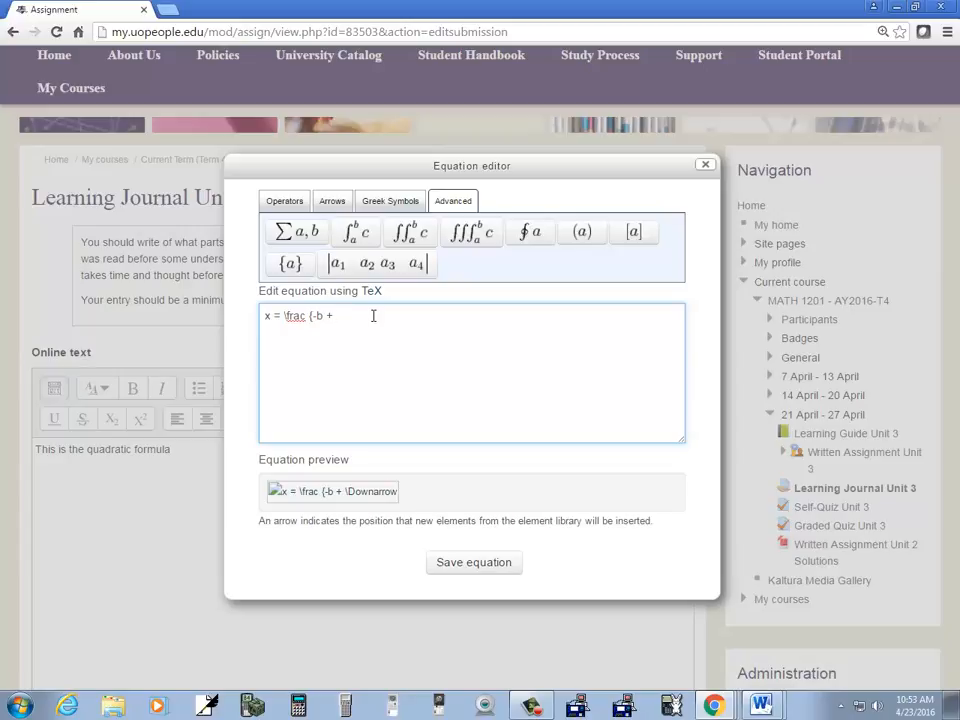
type("\\sqrt")
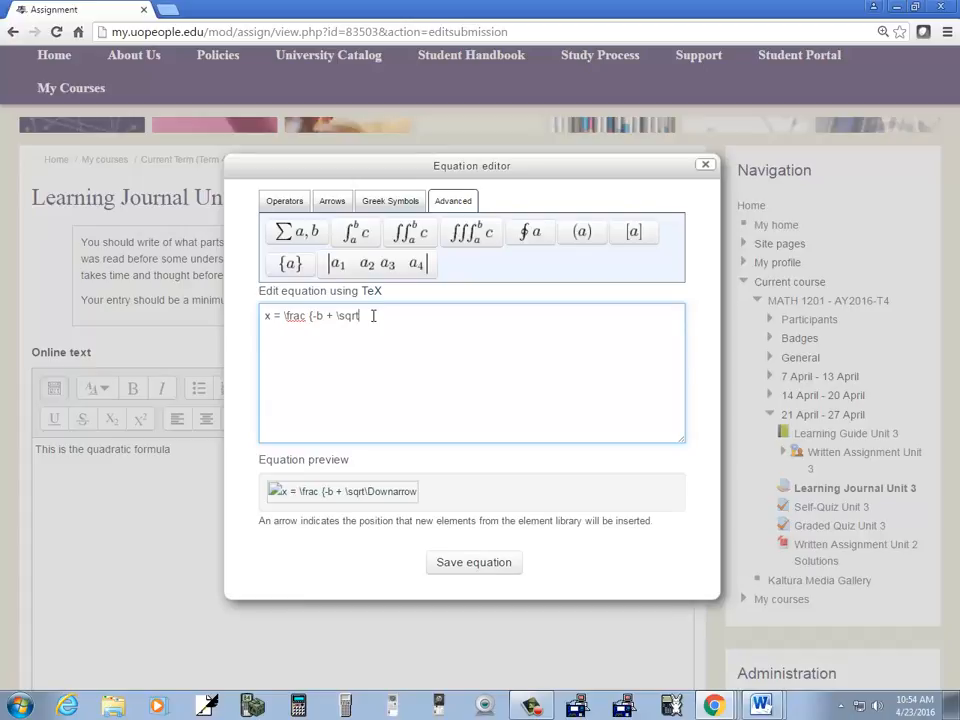
type("{")
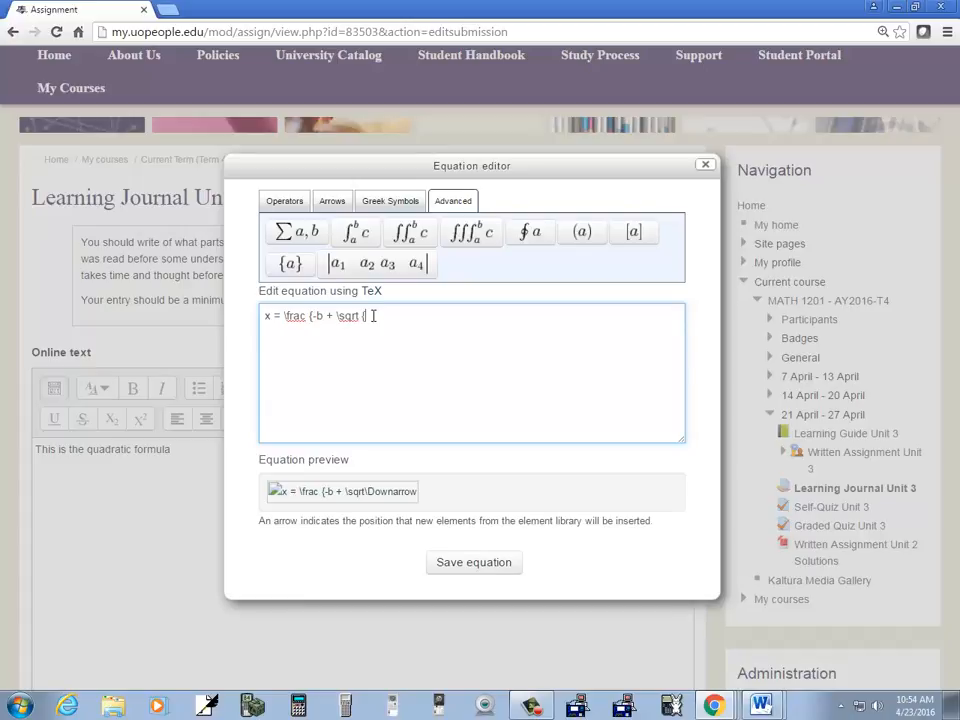
type("b} - 4a")
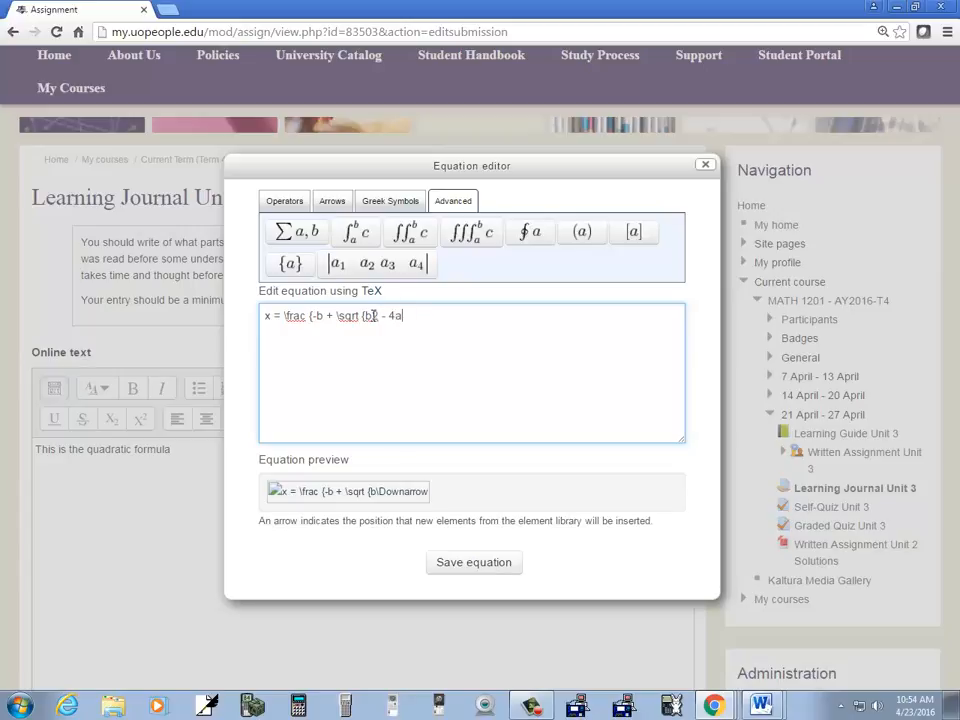
type("c)")
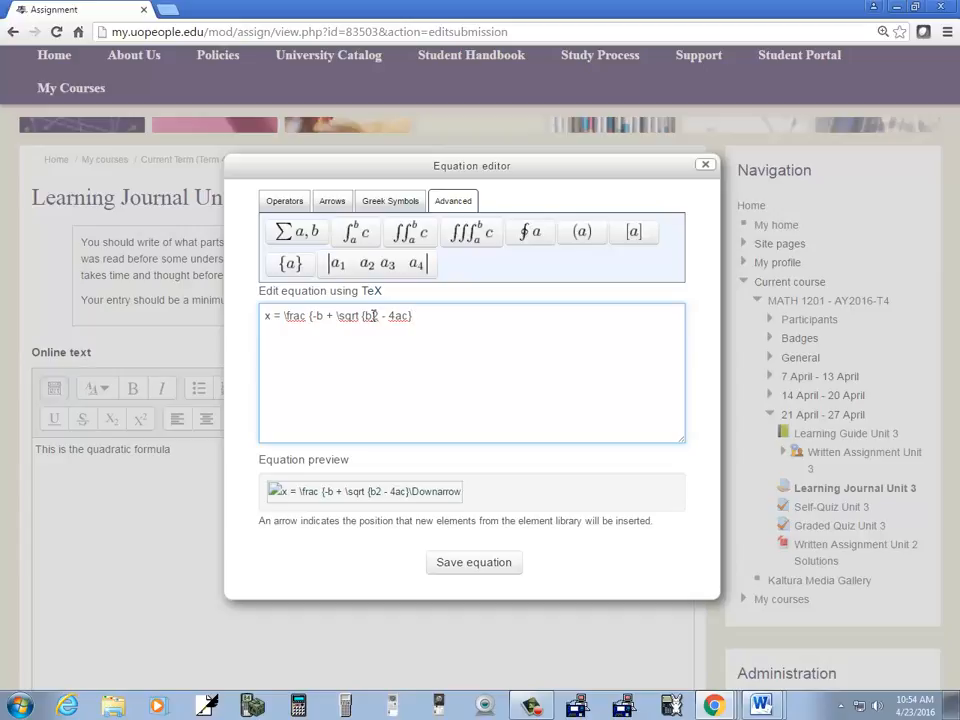
type("}")
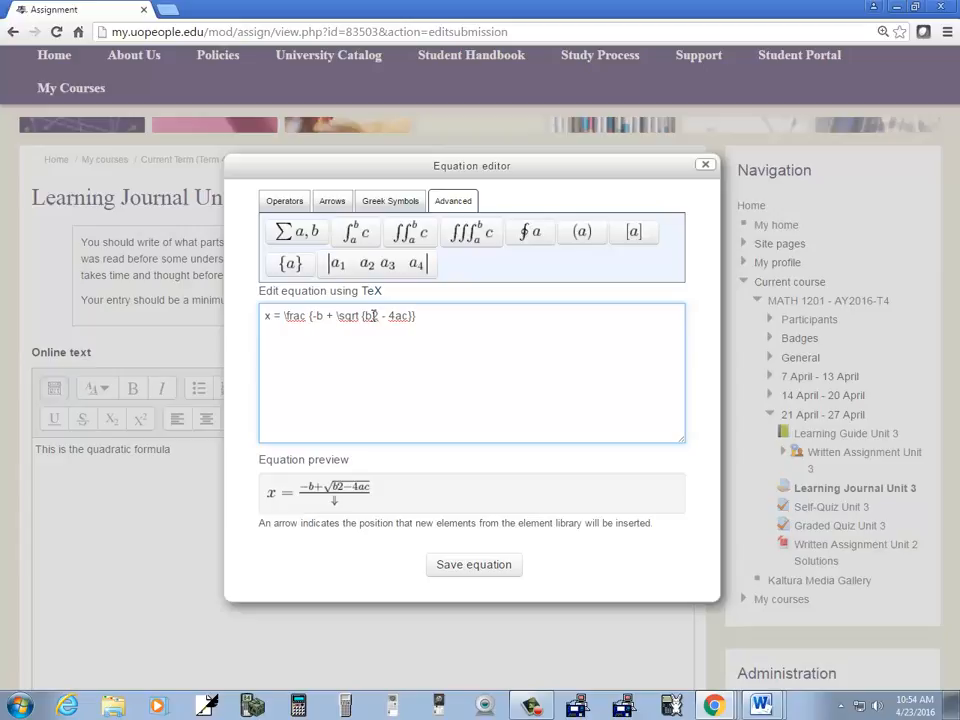
type("{2a}")
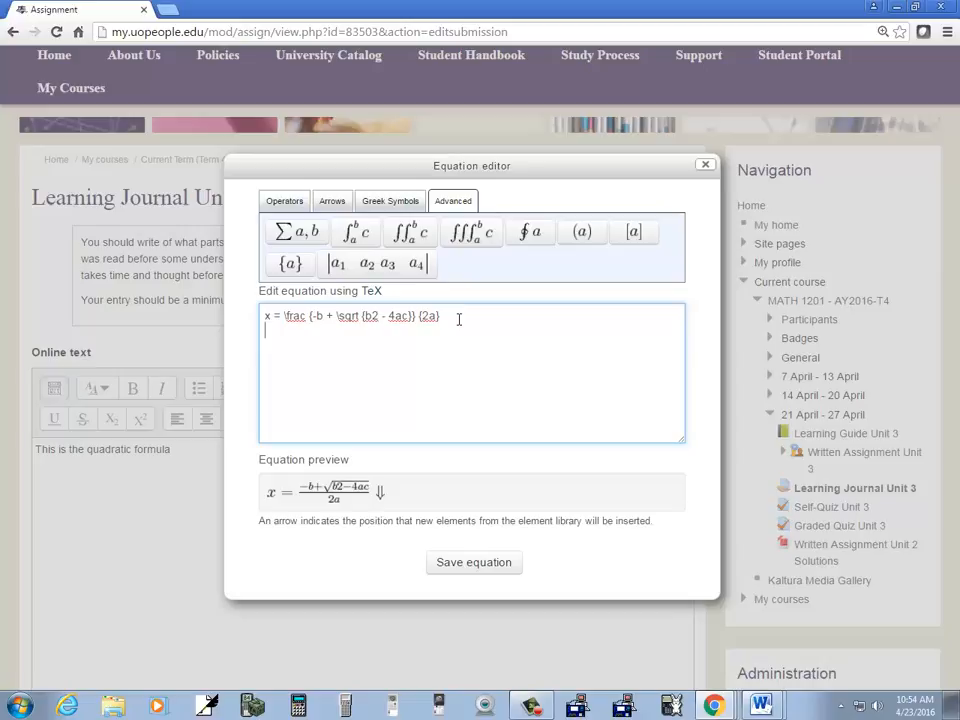
Replace the + before the square root with the \pm plus-minus symbol.
left_click(284, 200)
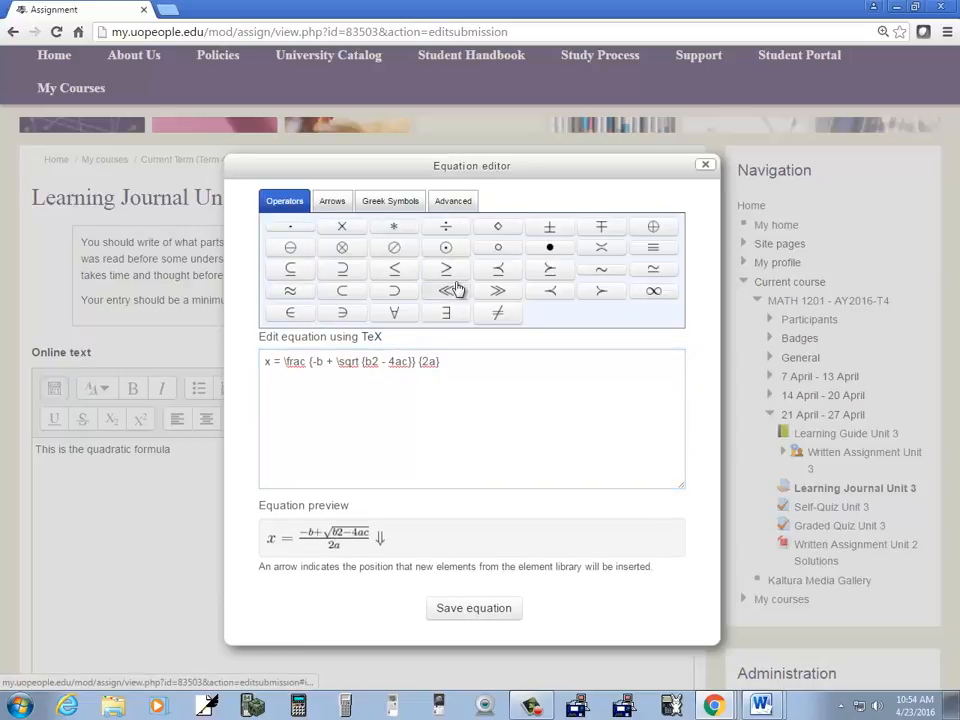
left_click(550, 226)
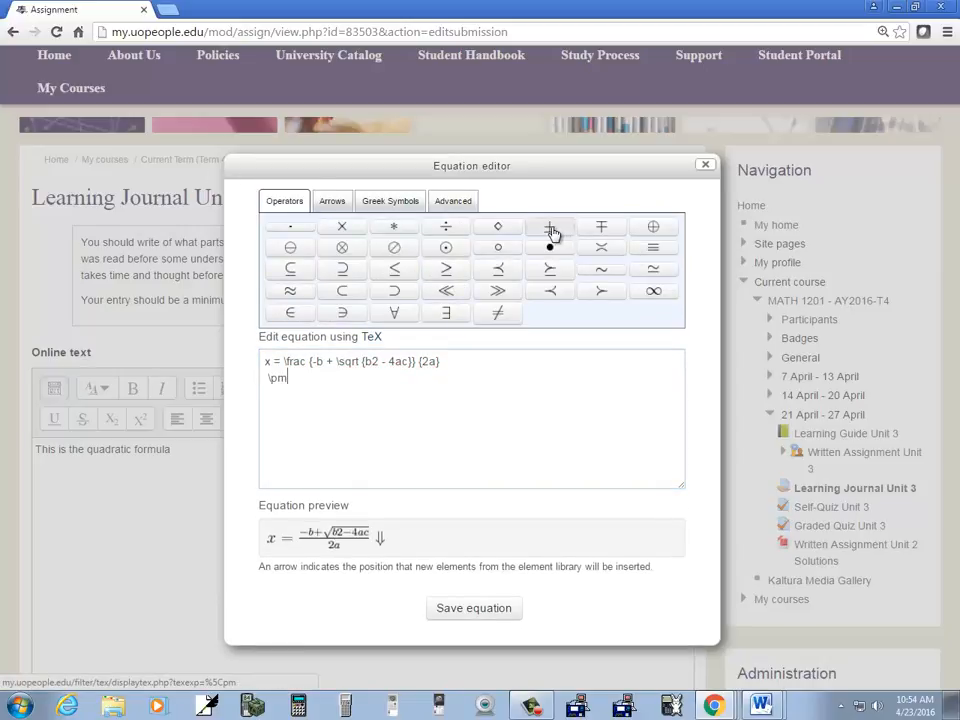
left_click(548, 224)
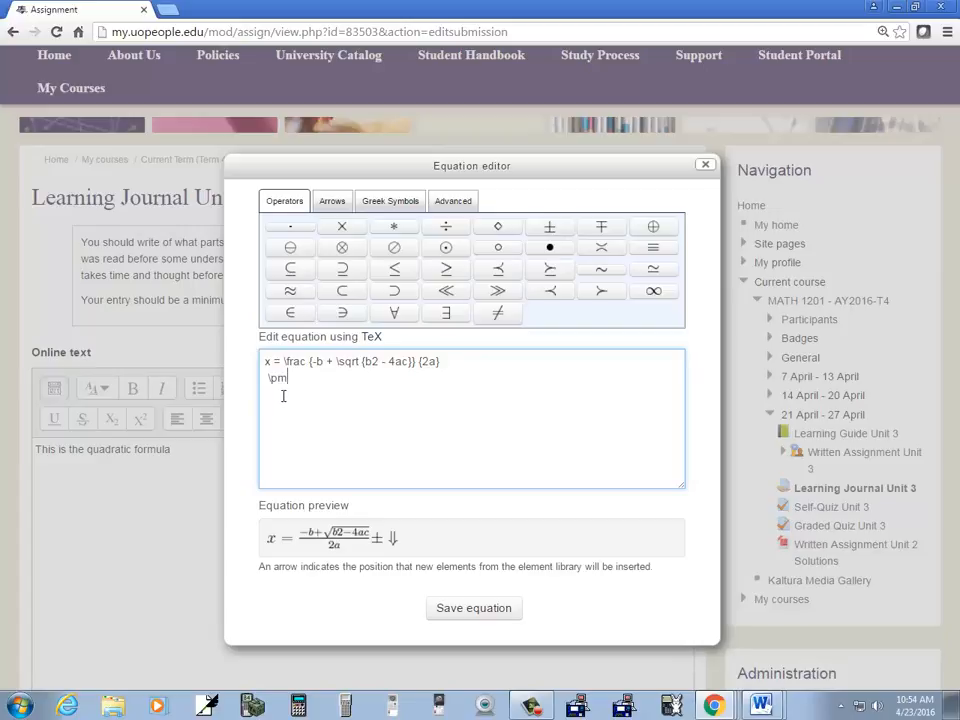
key("Backspace")
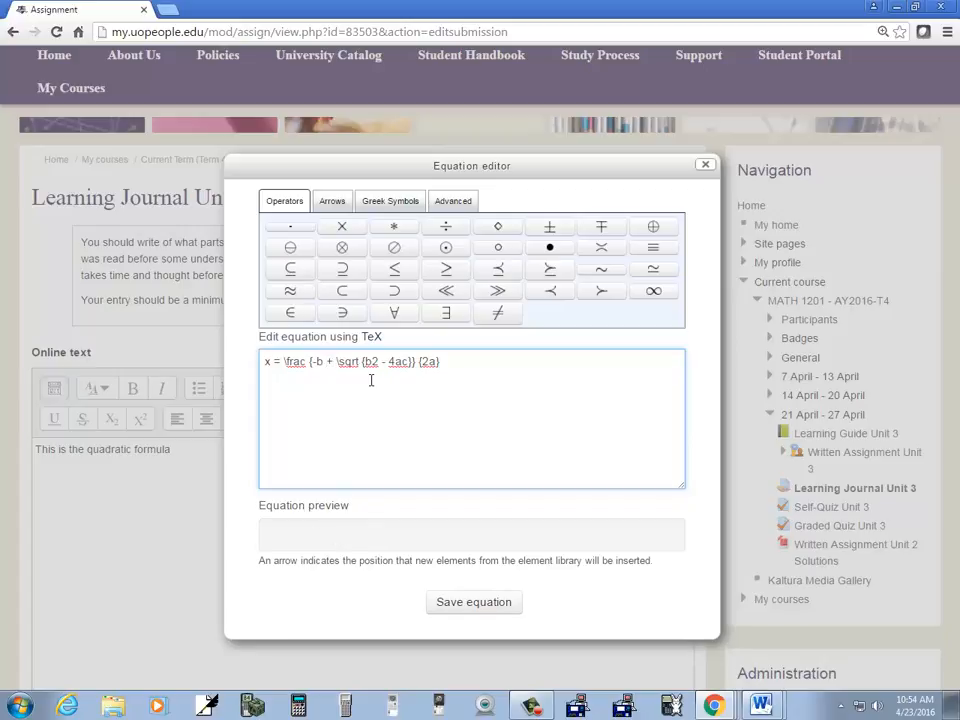
type("\\pm")
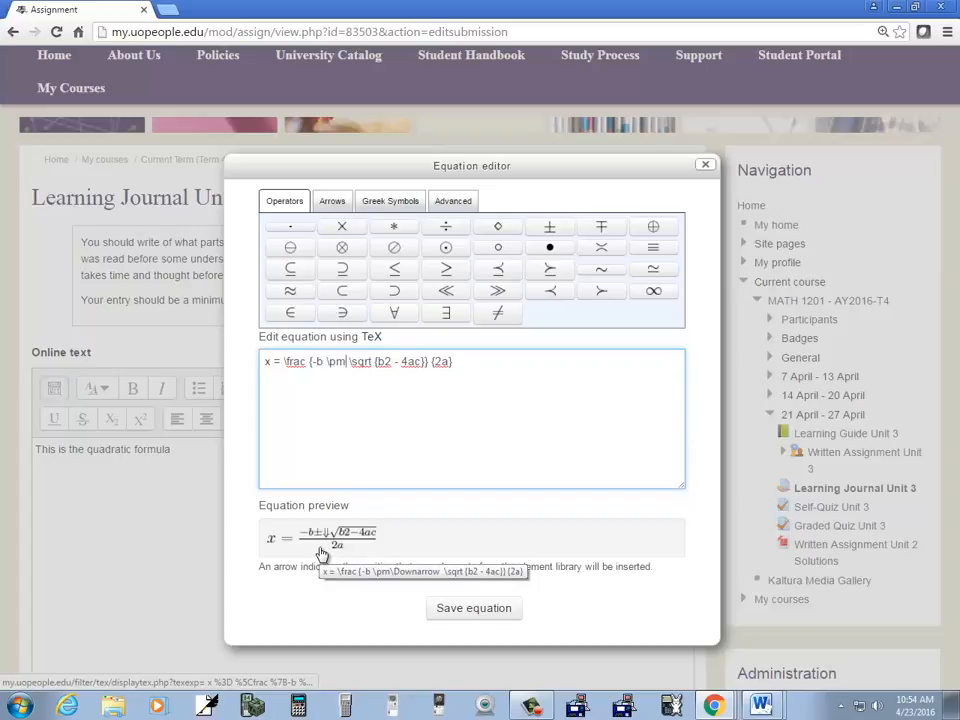
mouse_move(384, 532)
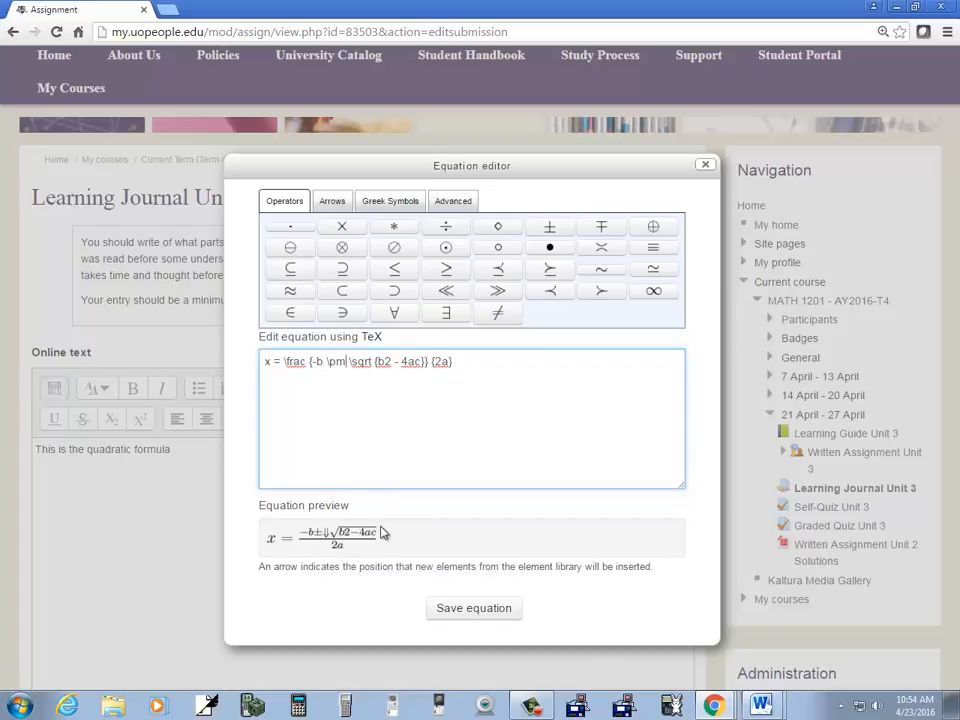
mouse_move(330, 540)
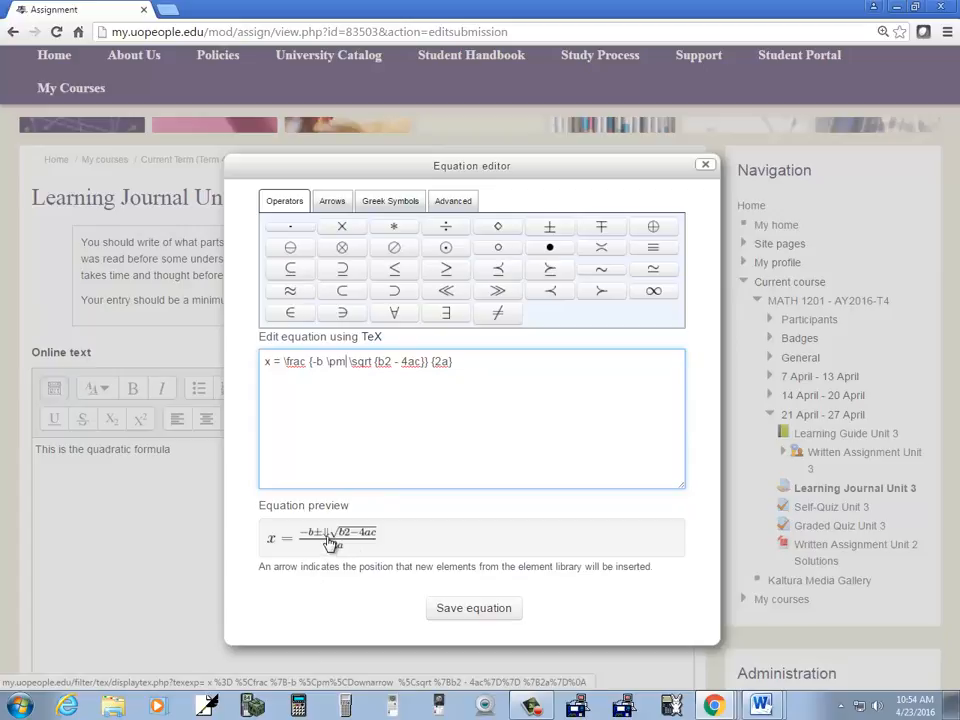
mouse_move(330, 540)
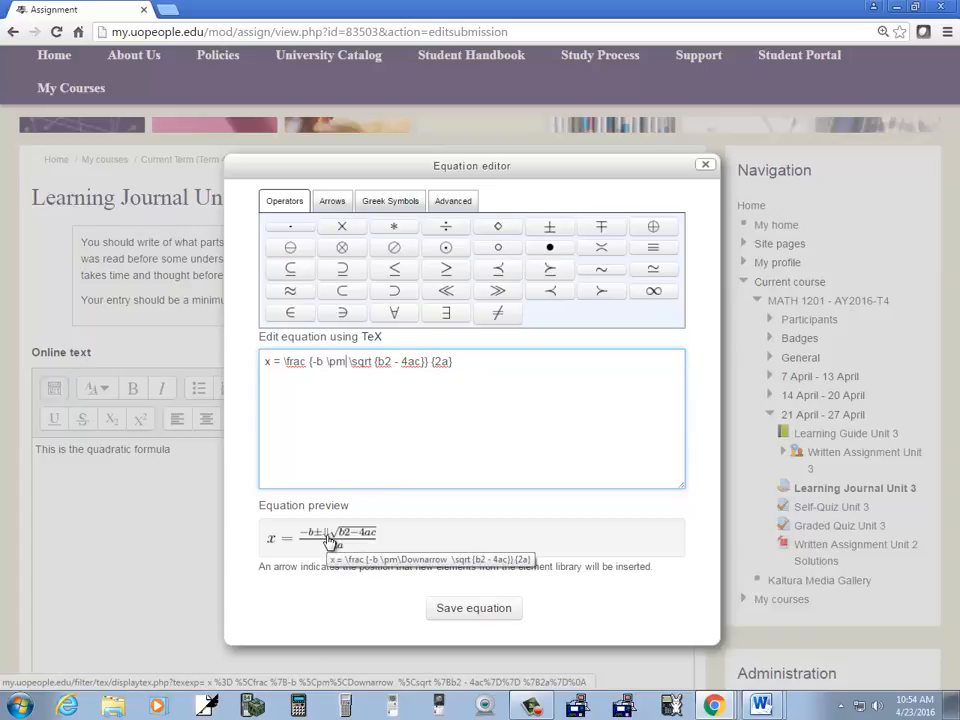
mouse_move(404, 396)
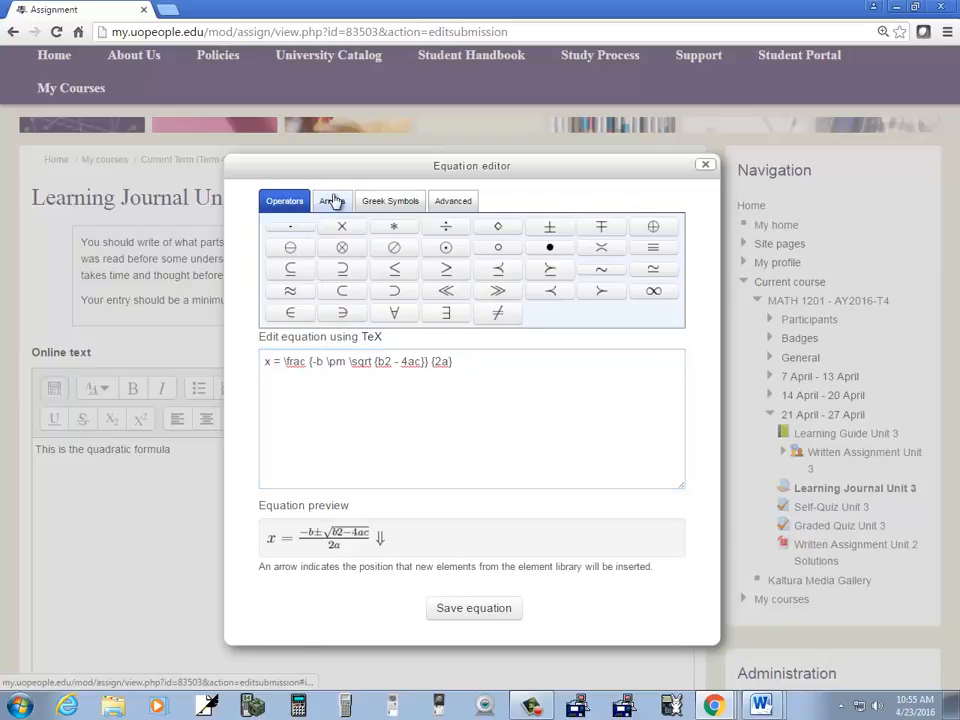
Fix b2 to b^2 in the TeX and save the finished equation into the online text.
left_click(388, 200)
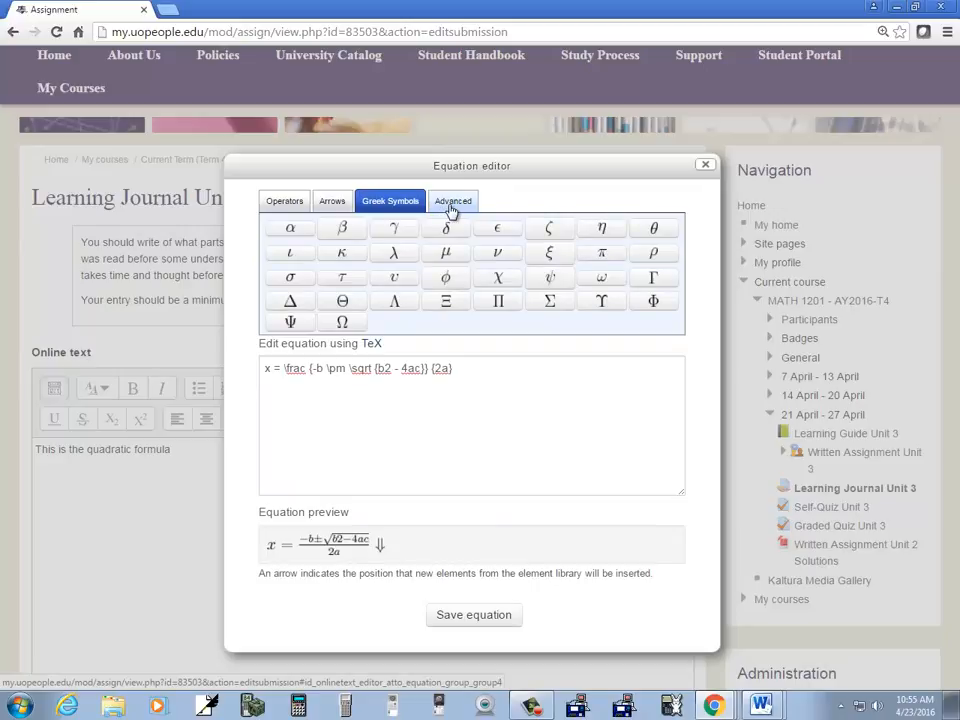
left_click(452, 200)
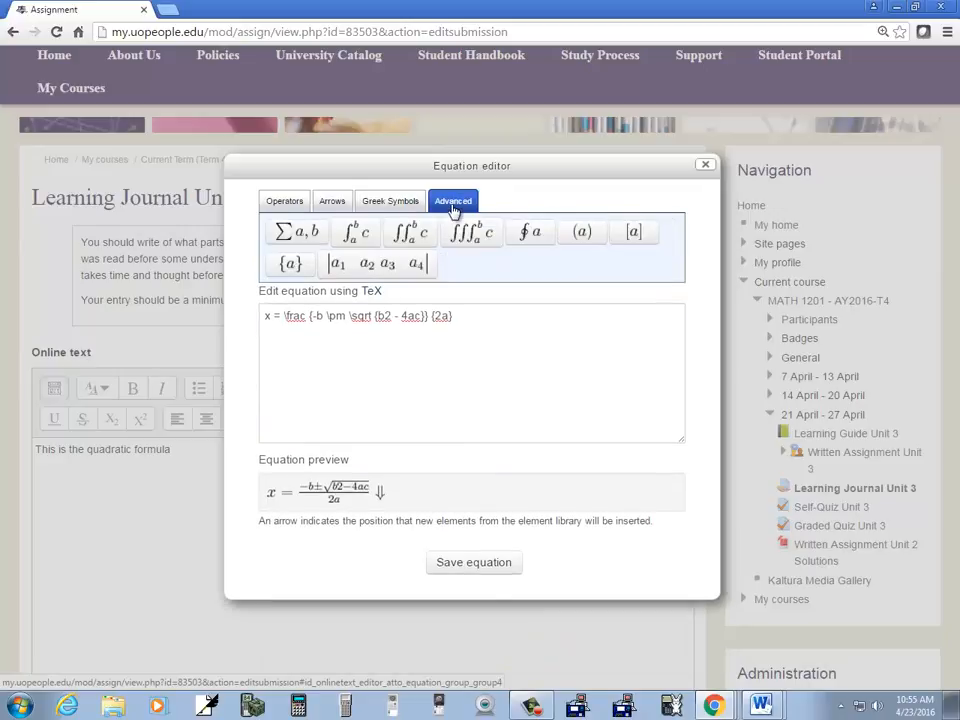
left_click(284, 200)
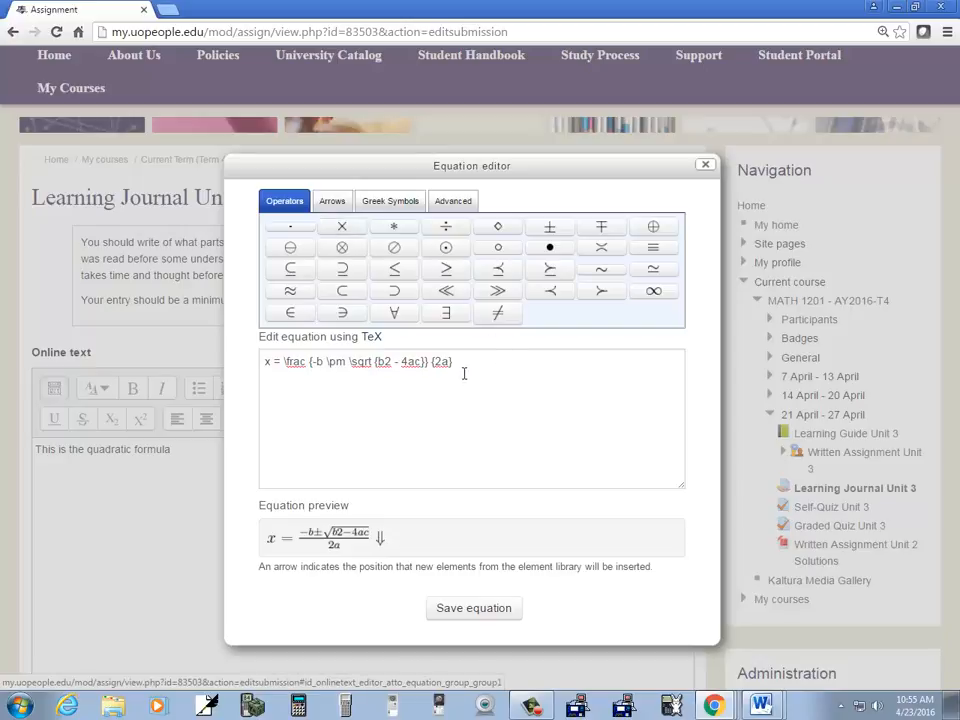
left_click(440, 400)
type("^")
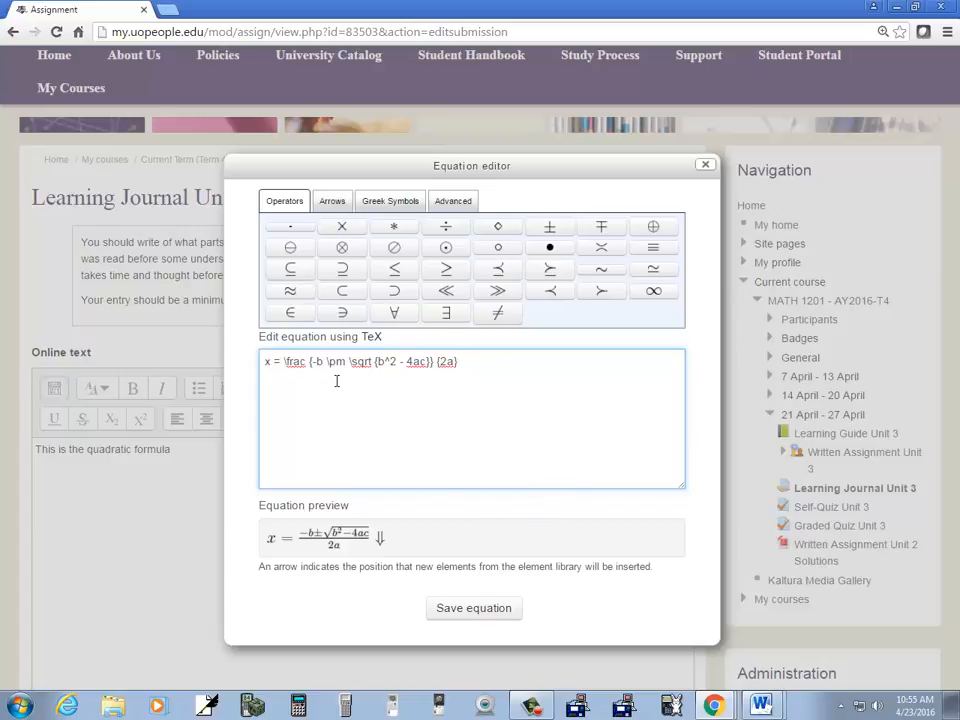
mouse_move(528, 560)
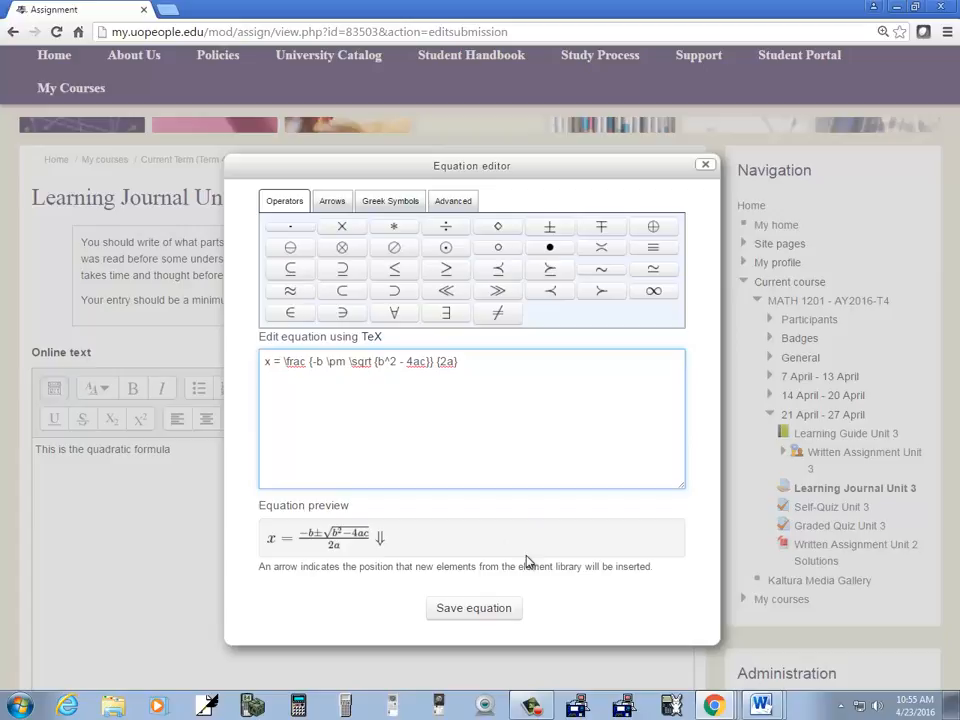
left_click(472, 608)
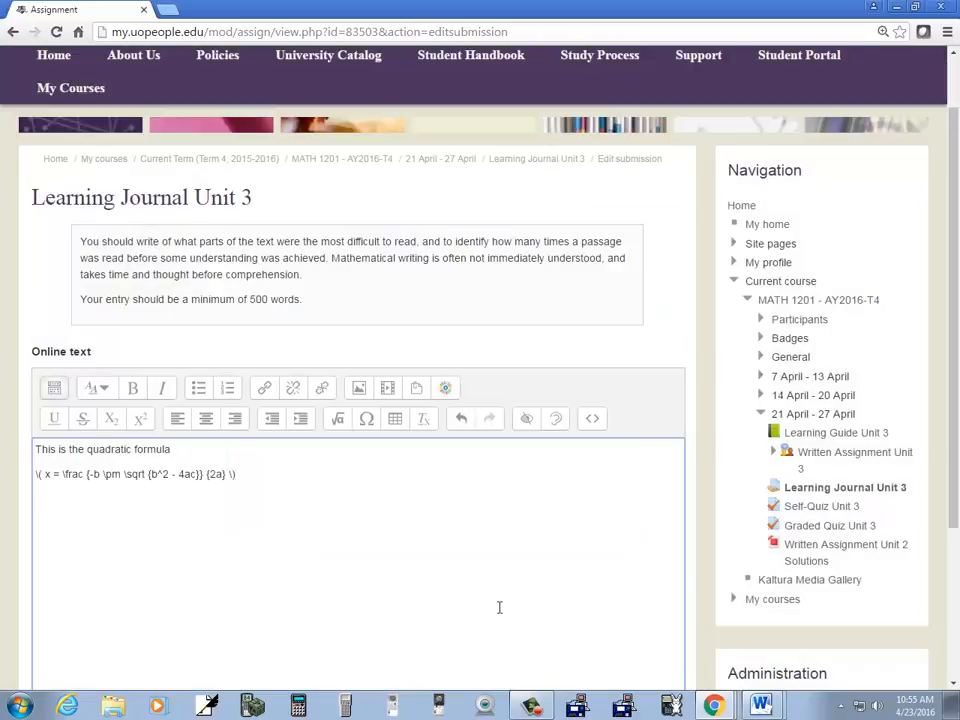
Add the line "Then we simplify" under the equation and save the journal entry.
scroll("down", 3)
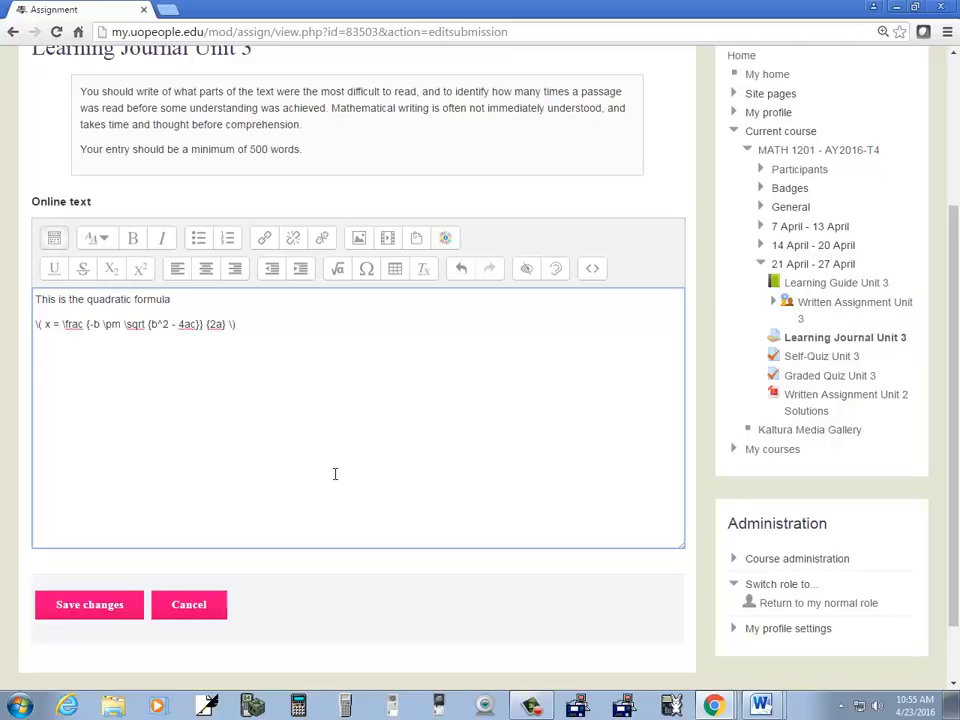
type("Then we sim")
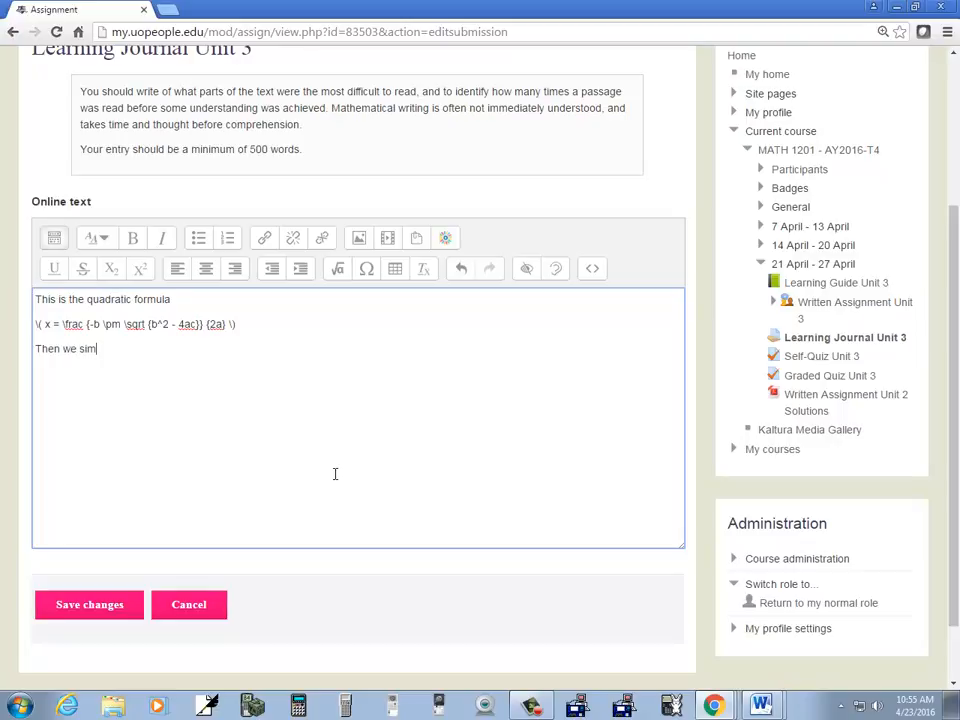
type("plify")
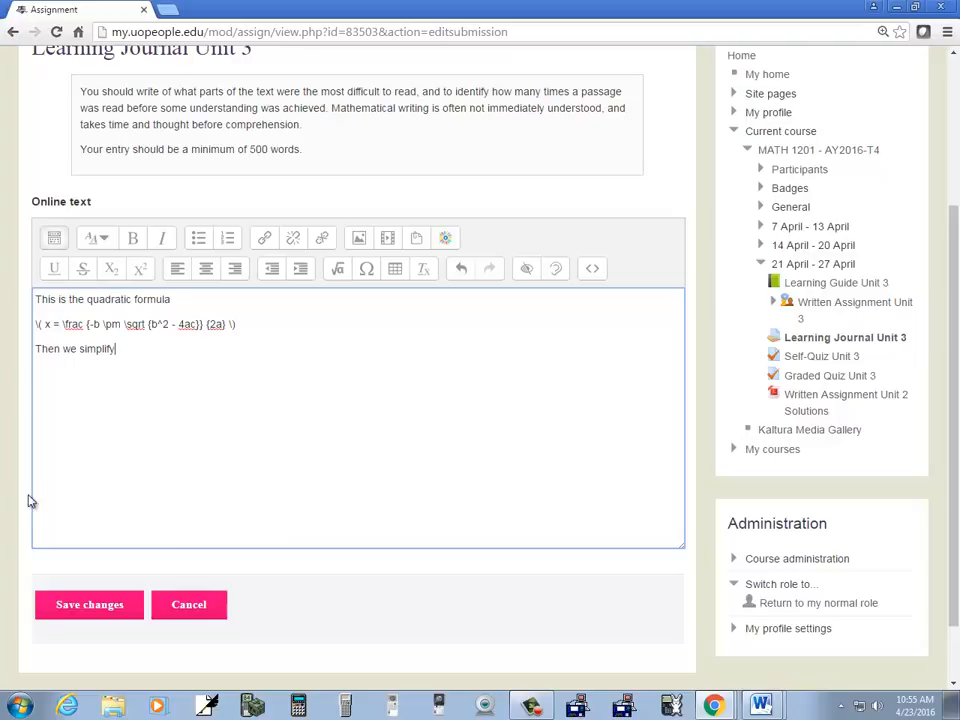
left_click(88, 604)
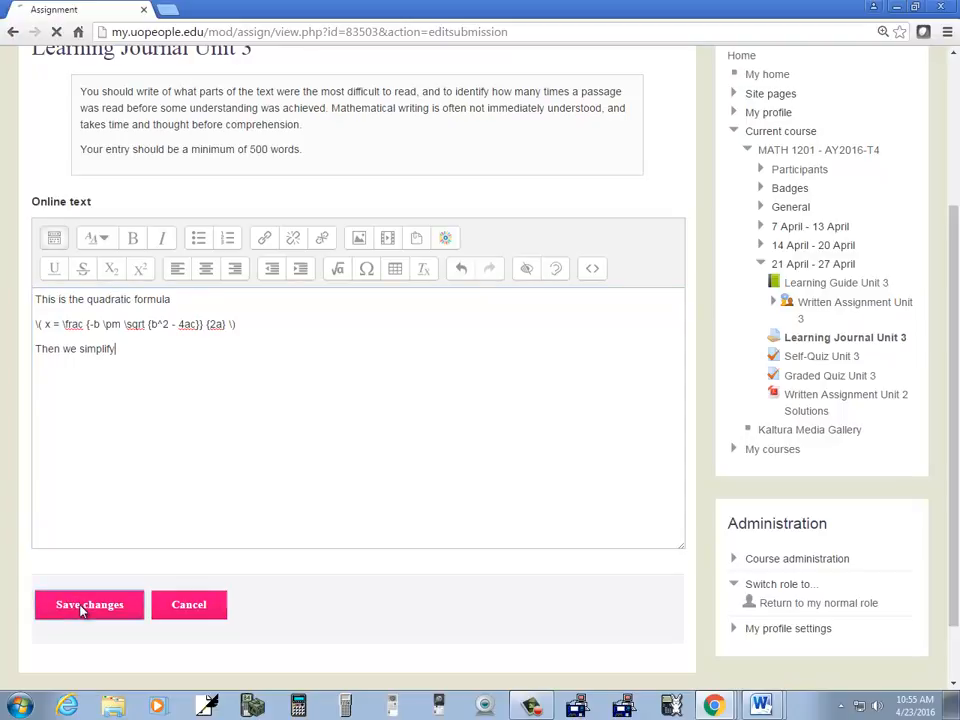
left_click(88, 604)
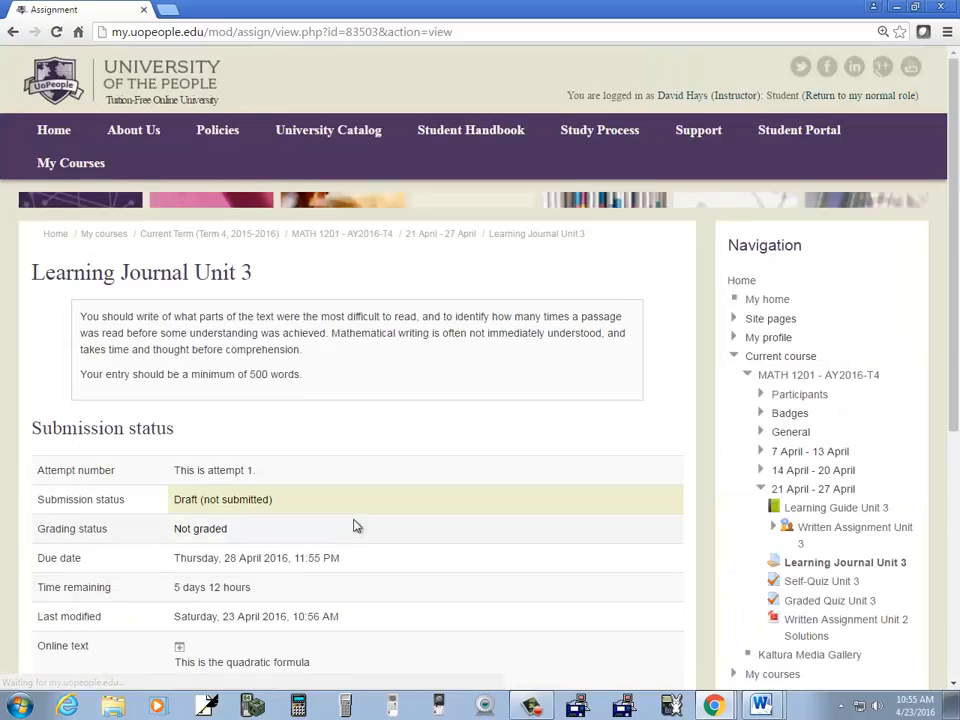
scroll("down", 3)
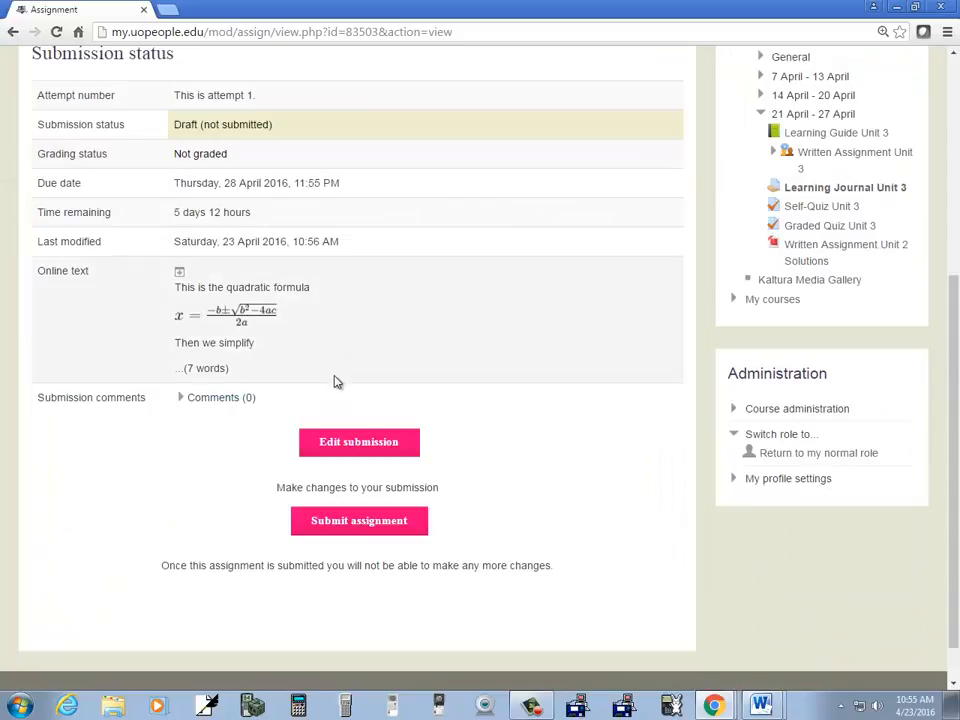
mouse_move(252, 330)
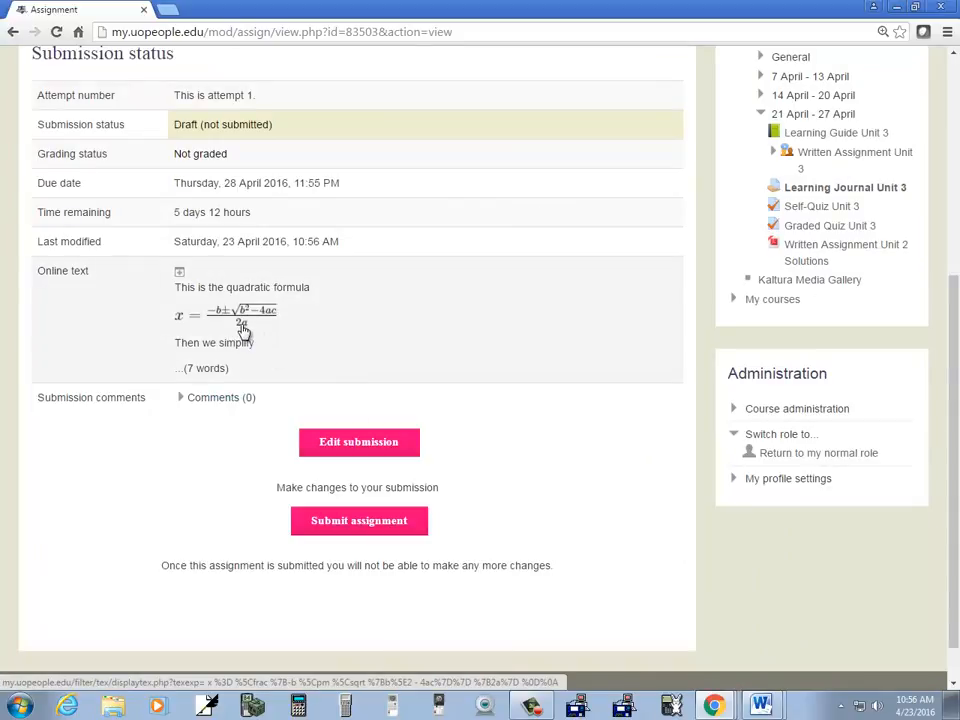
mouse_move(244, 316)
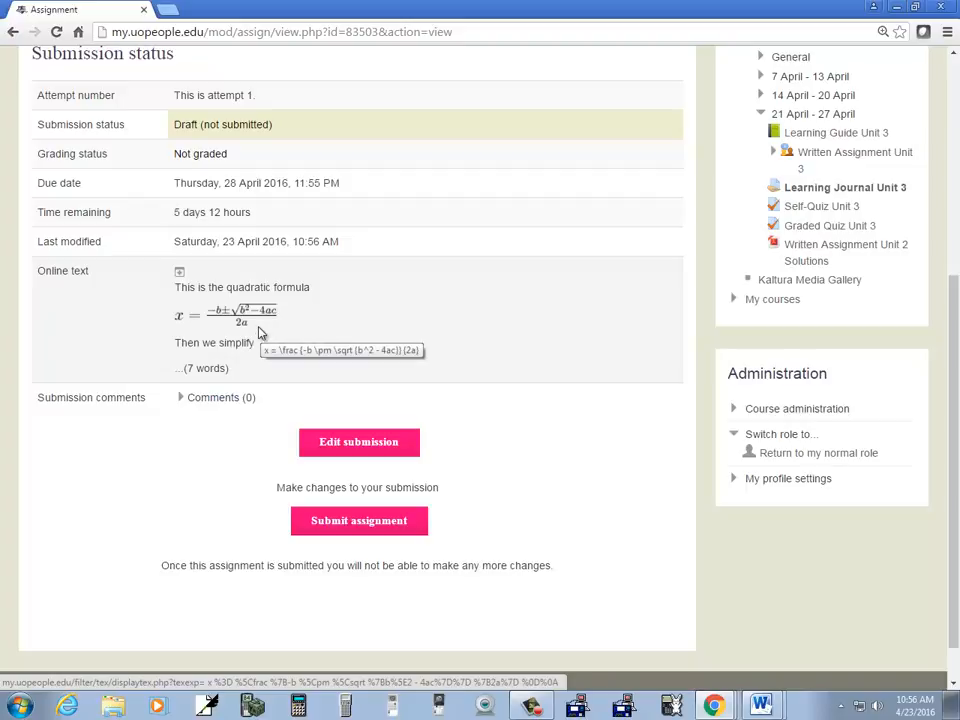
mouse_move(360, 380)
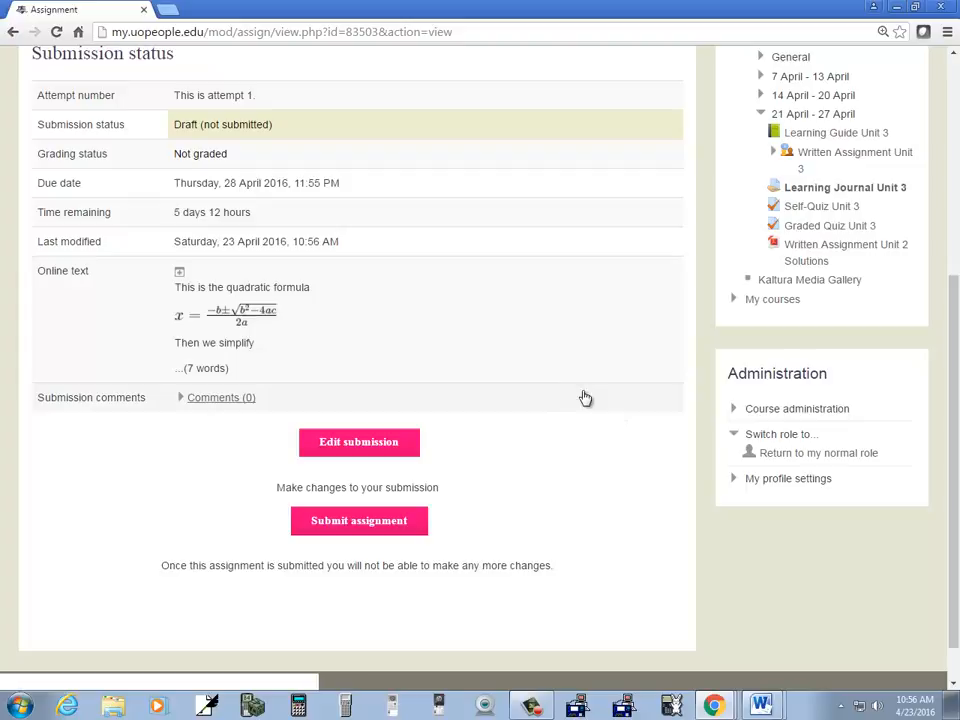
left_click(756, 700)
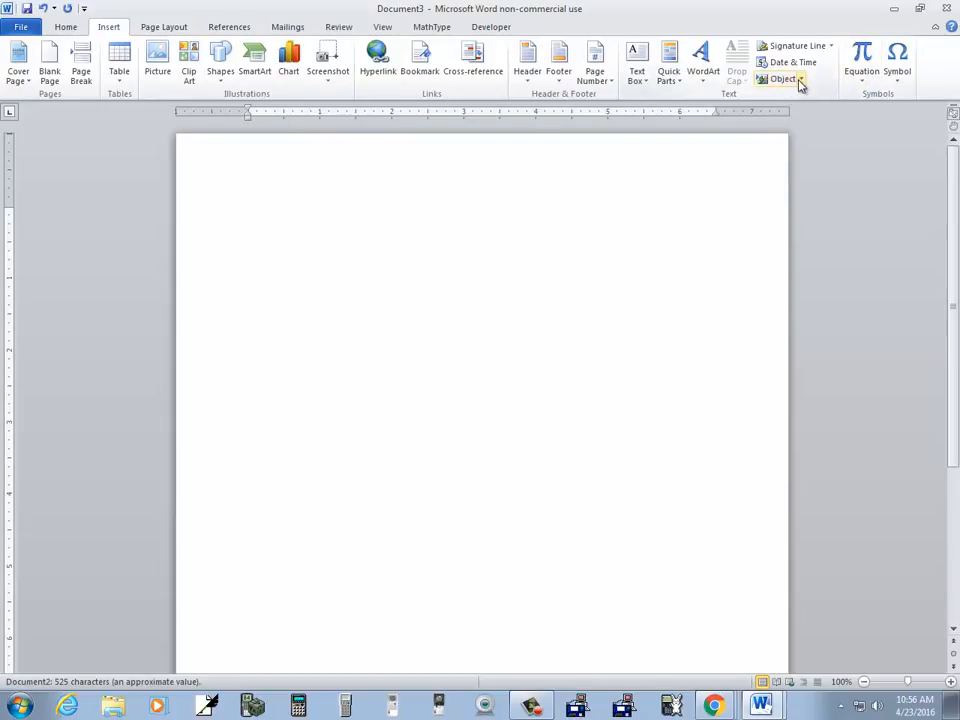
mouse_move(796, 76)
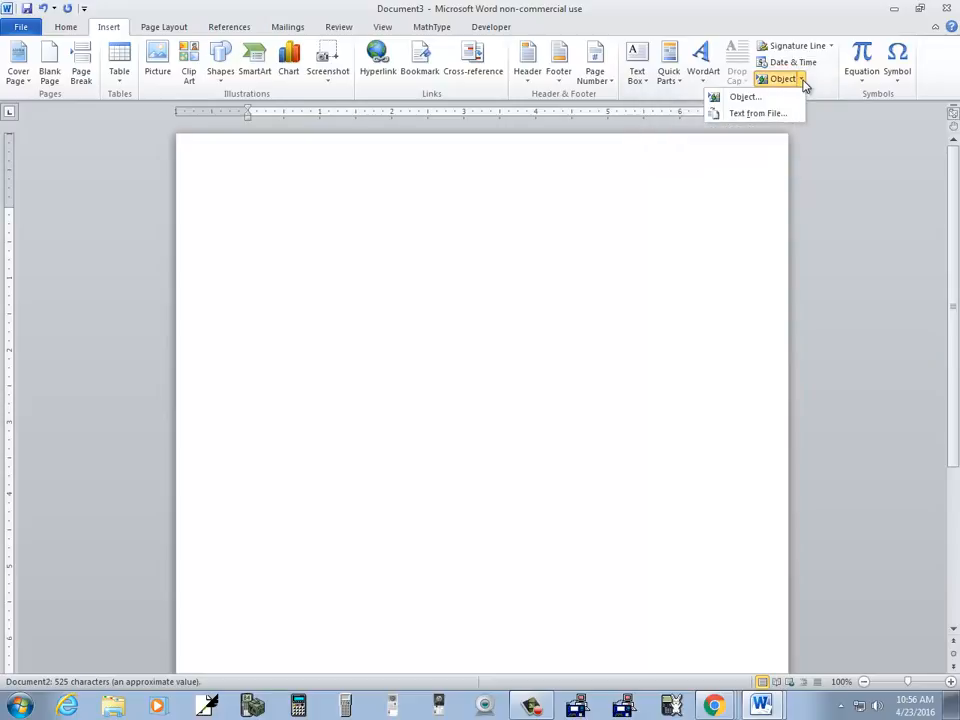
mouse_move(132, 32)
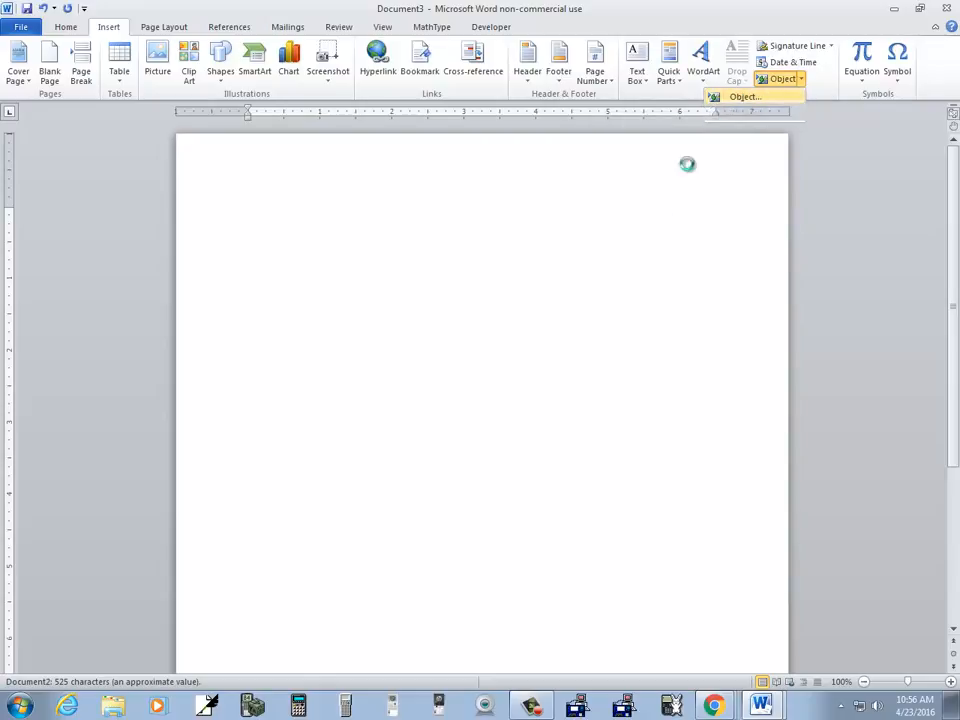
Insert a Microsoft Equation 3.0 object into the blank Word document.
left_click(750, 96)
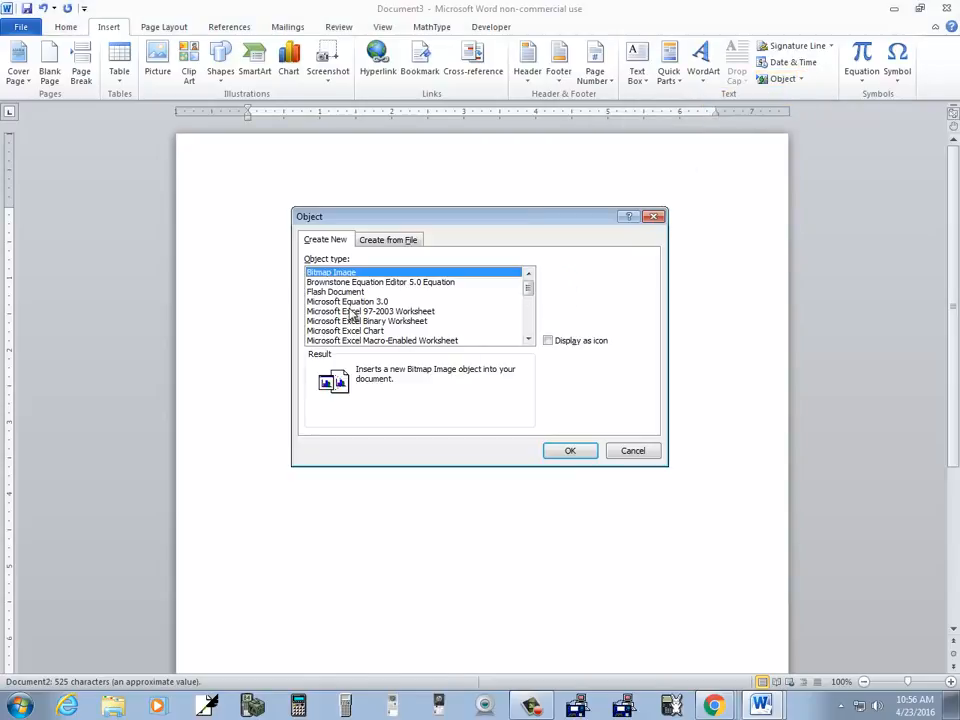
left_click(348, 300)
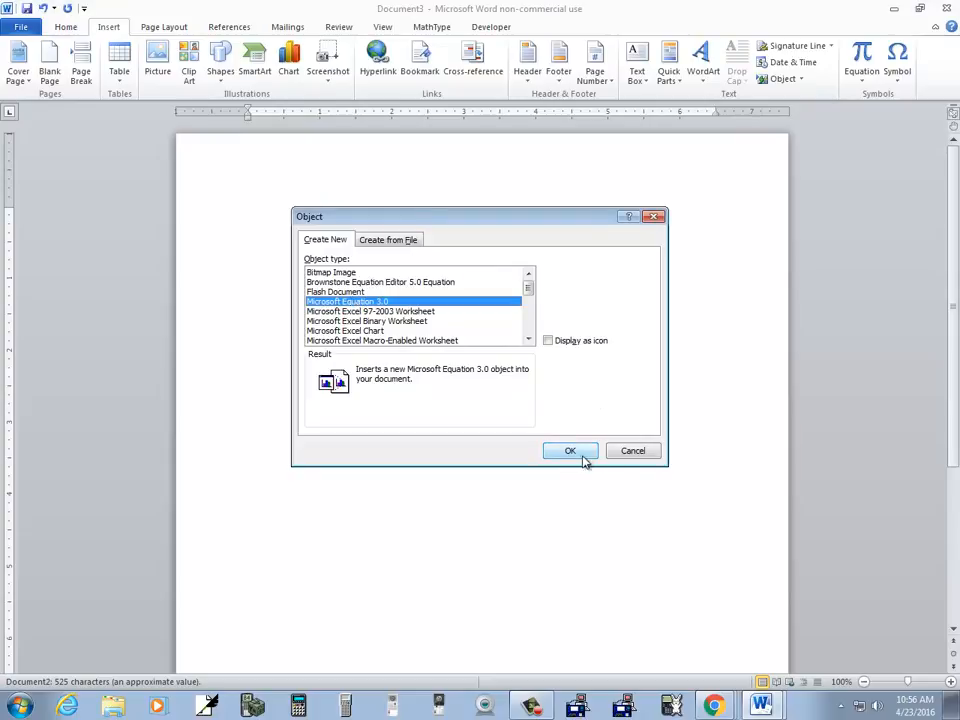
left_click(570, 452)
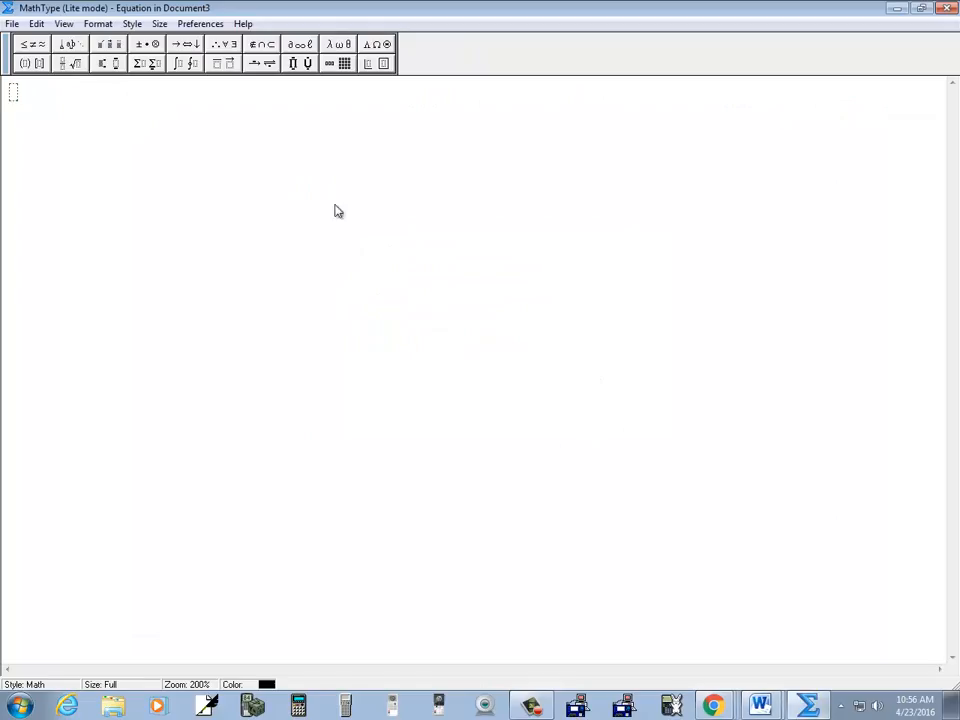
Build x = (-b ± √(b² − 4ac)) / 2a with MathType's fraction and root templates.
type("x")
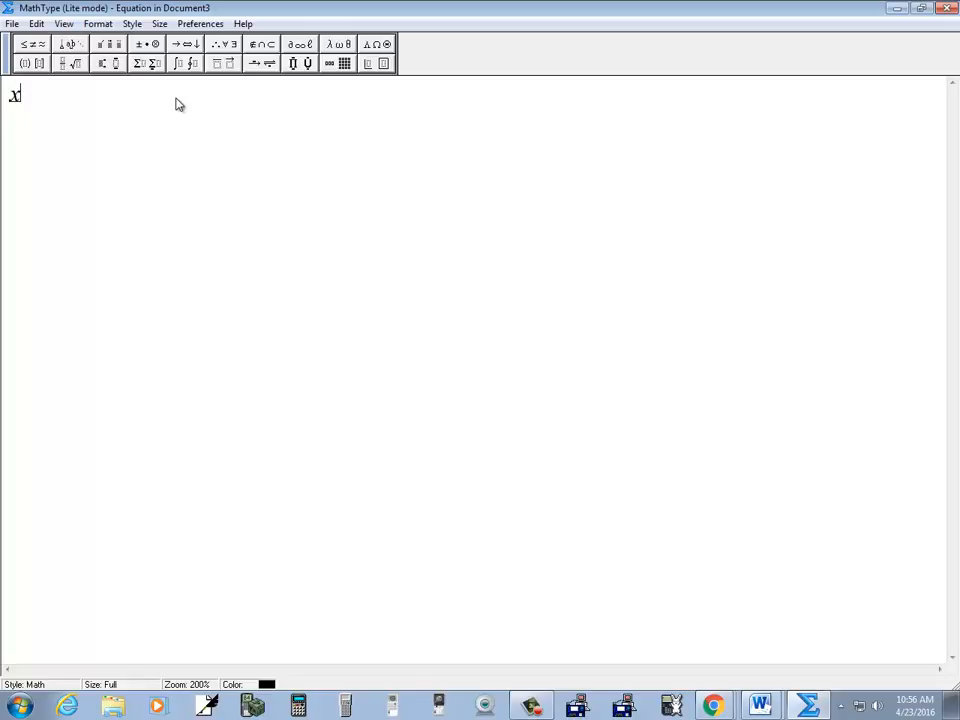
type("=")
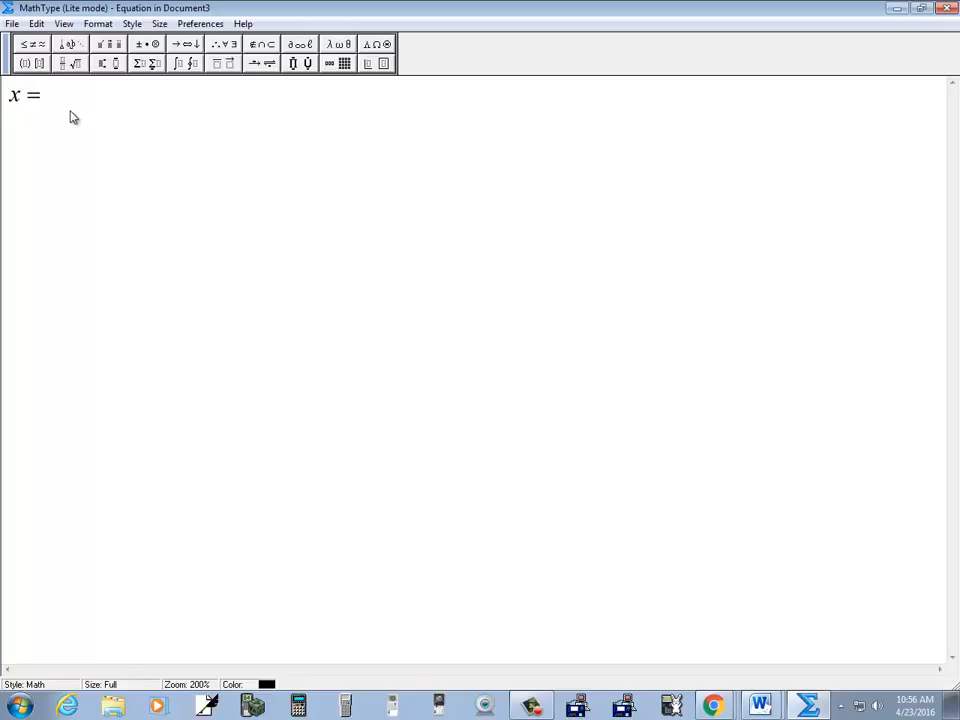
left_click(68, 72)
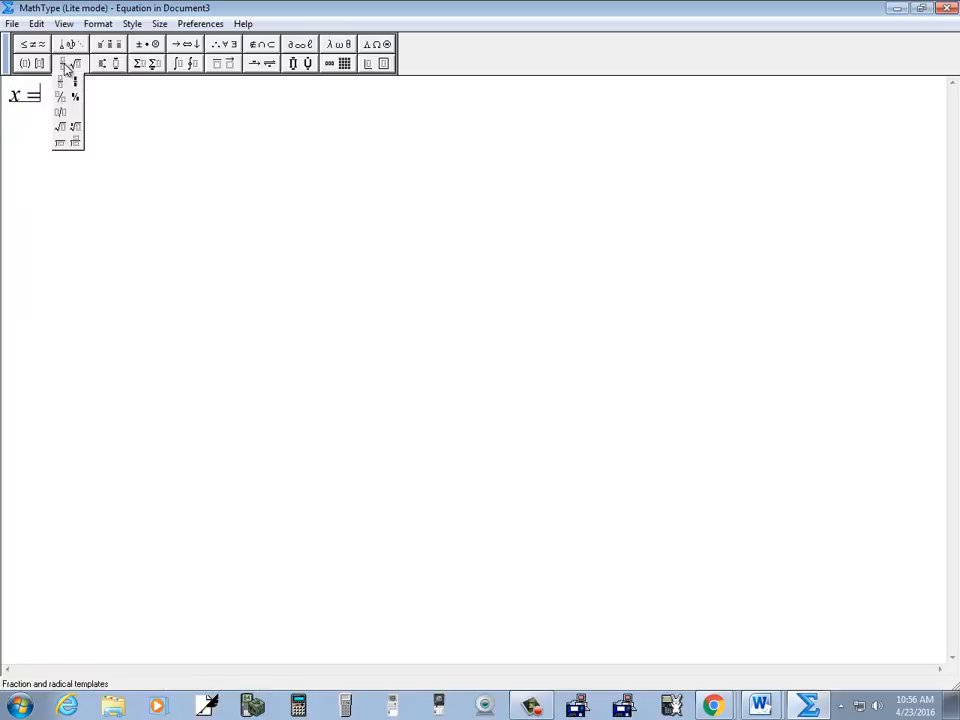
mouse_move(64, 90)
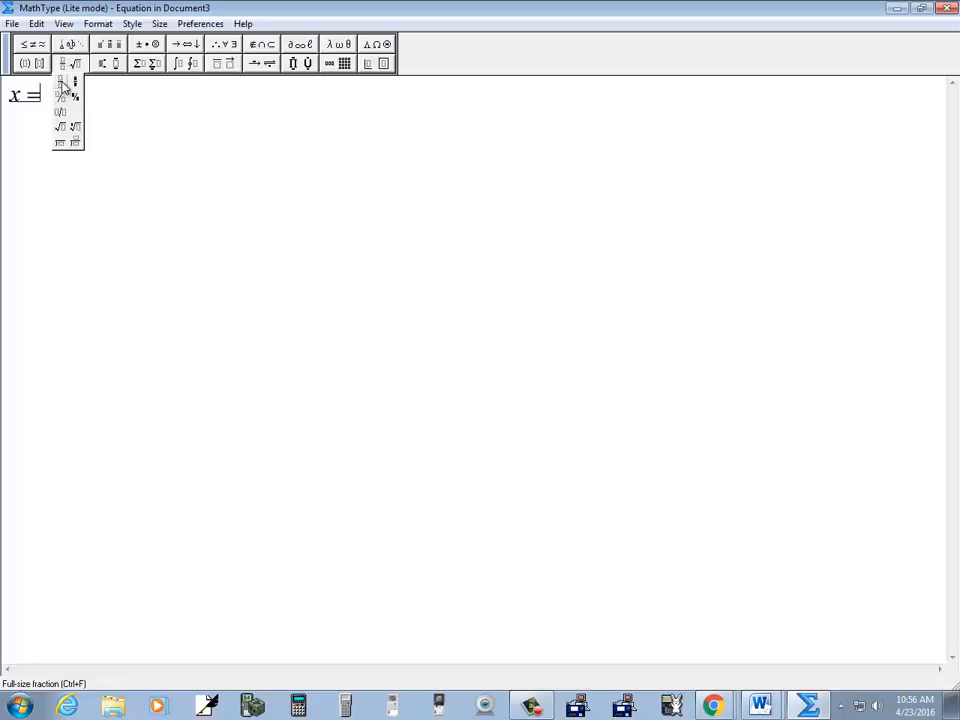
left_click(62, 84)
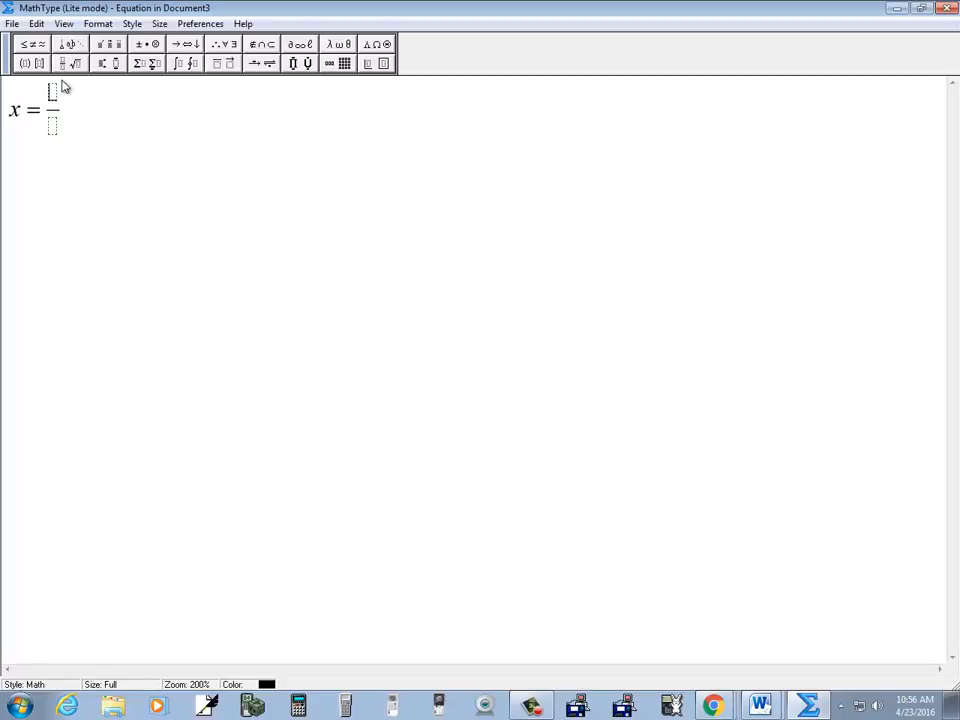
type("-b")
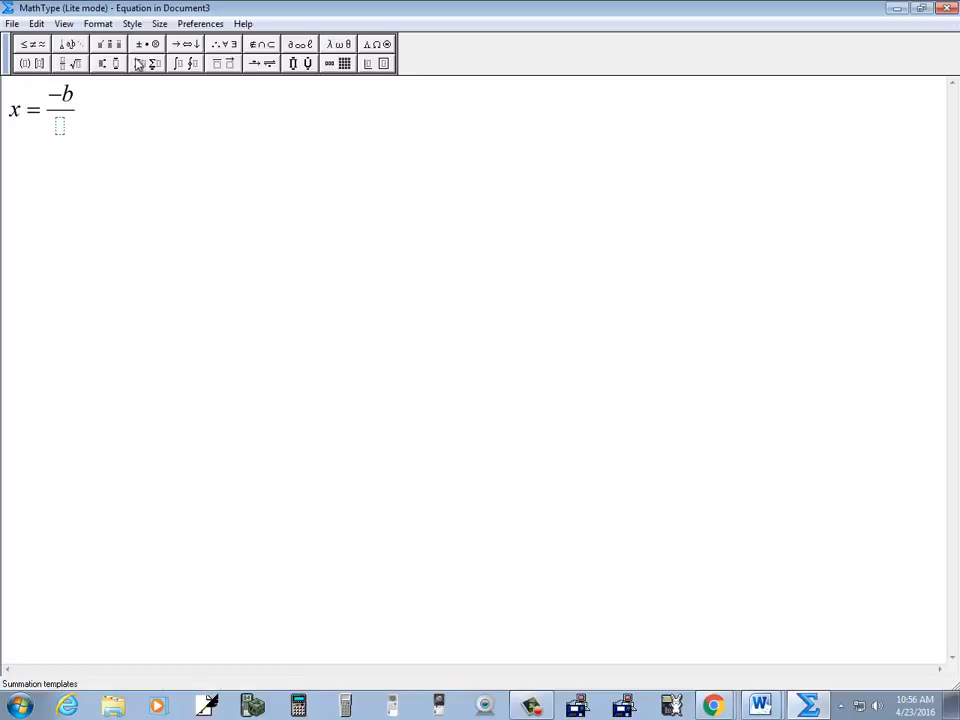
left_click(146, 46)
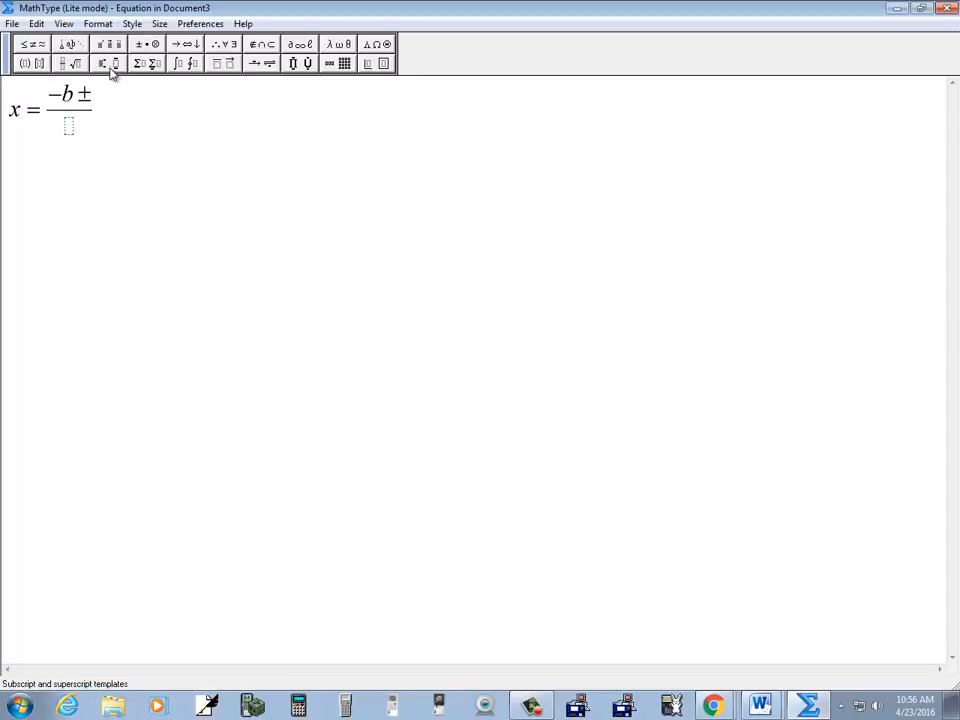
left_click(70, 64)
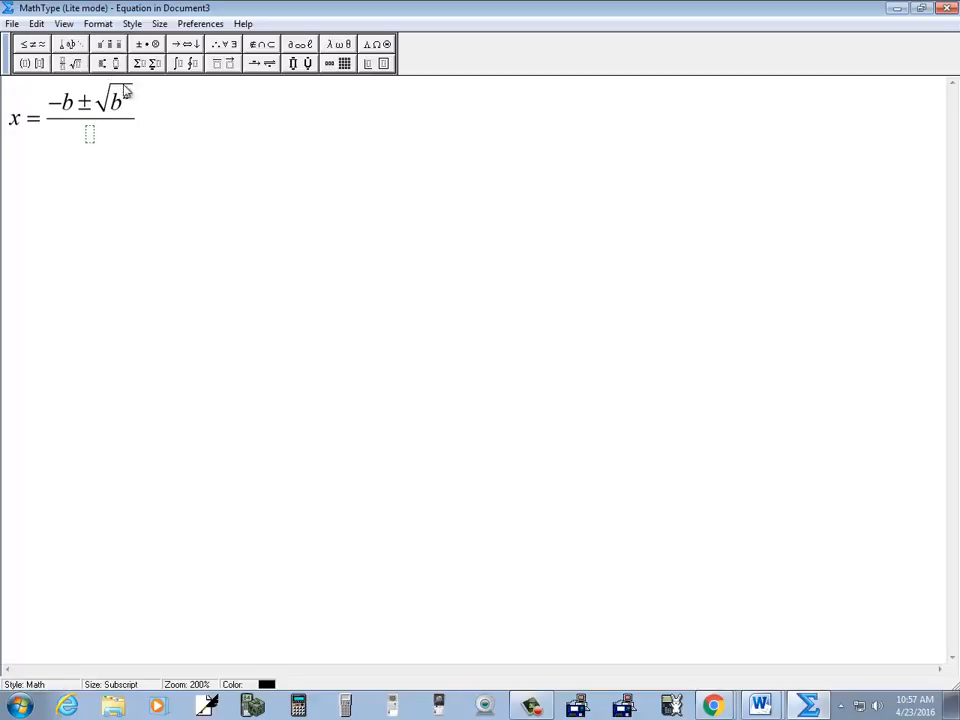
type("2 − 4ac")
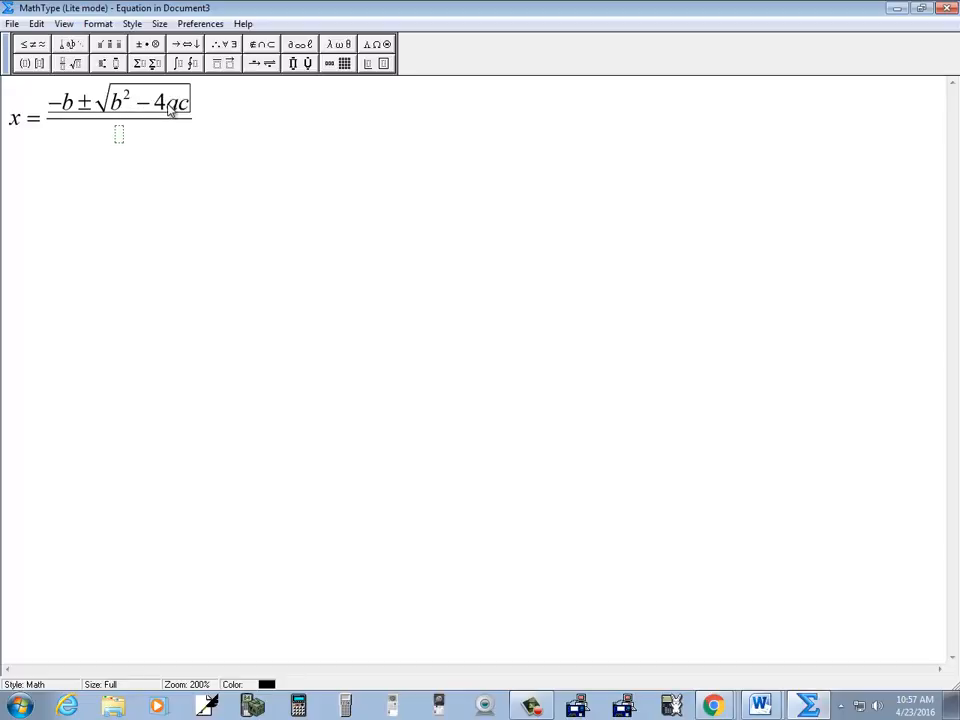
type("2a")
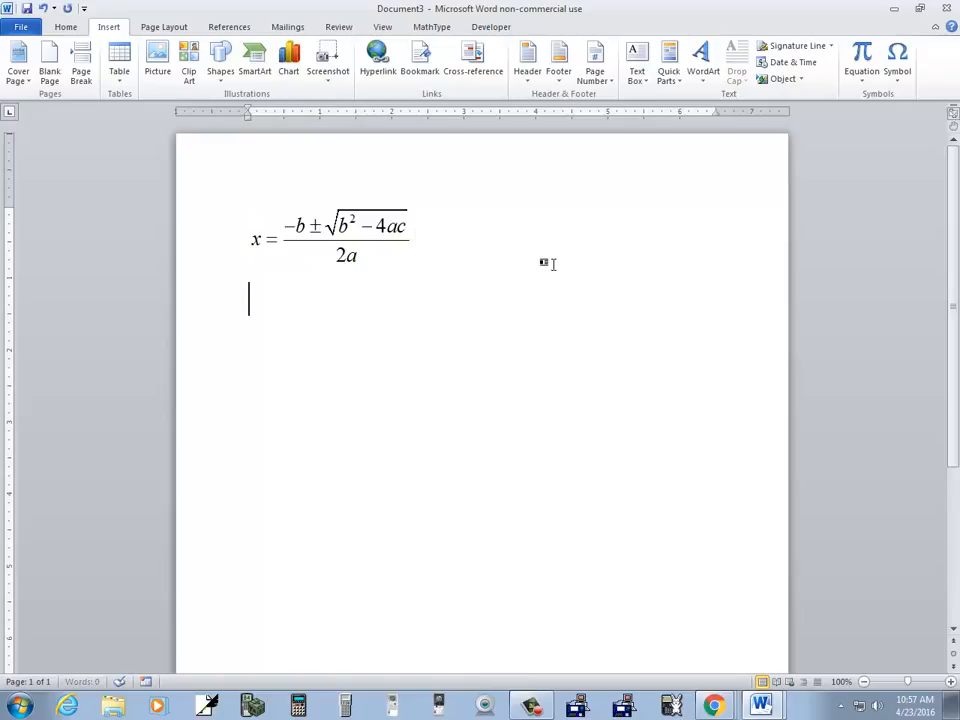
Add the caption 'This is the quadratic formula' on the line below the equation.
type("This is the")
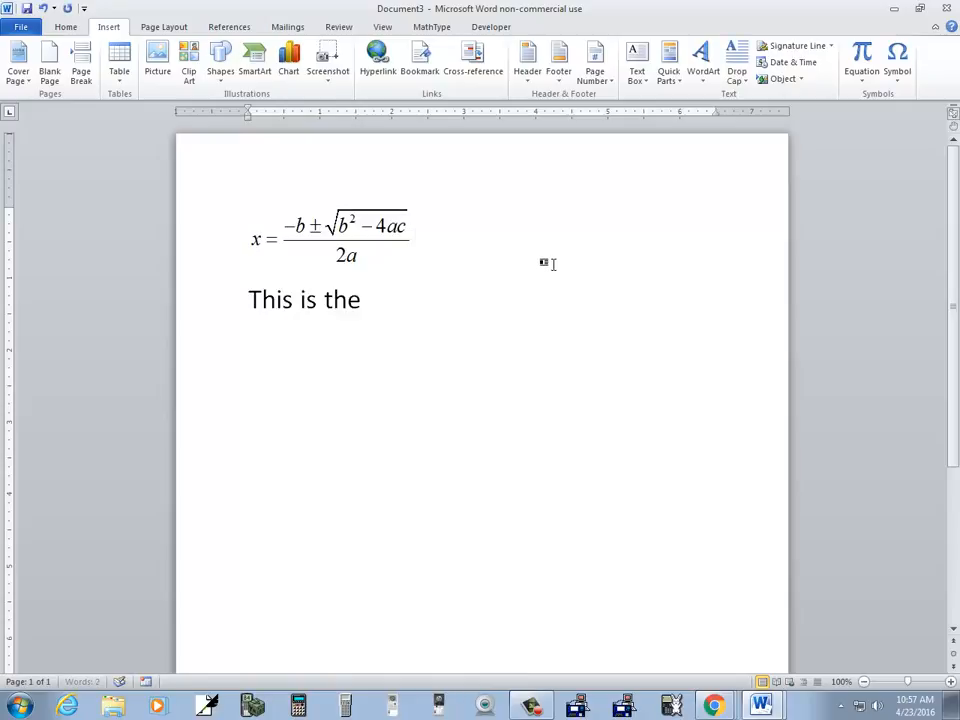
type("quadratic")
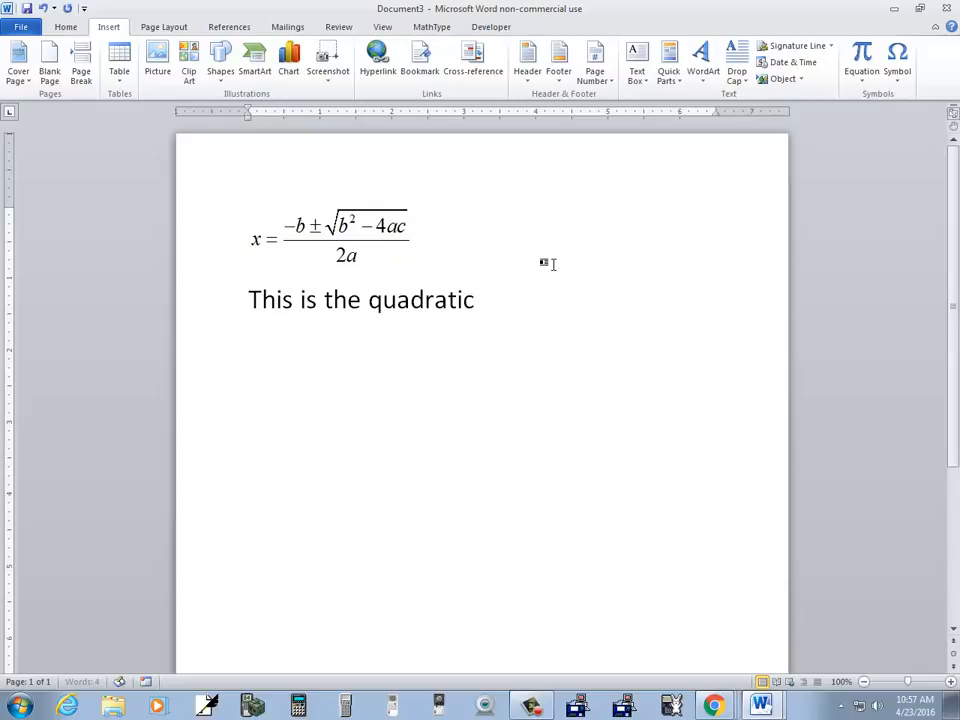
type("formula")
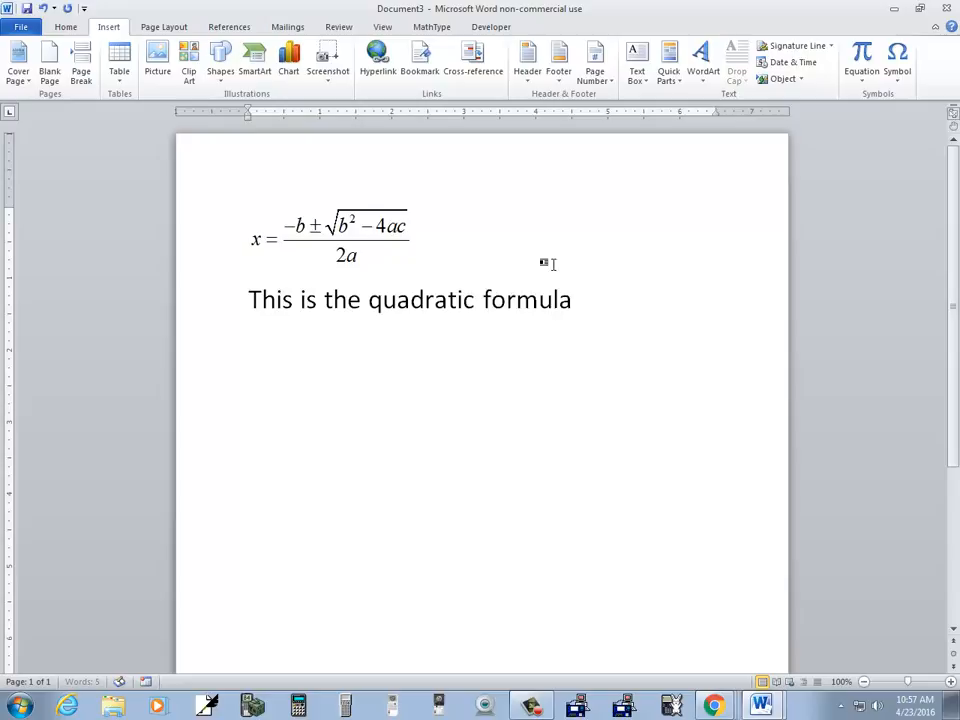
mouse_move(458, 172)
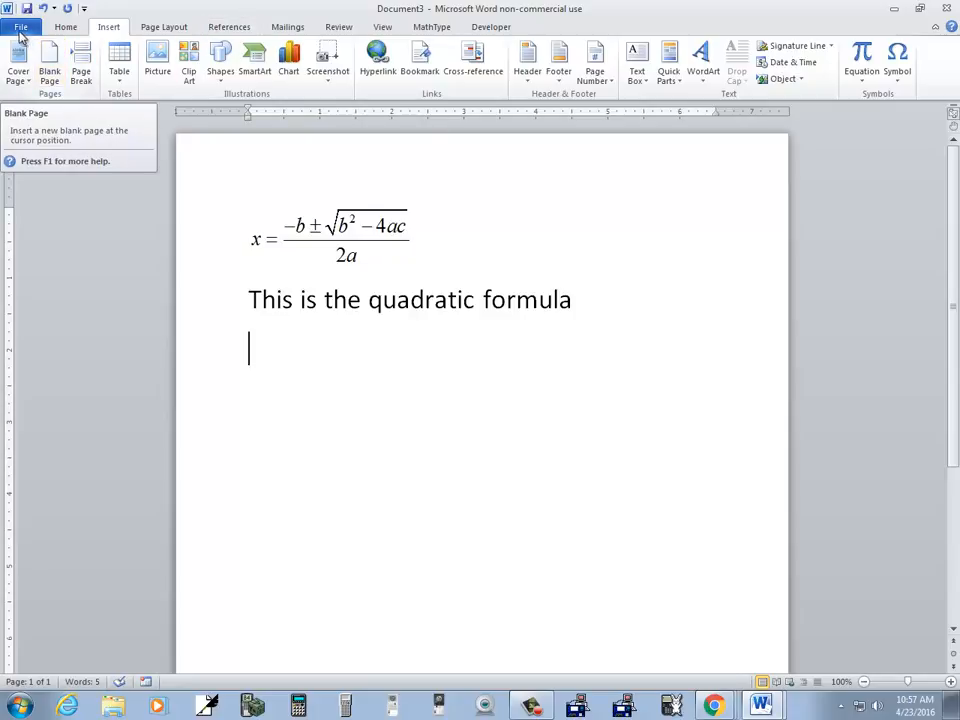
left_click(16, 26)
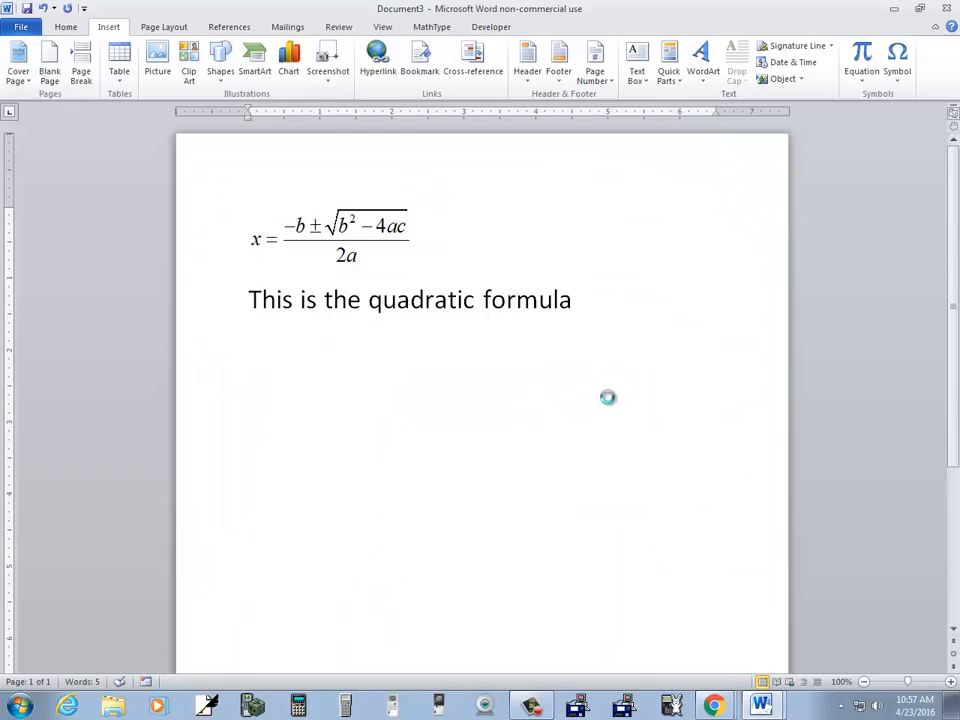
key("ctrl+s")
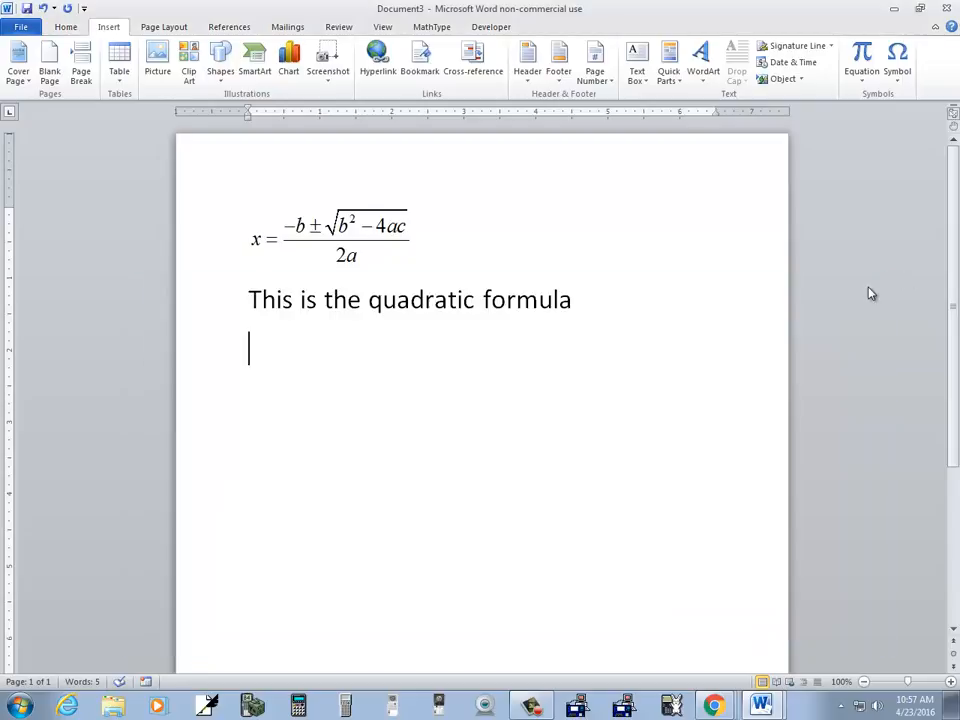
mouse_move(660, 298)
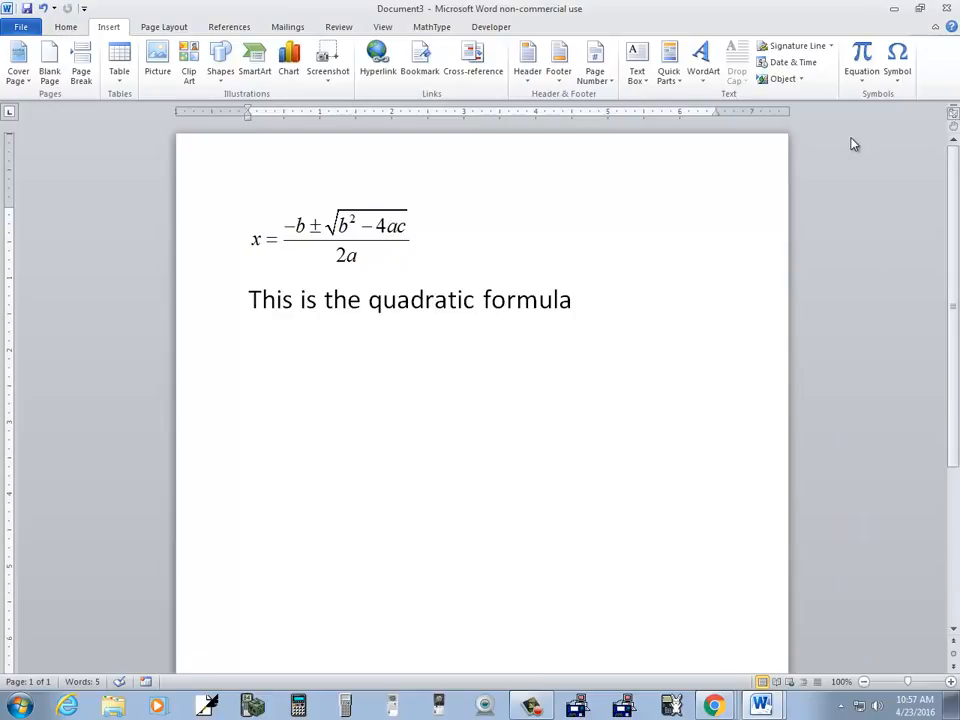
mouse_move(866, 56)
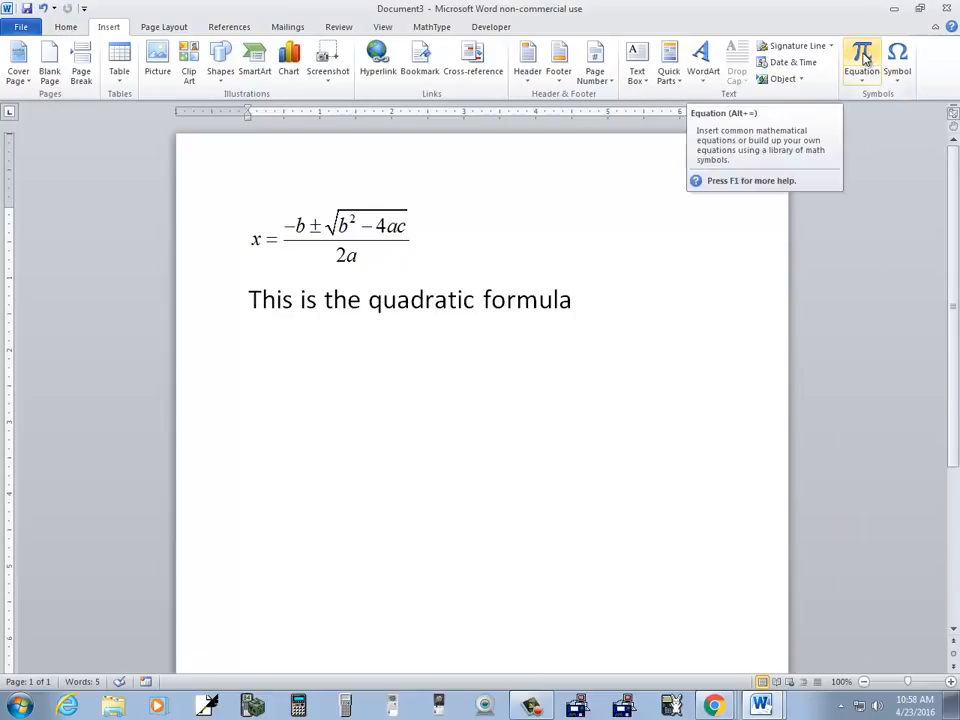
mouse_move(816, 318)
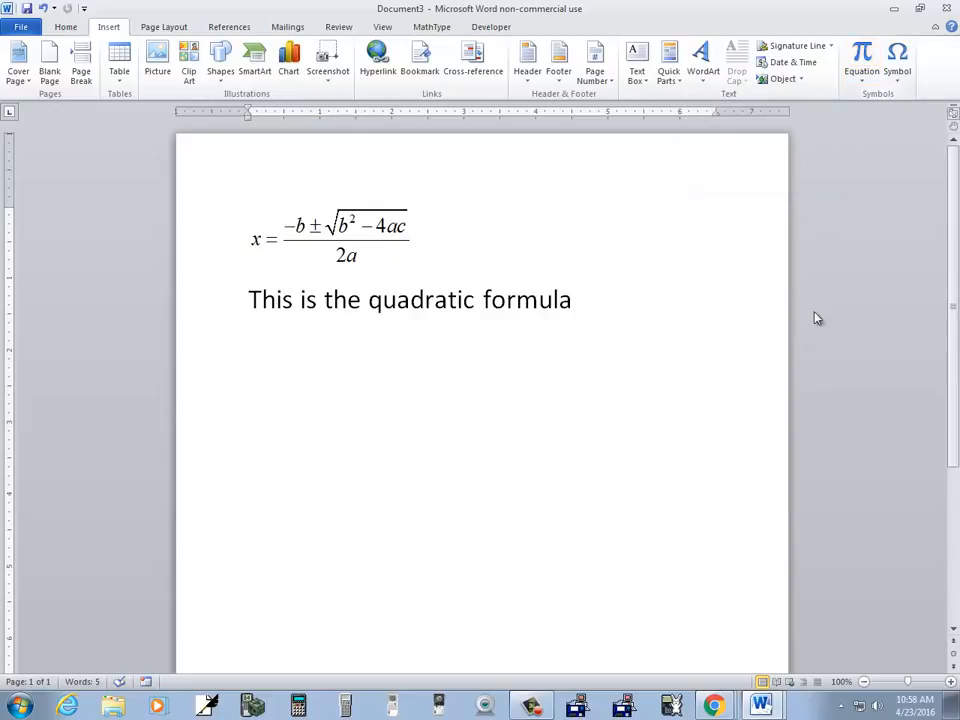
Insert a new built-in equation below the caption reading 'x ='.
left_click(868, 56)
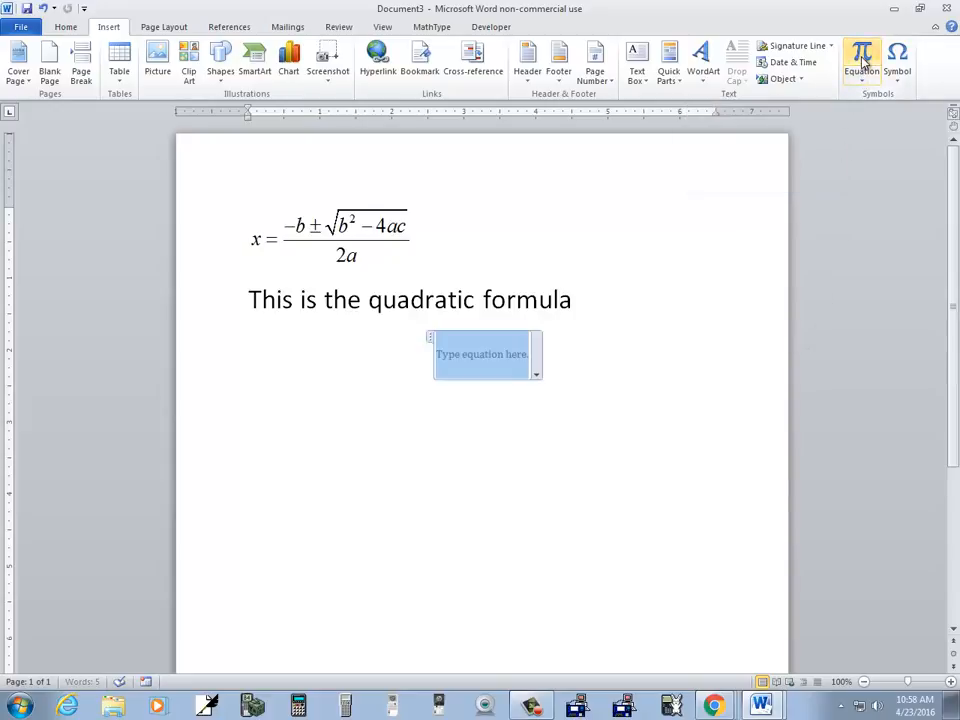
left_click(864, 56)
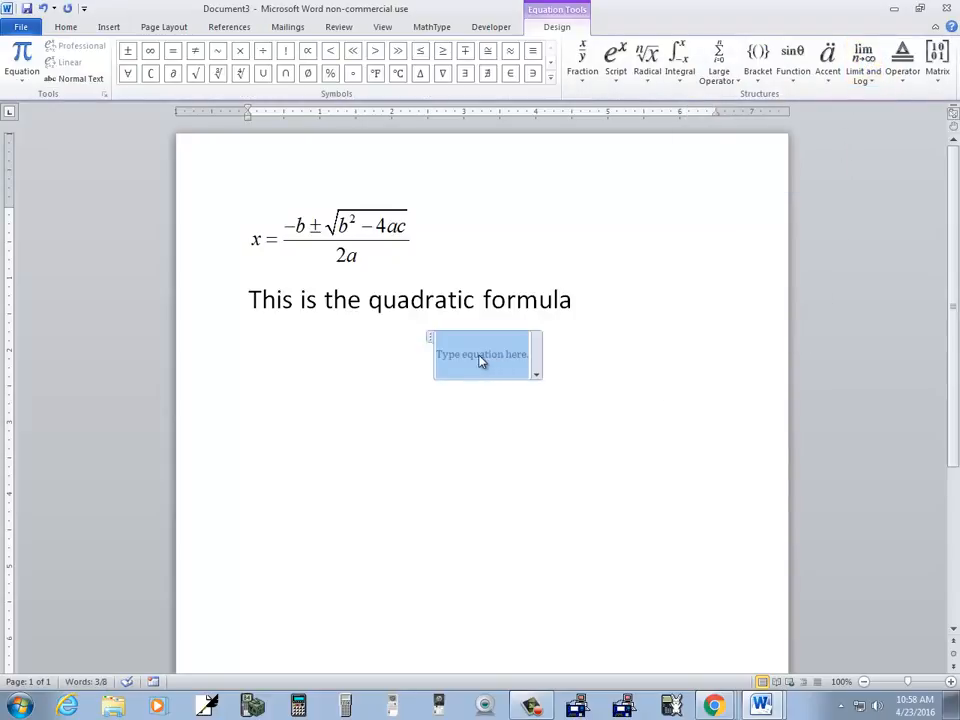
type("x")
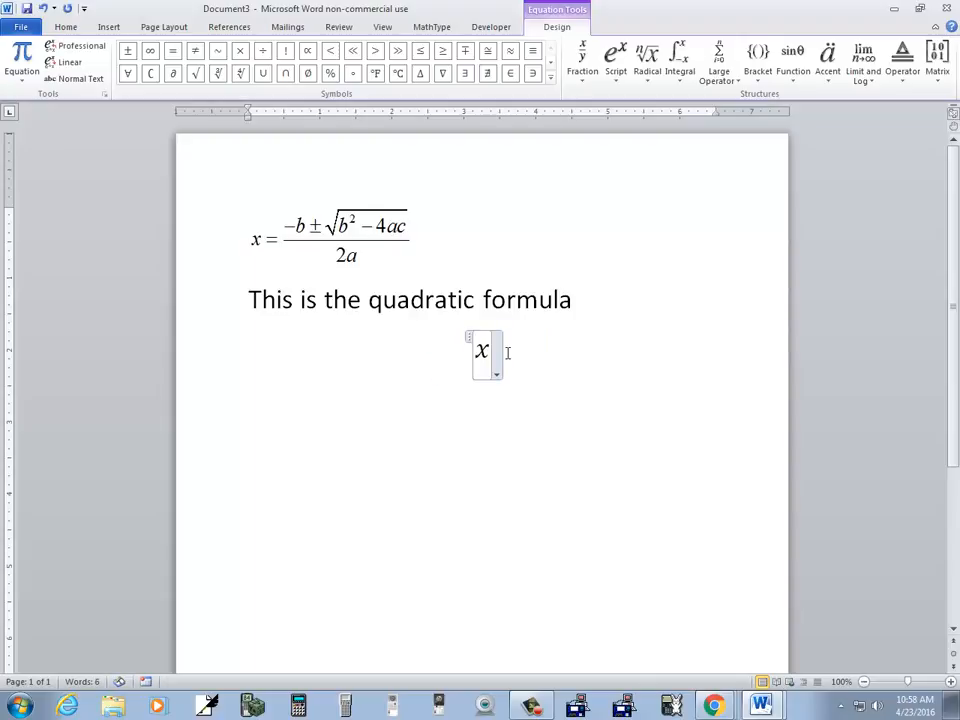
type("=")
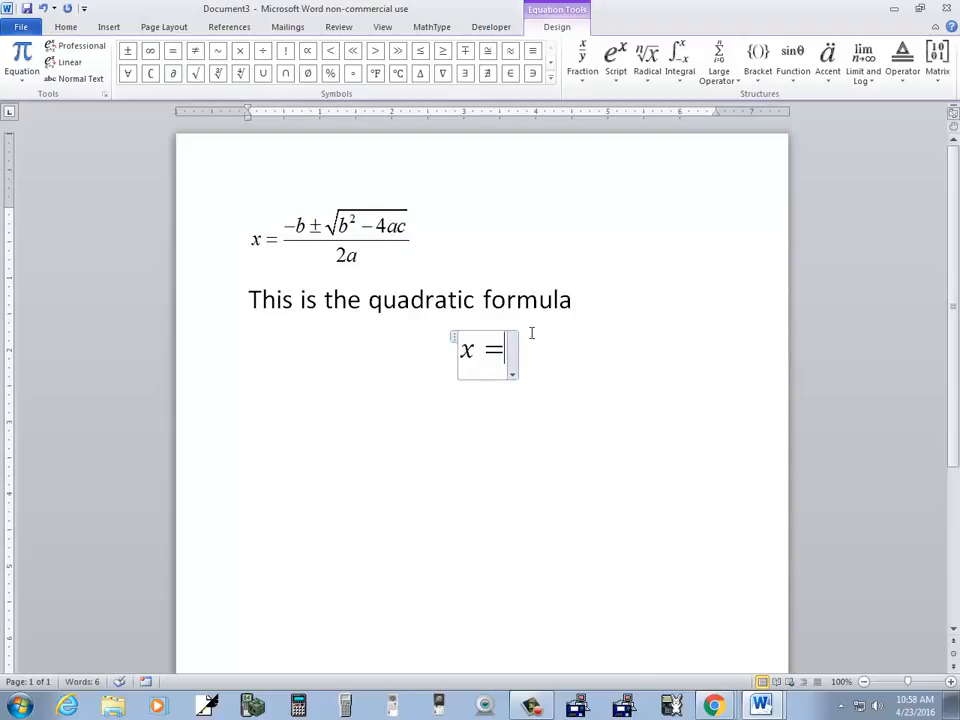
mouse_move(584, 56)
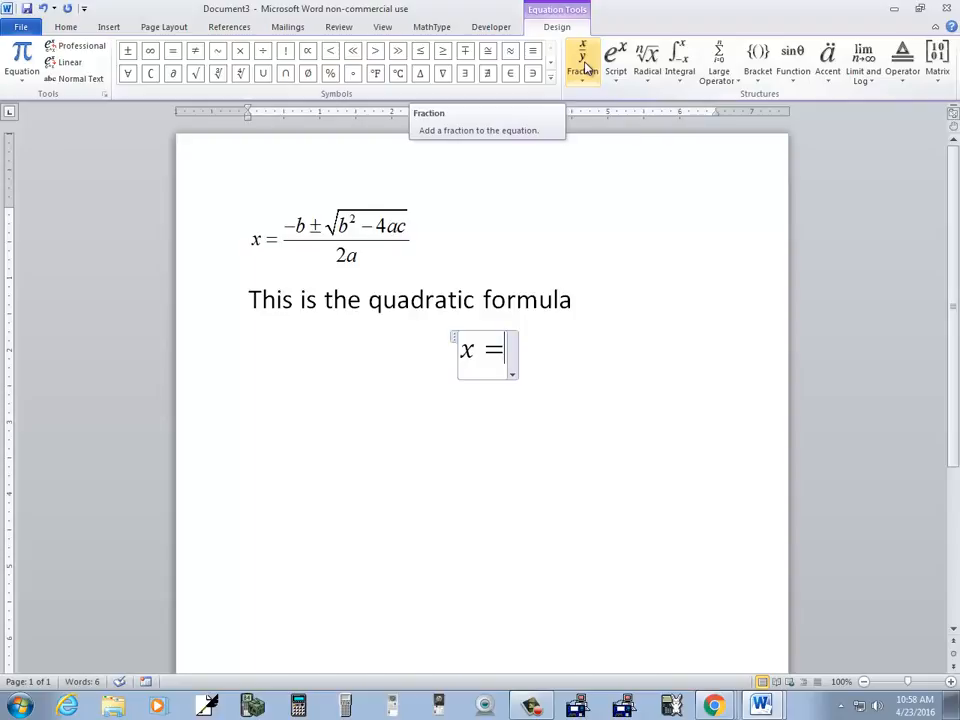
Add a stacked fraction after 'x =' with '-b' in the numerator.
left_click(580, 56)
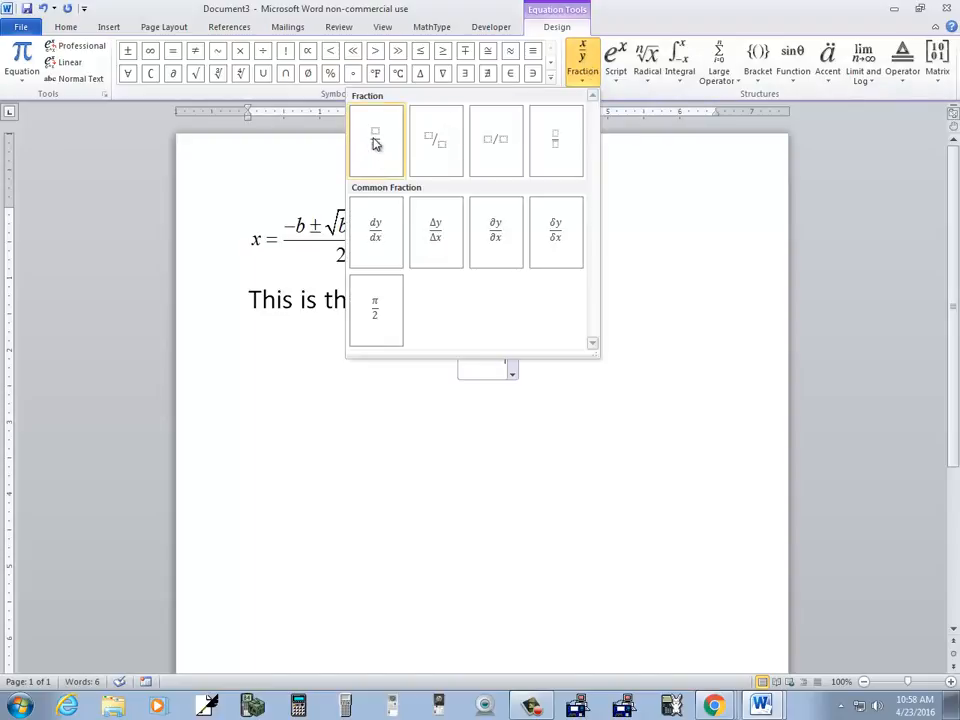
left_click(376, 140)
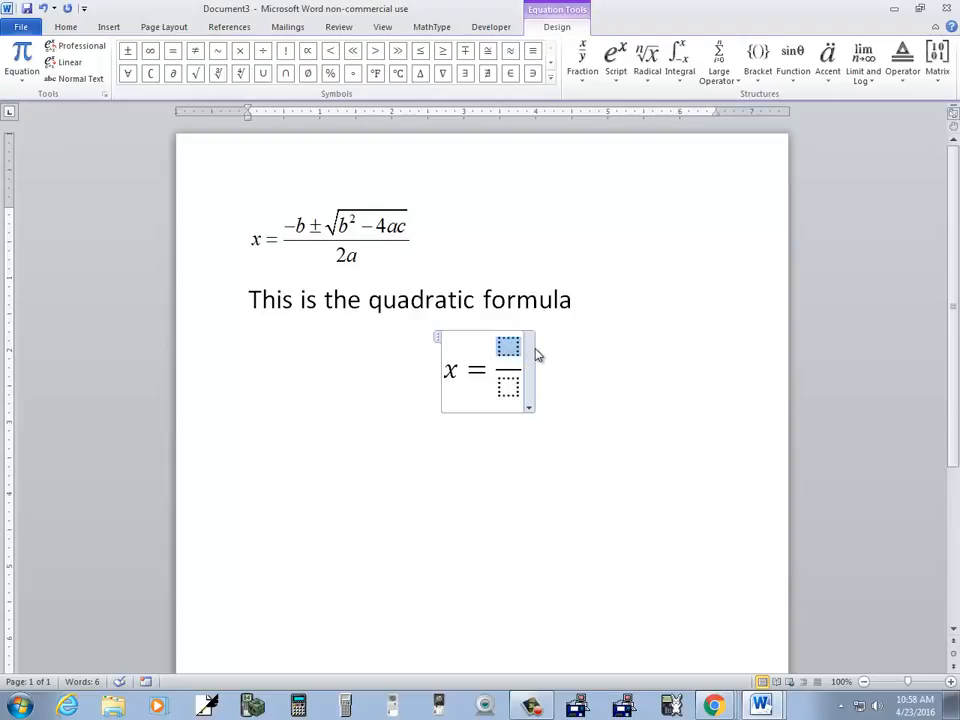
type("-b")
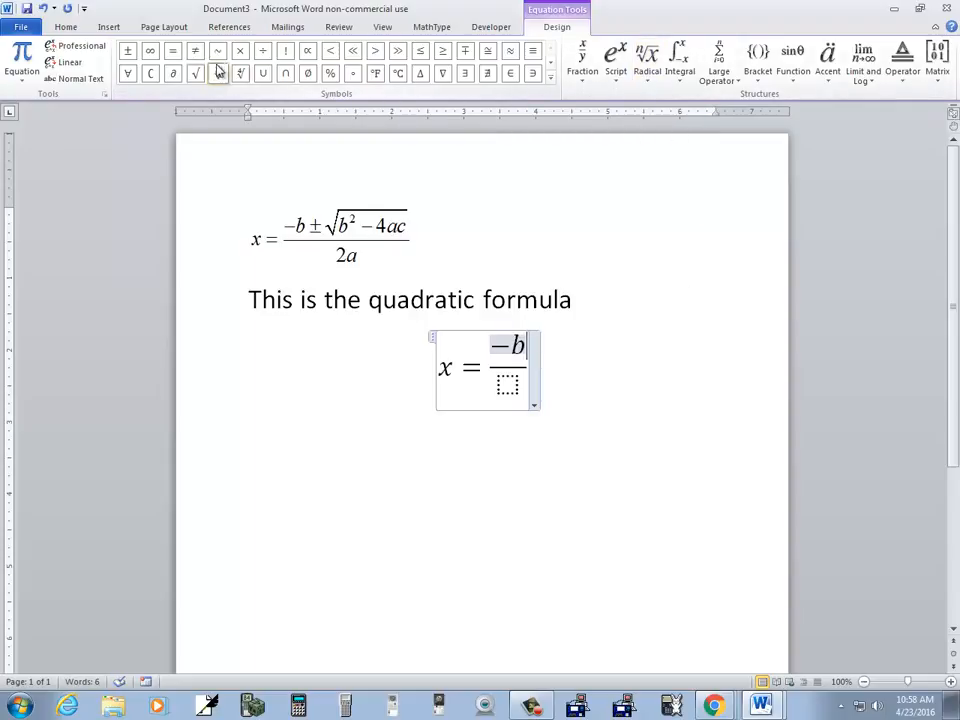
mouse_move(438, 52)
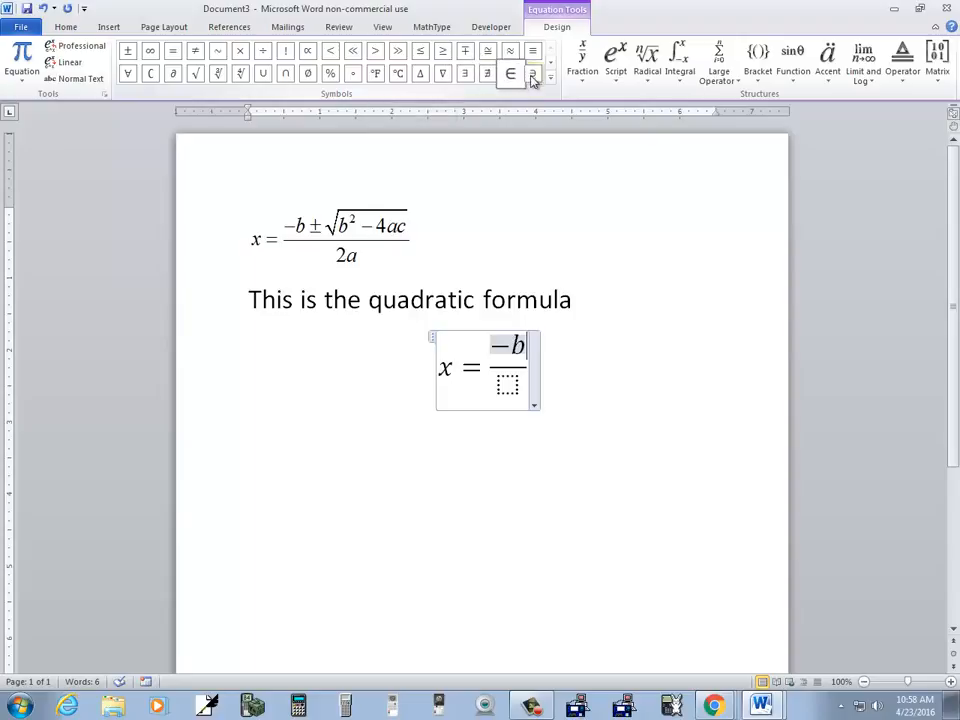
Insert the ± symbol after −b from the expanded math Symbols gallery.
left_click(534, 76)
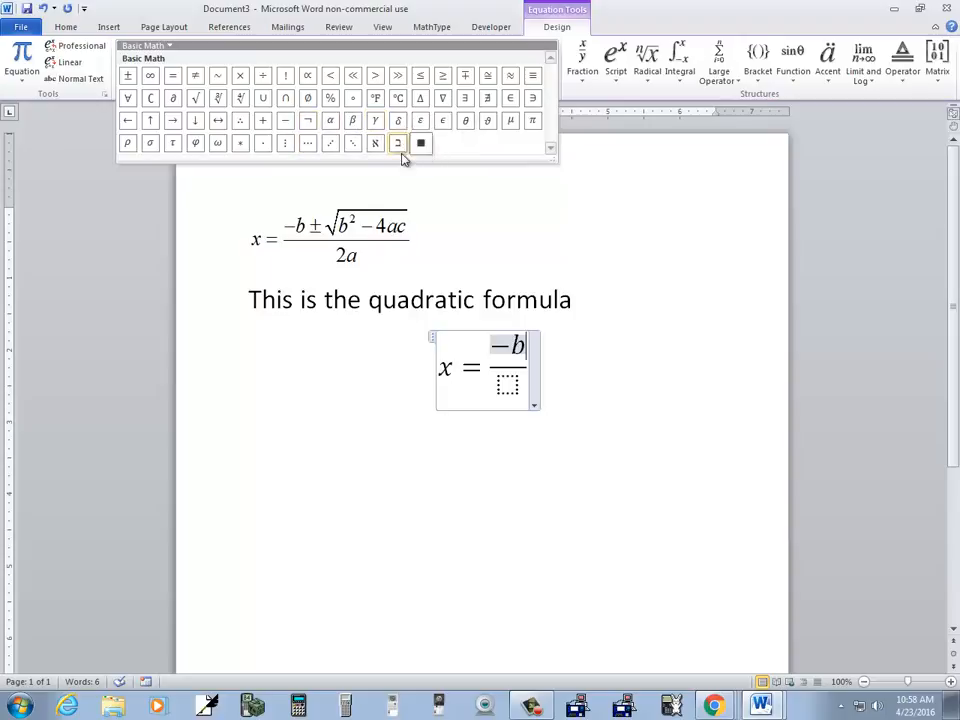
mouse_move(172, 120)
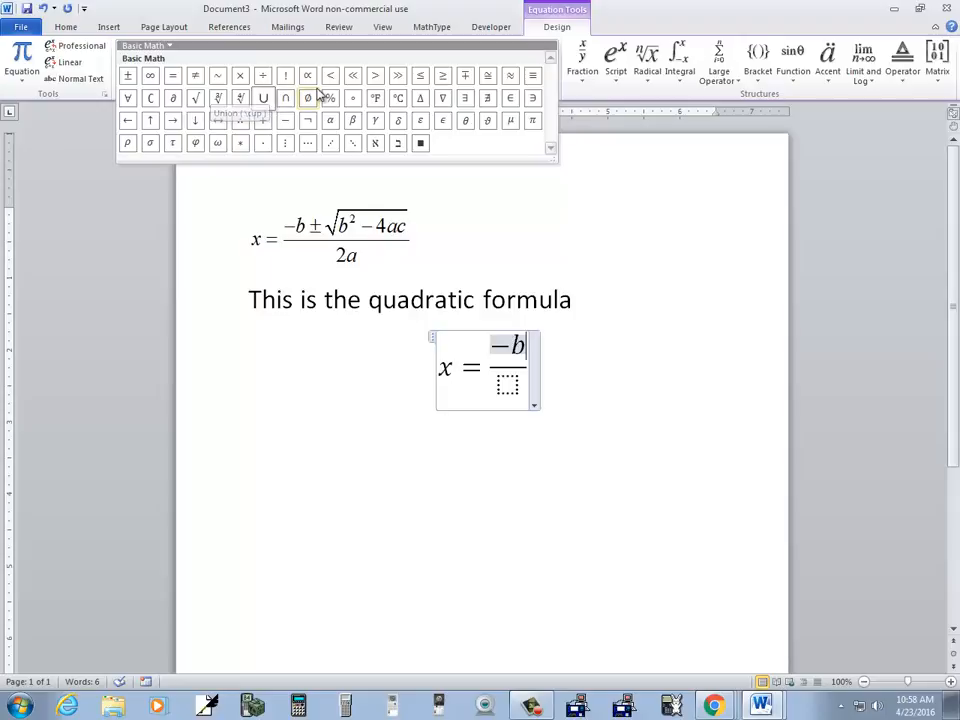
mouse_move(420, 120)
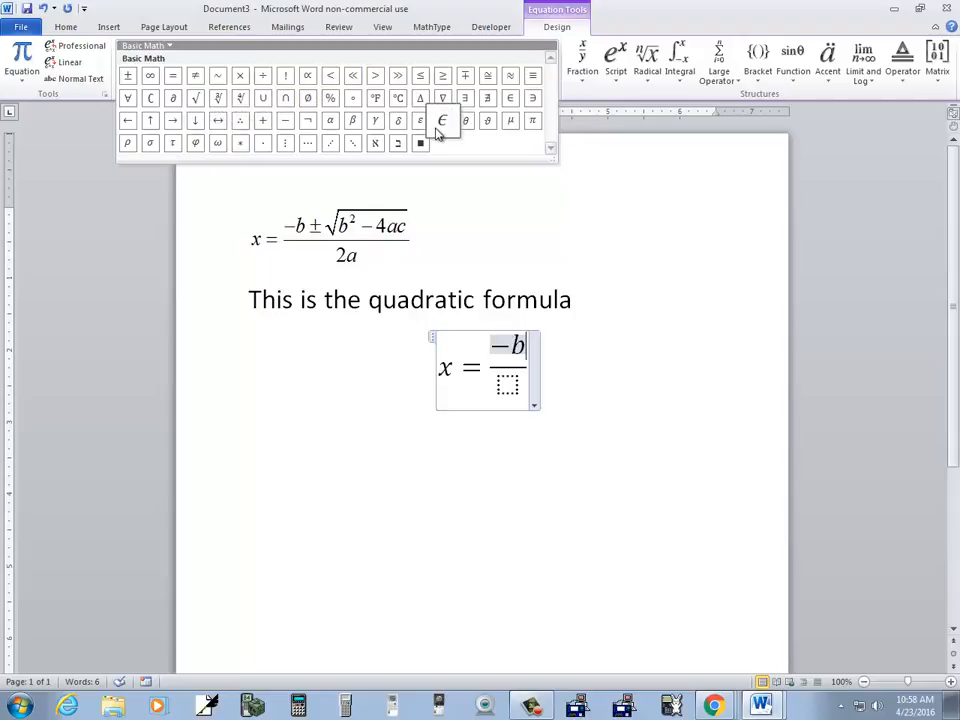
mouse_move(130, 76)
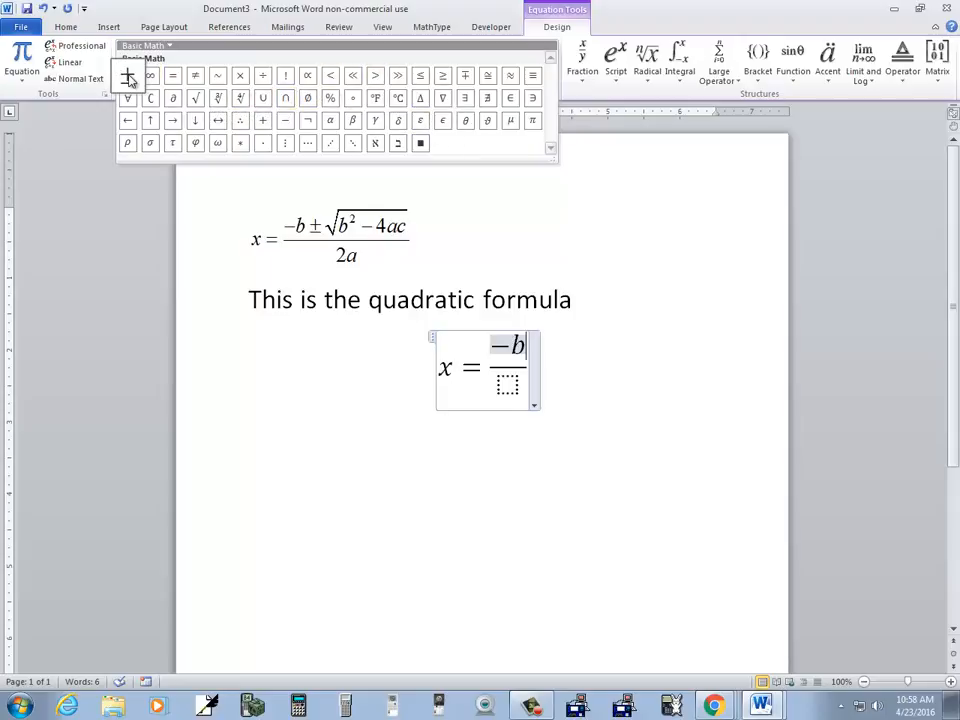
left_click(128, 76)
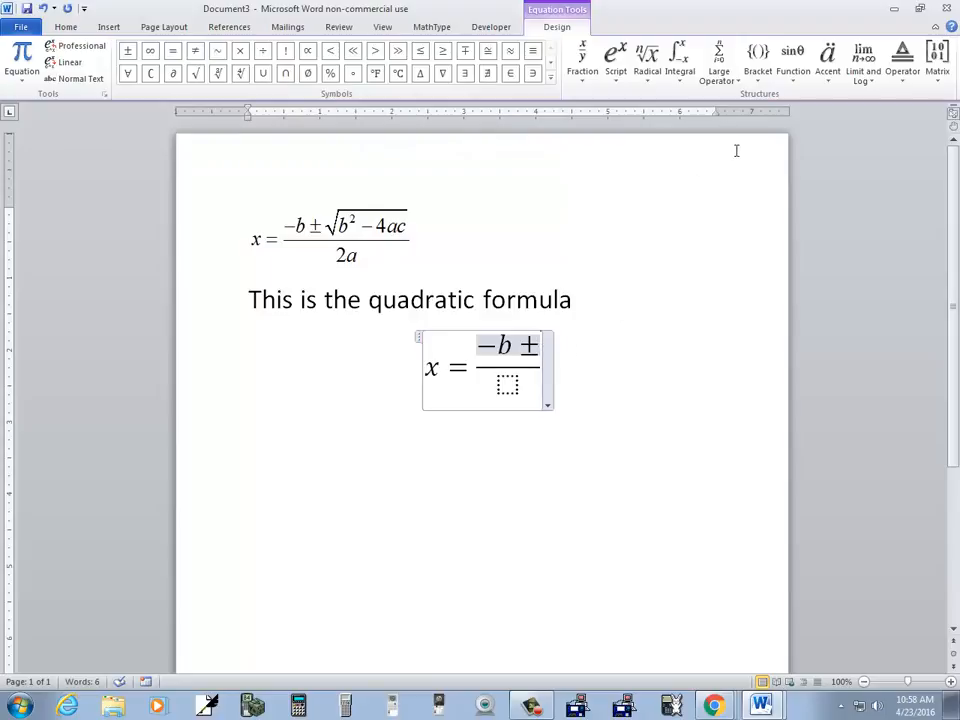
mouse_move(646, 56)
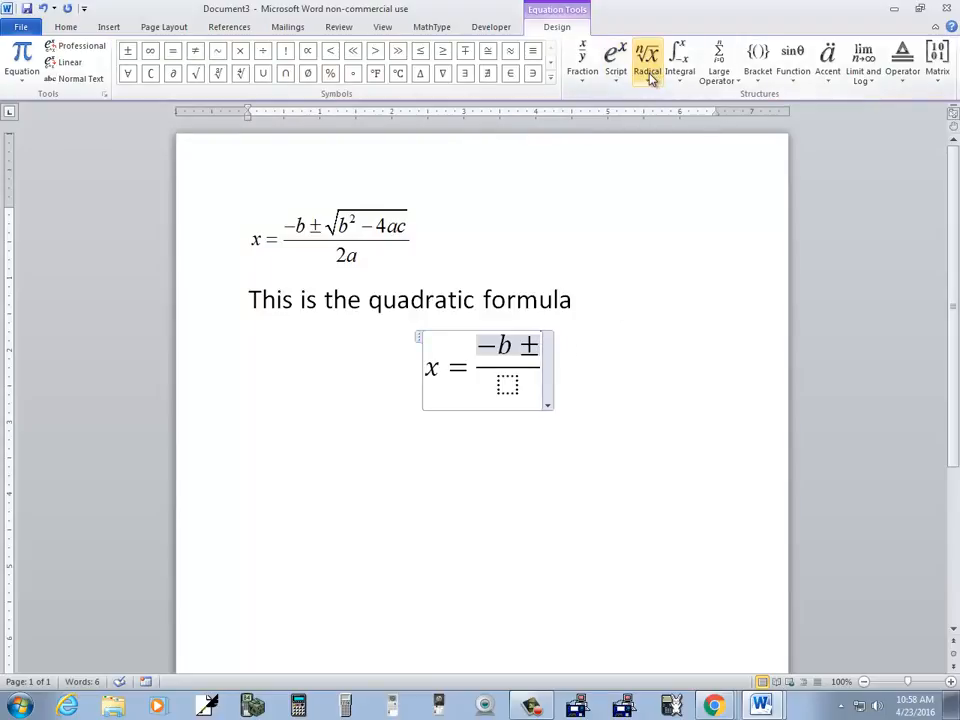
Add a square root after ± and enter b^2 inside it toward b²−4ac over 2a.
left_click(648, 60)
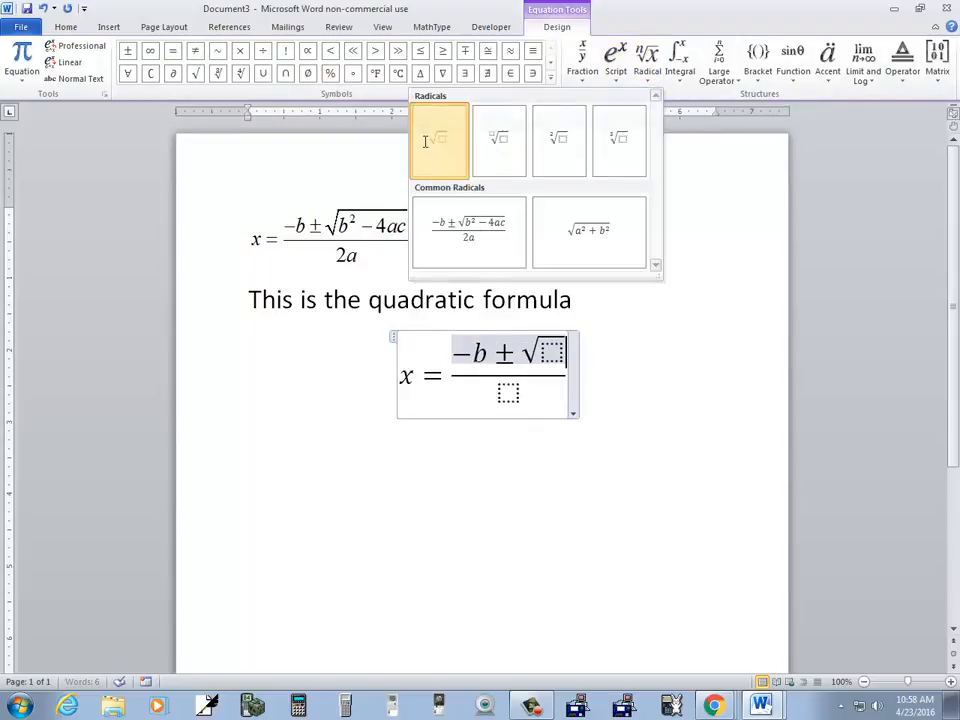
left_click(448, 140)
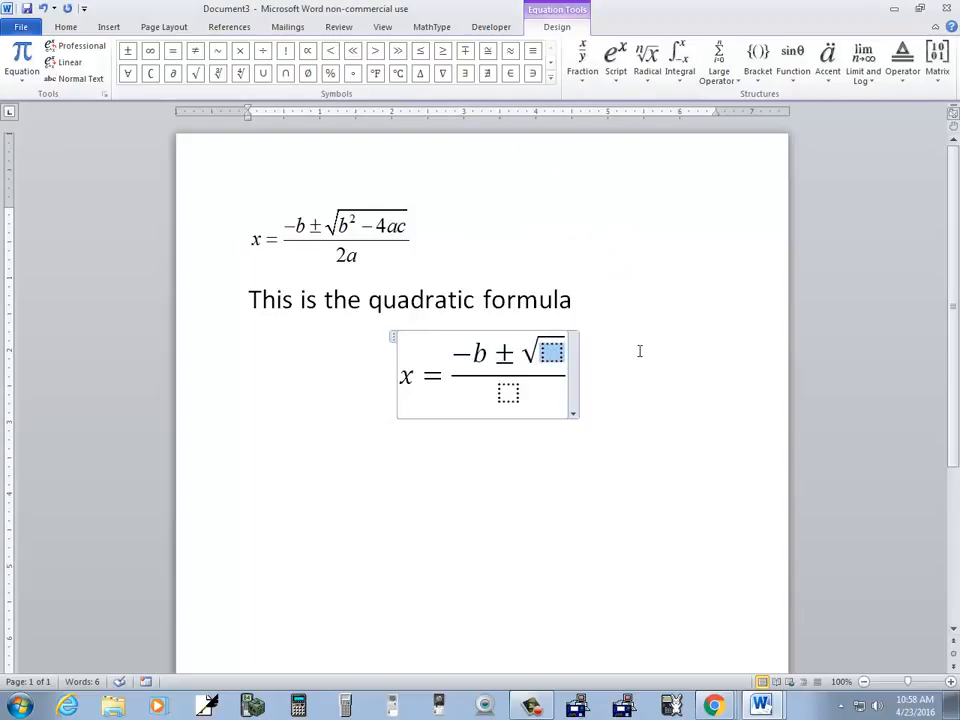
type("b")
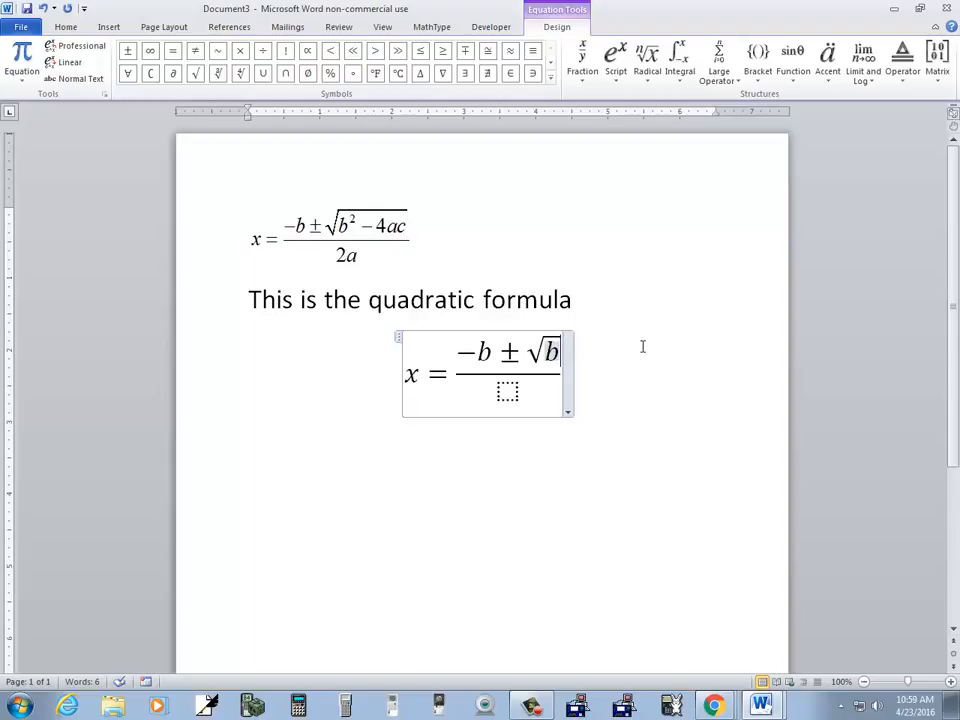
type("^")
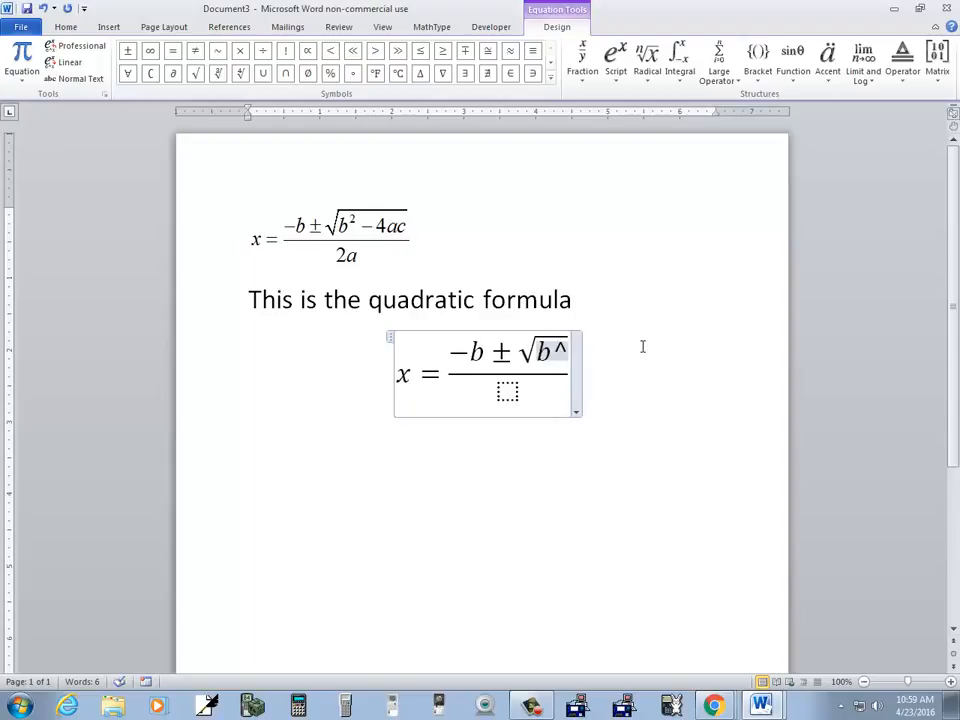
type("2a)")
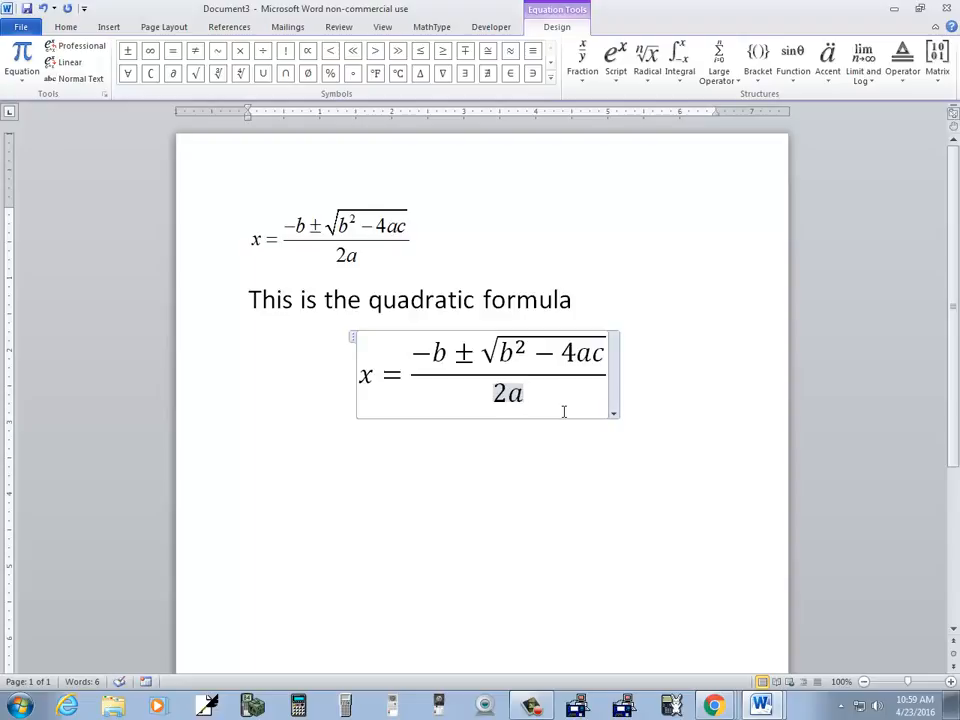
mouse_move(702, 364)
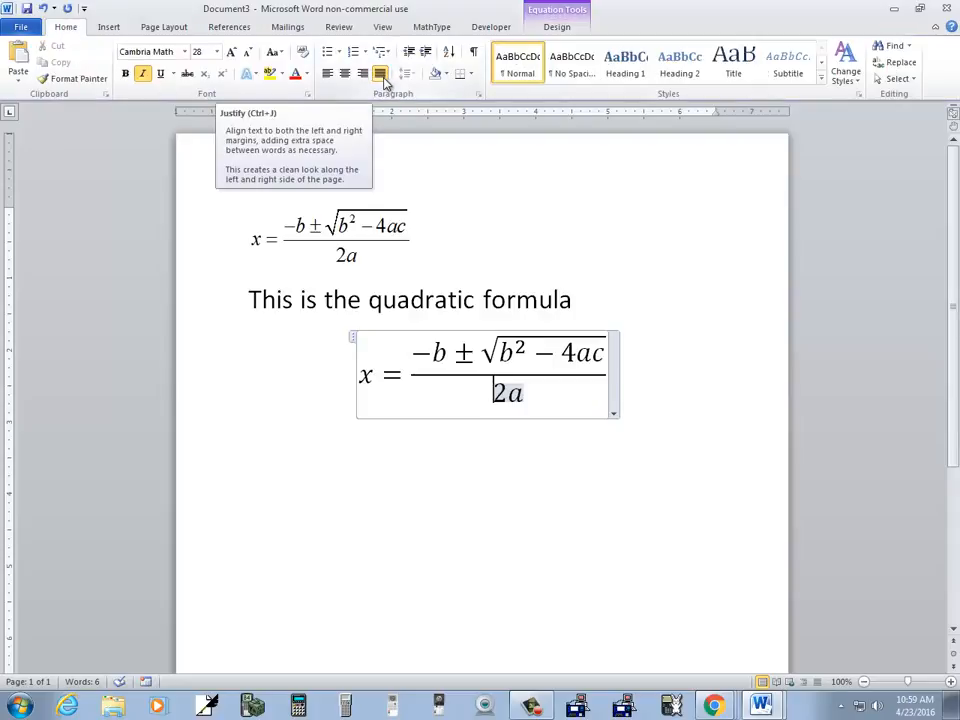
mouse_move(328, 72)
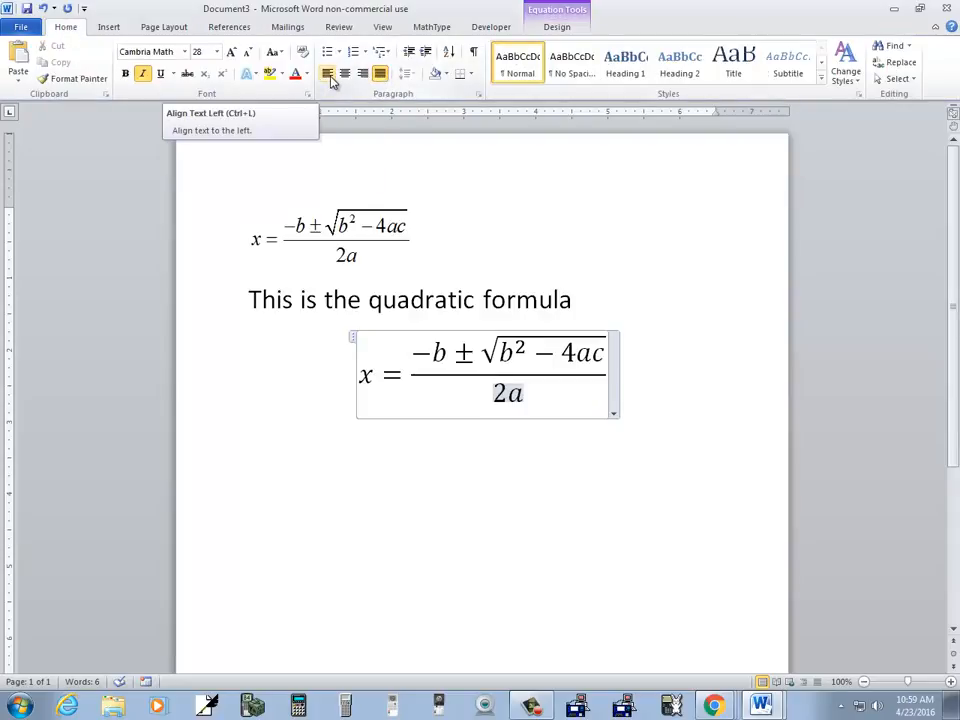
Left-align the new equation and begin the caption beneath it, then select the original equation.
left_click(328, 72)
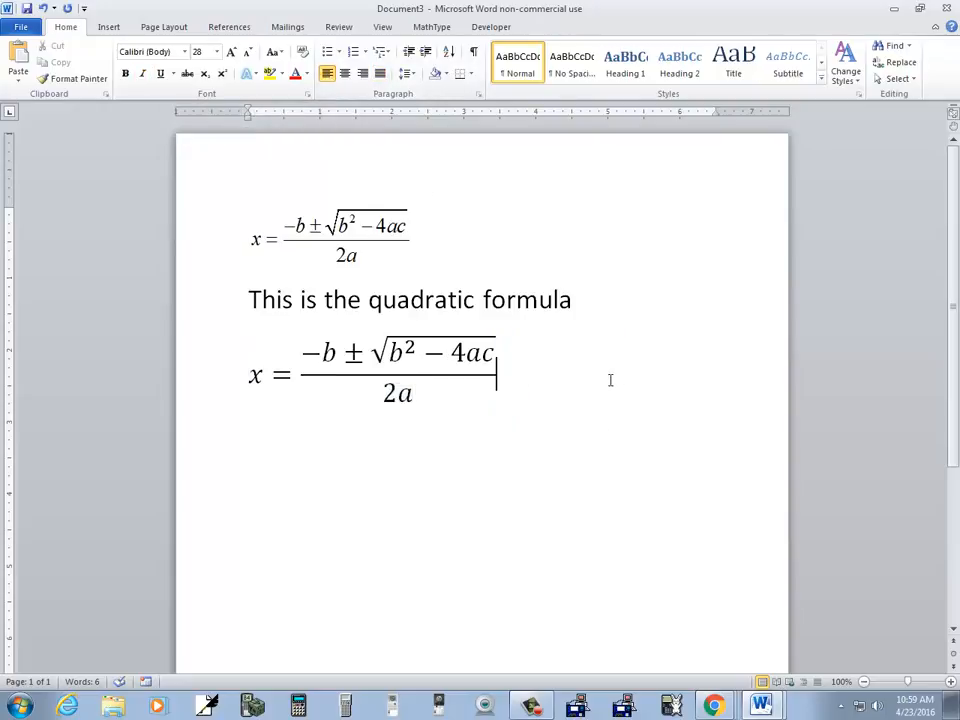
type("This is the quadratic formul")
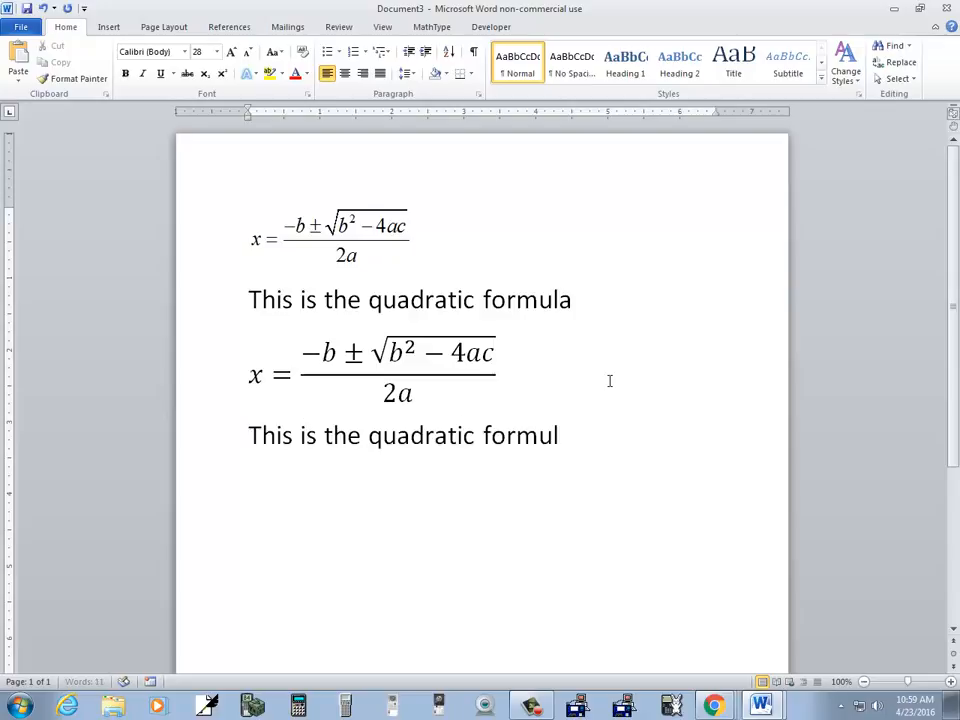
type("a")
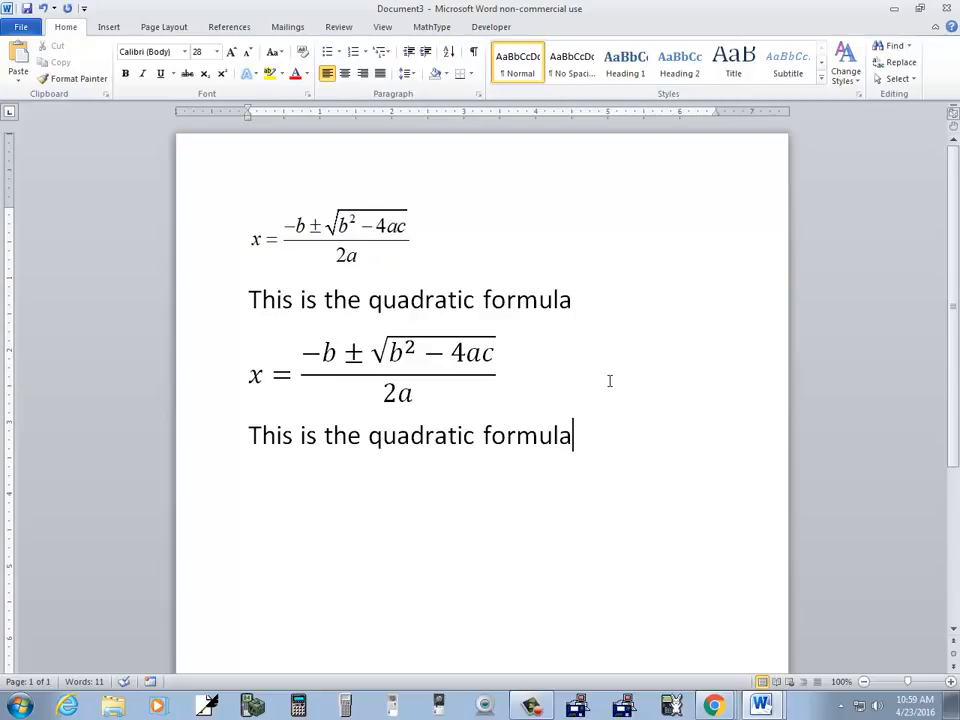
left_click(330, 236)
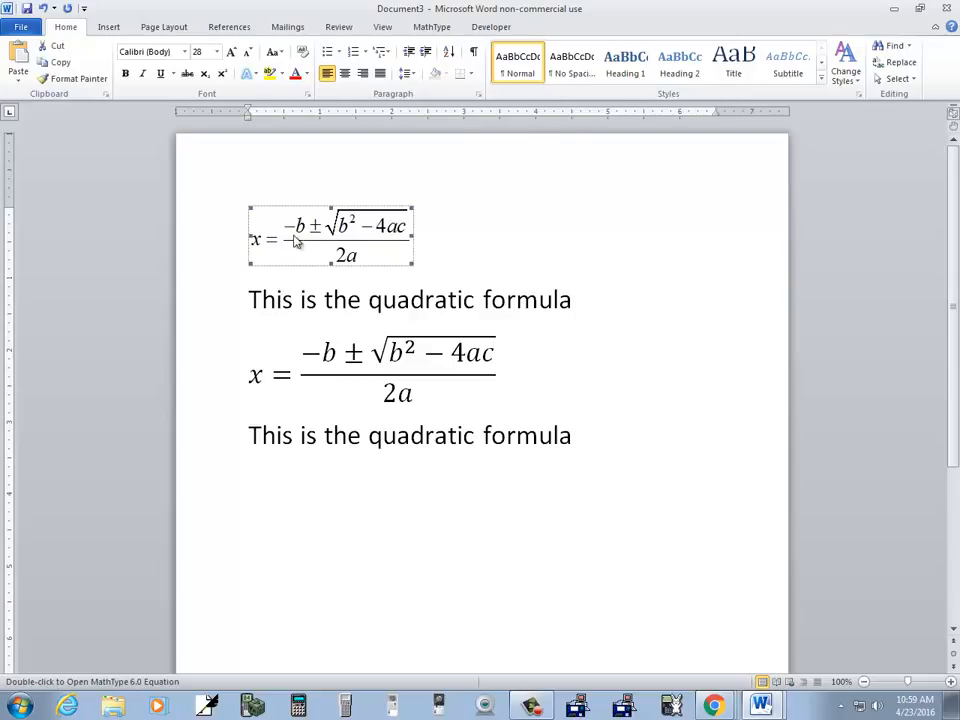
mouse_move(368, 238)
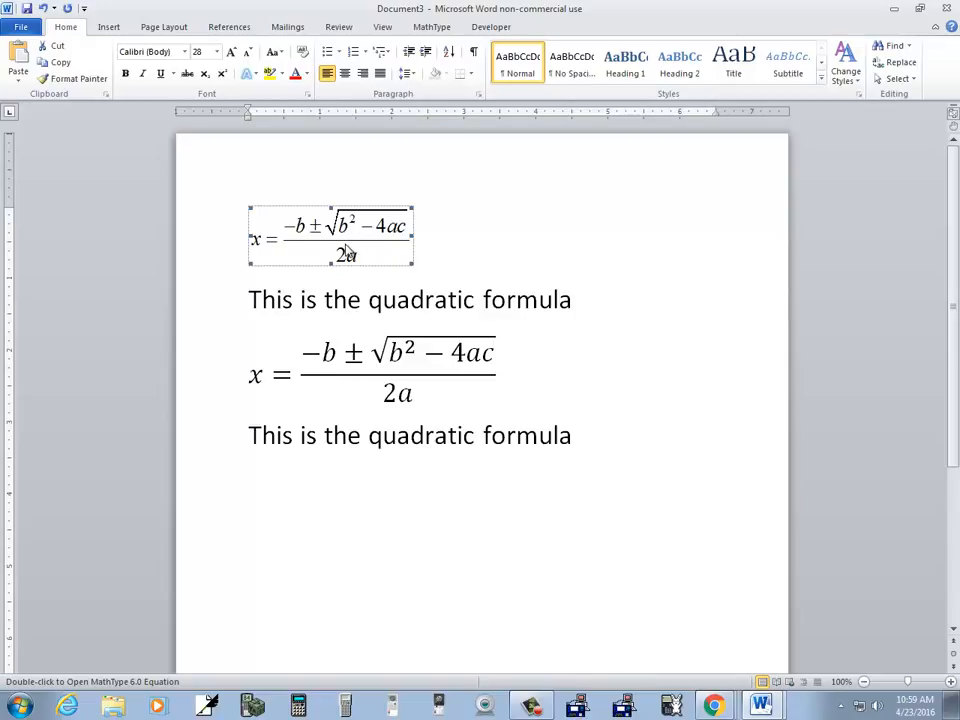
double_click(396, 352)
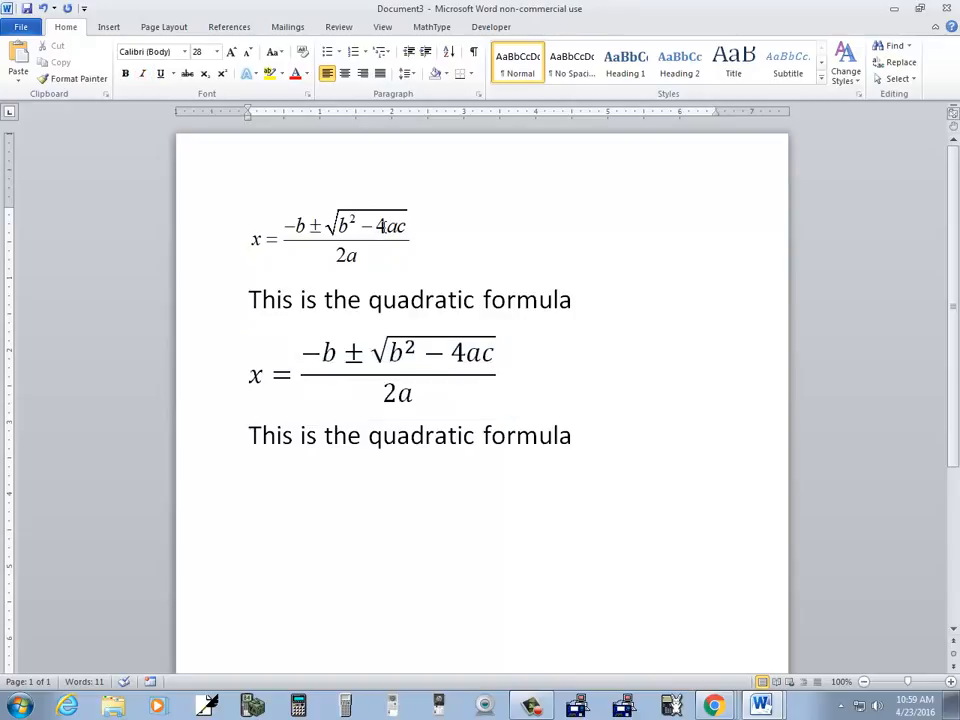
left_click(340, 238)
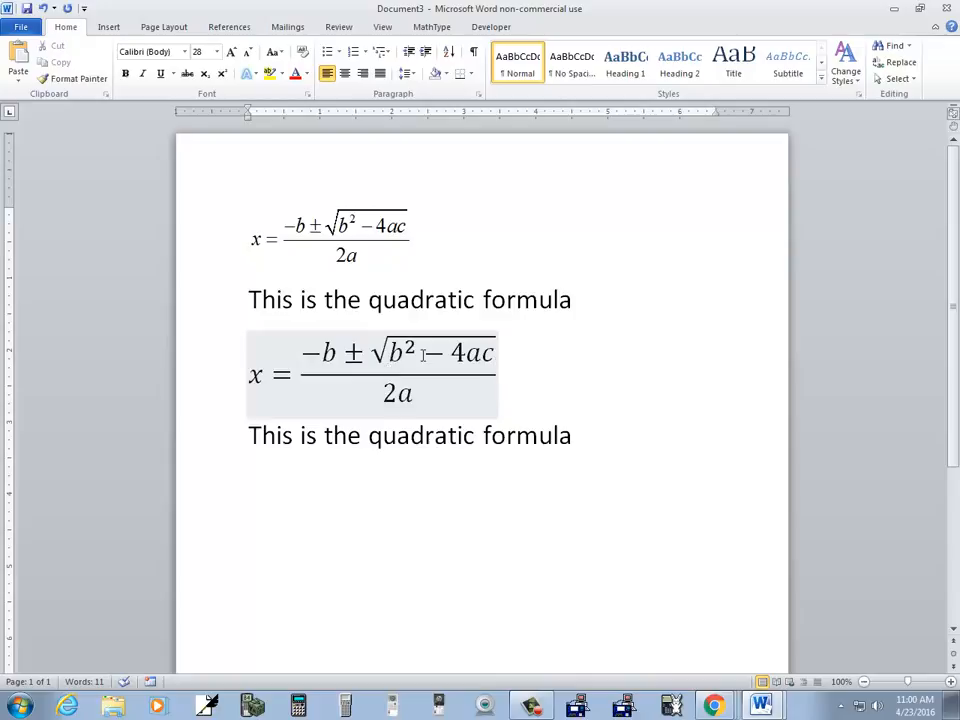
left_click(652, 336)
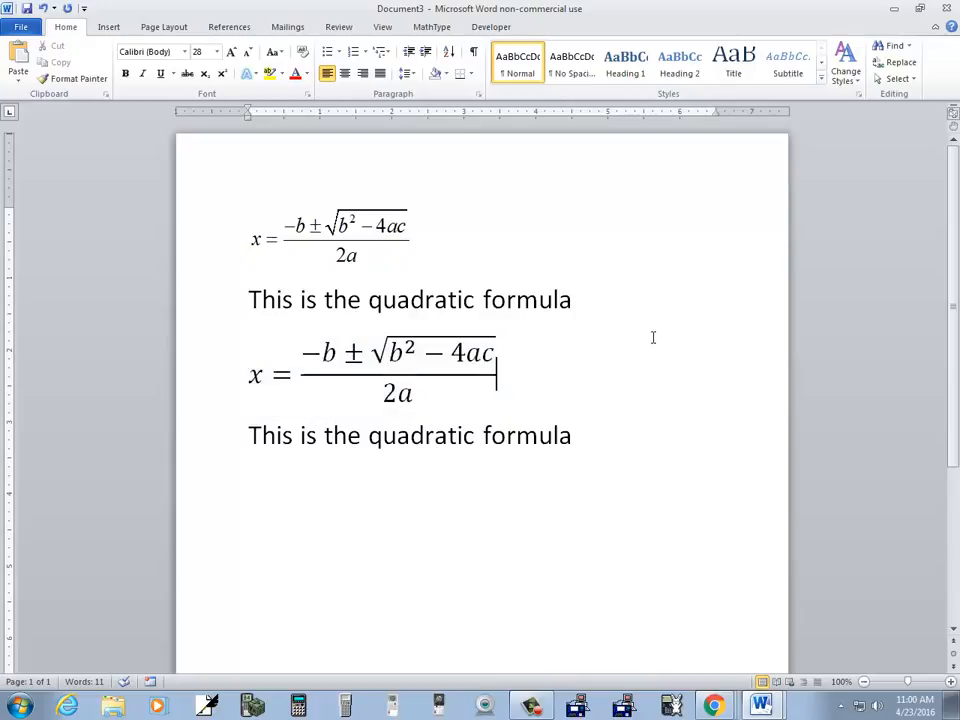